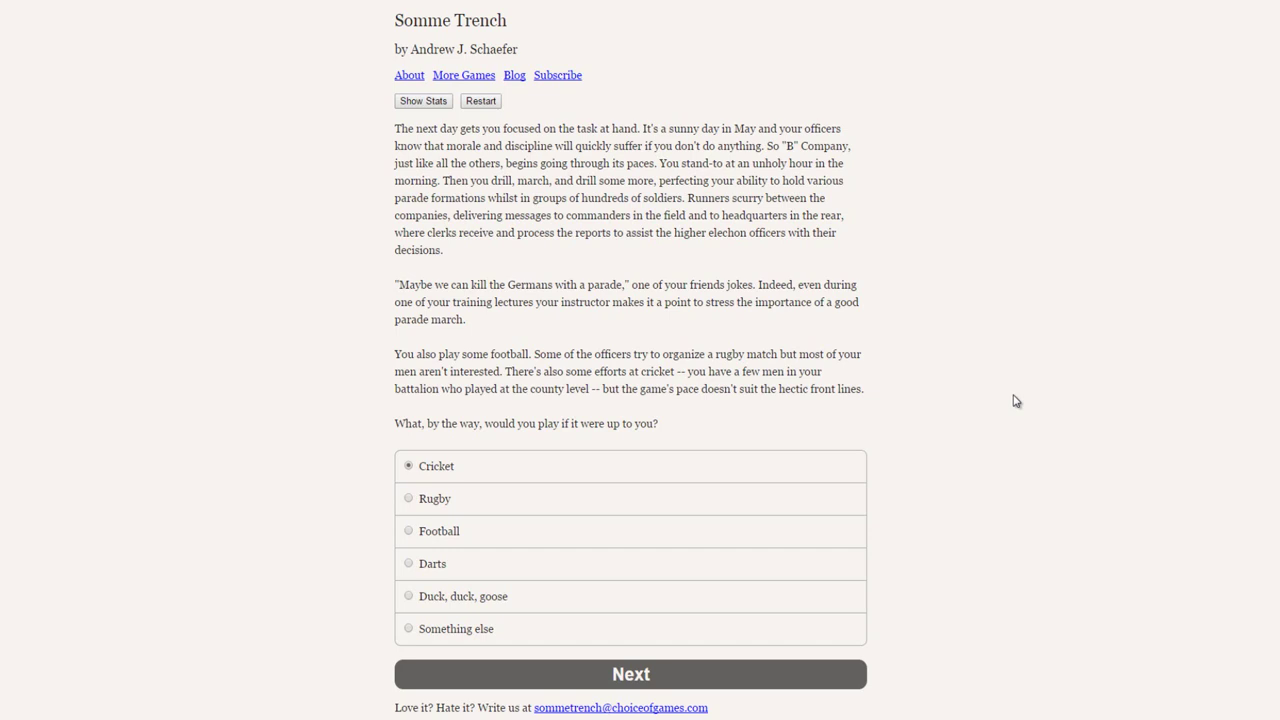
mouse_move(438, 516)
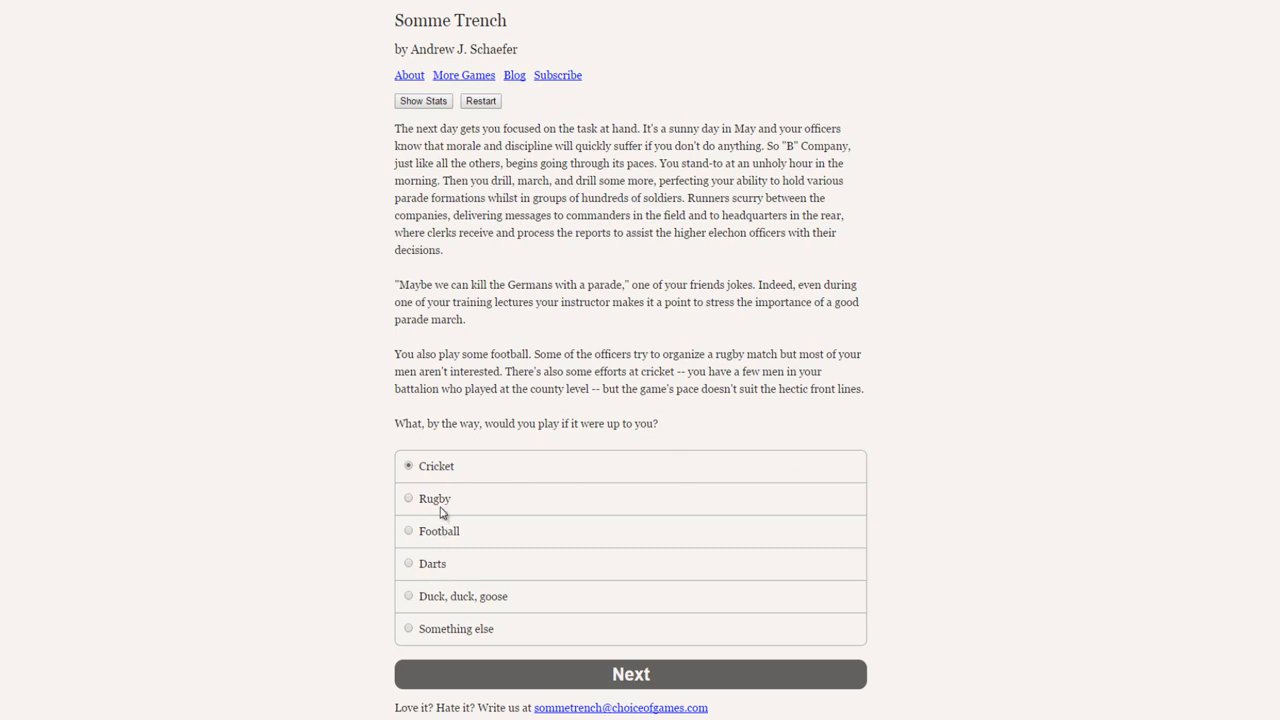
mouse_move(484, 636)
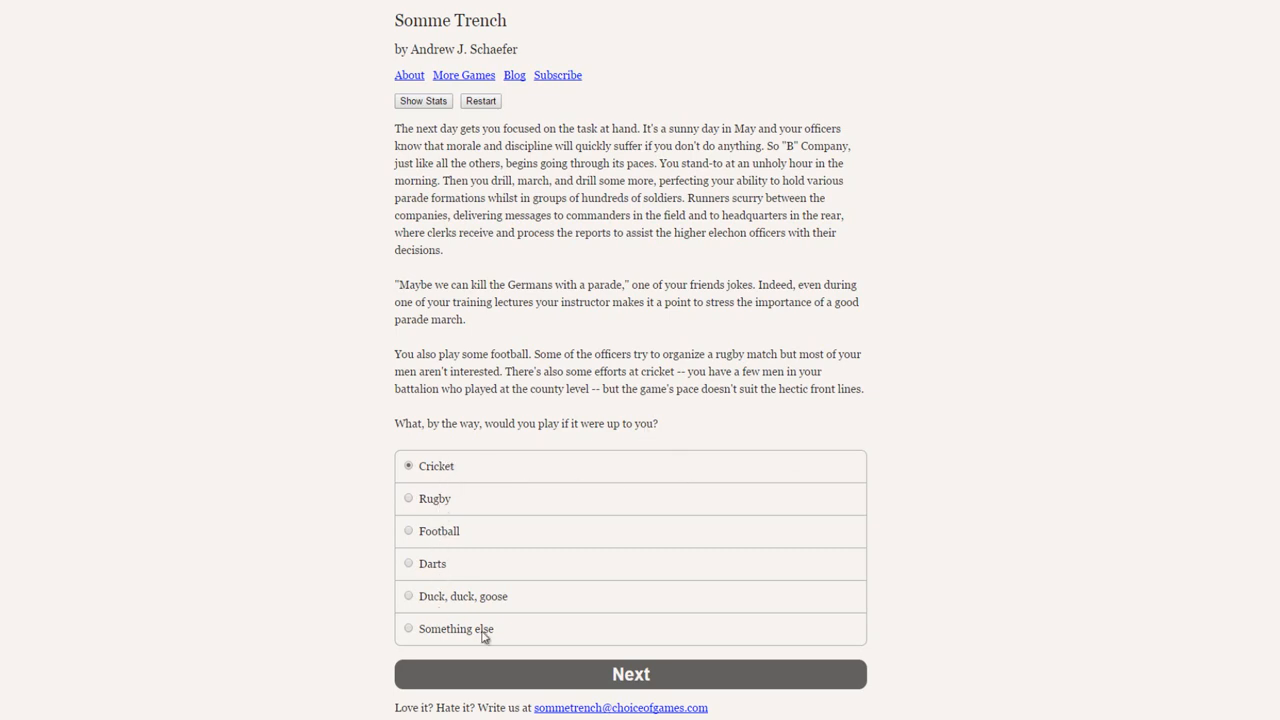
mouse_move(484, 532)
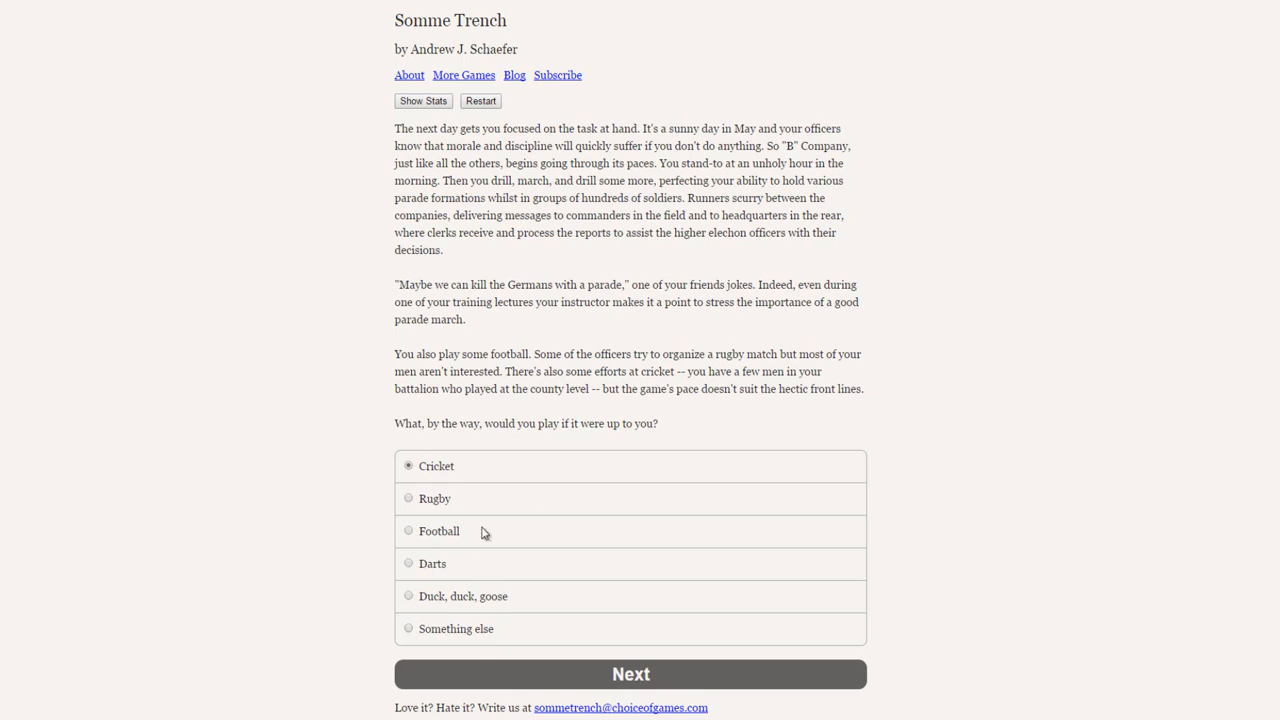
Step: Choose Rugby as the game you would play
left_click(408, 498)
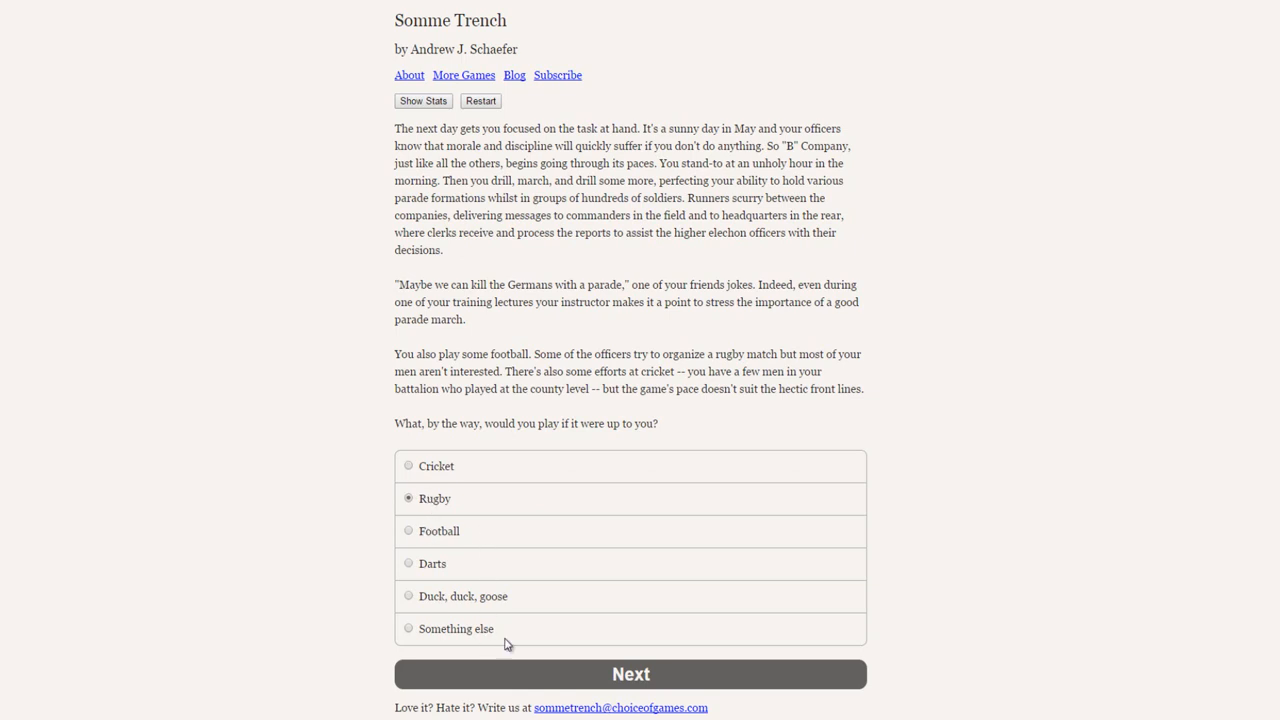
Step: Submit the Rugby choice and continue to the football-matches passage
left_click(632, 672)
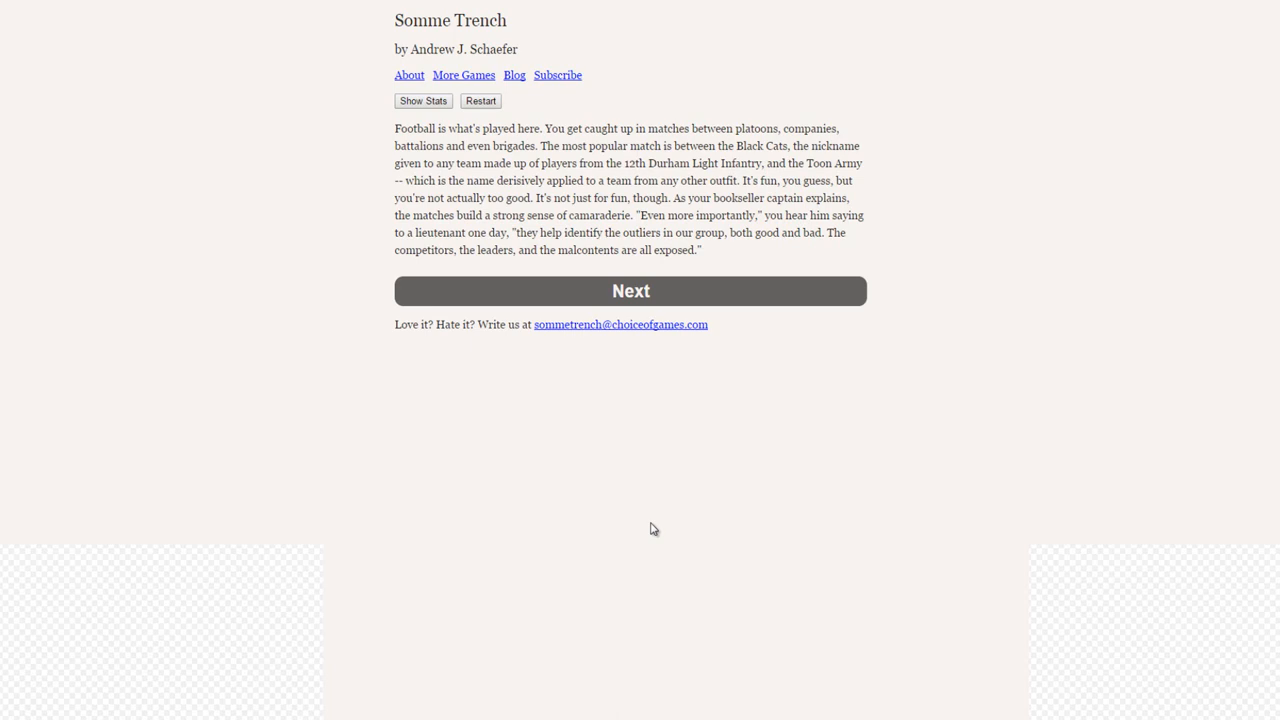
mouse_move(724, 256)
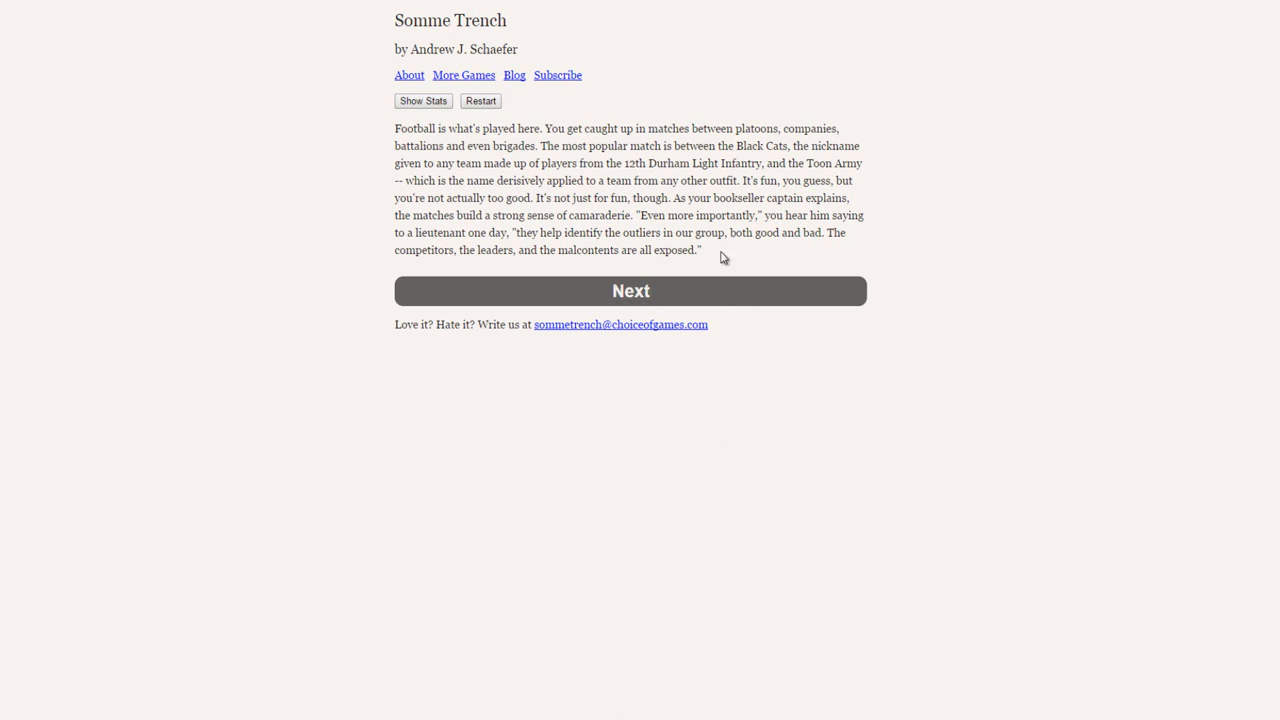
mouse_move(954, 252)
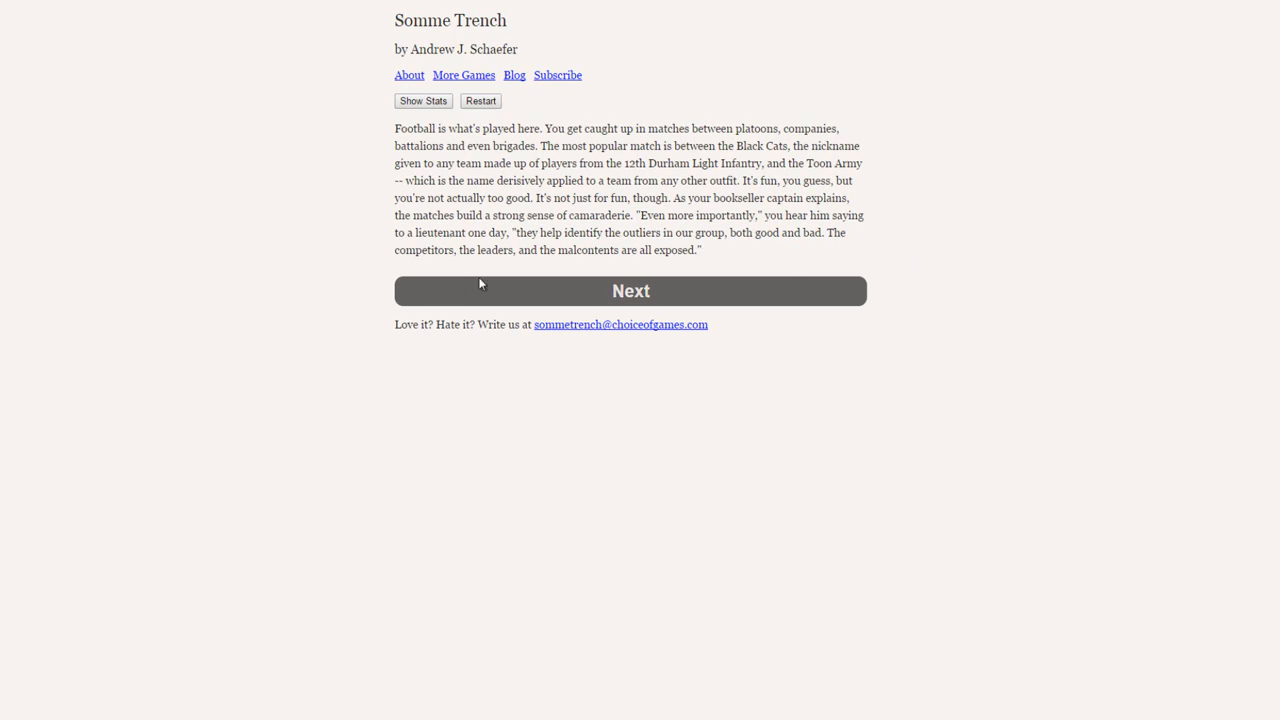
mouse_move(564, 140)
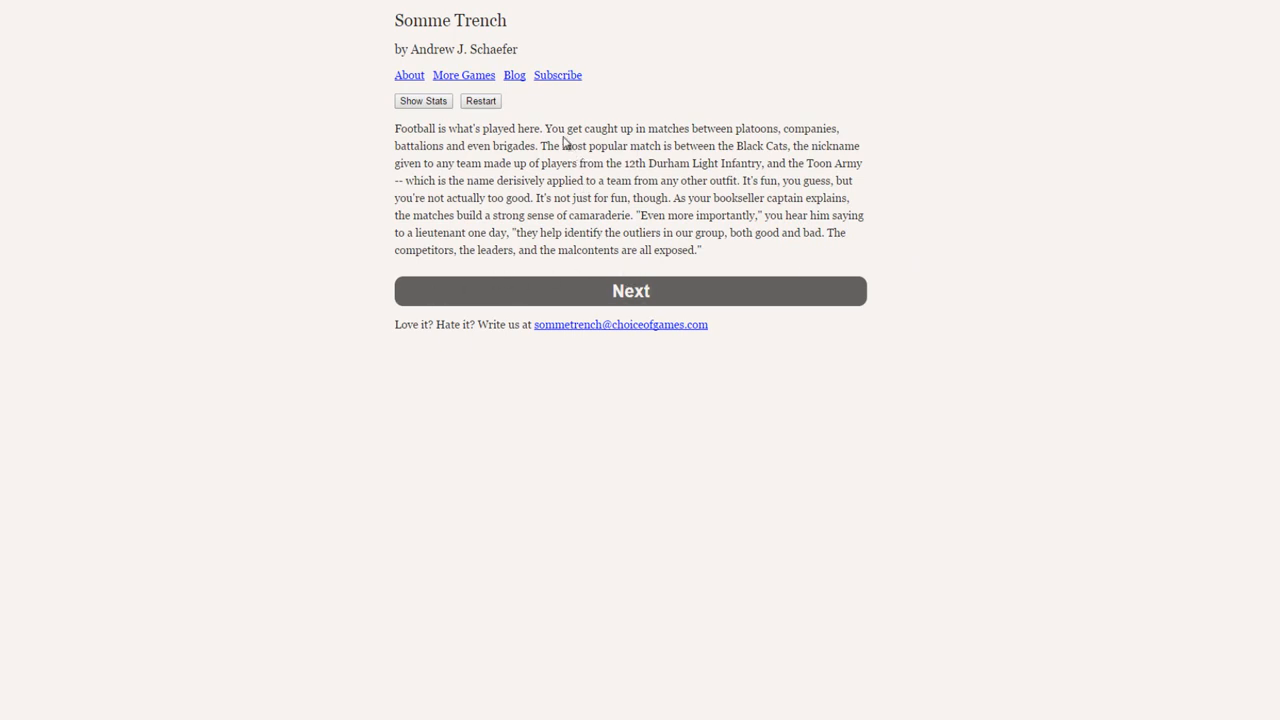
Step: Continue from the football passage to the camaraderie and Hedworth's odds passage
left_click(632, 292)
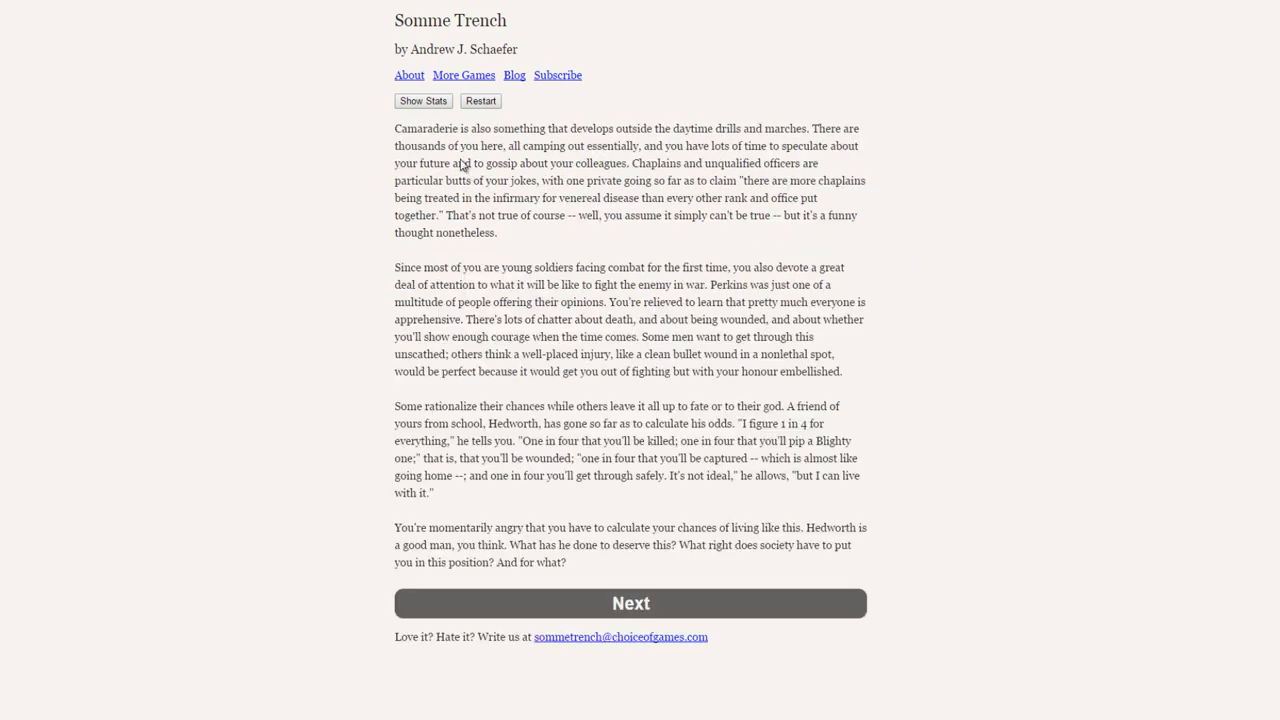
mouse_move(652, 212)
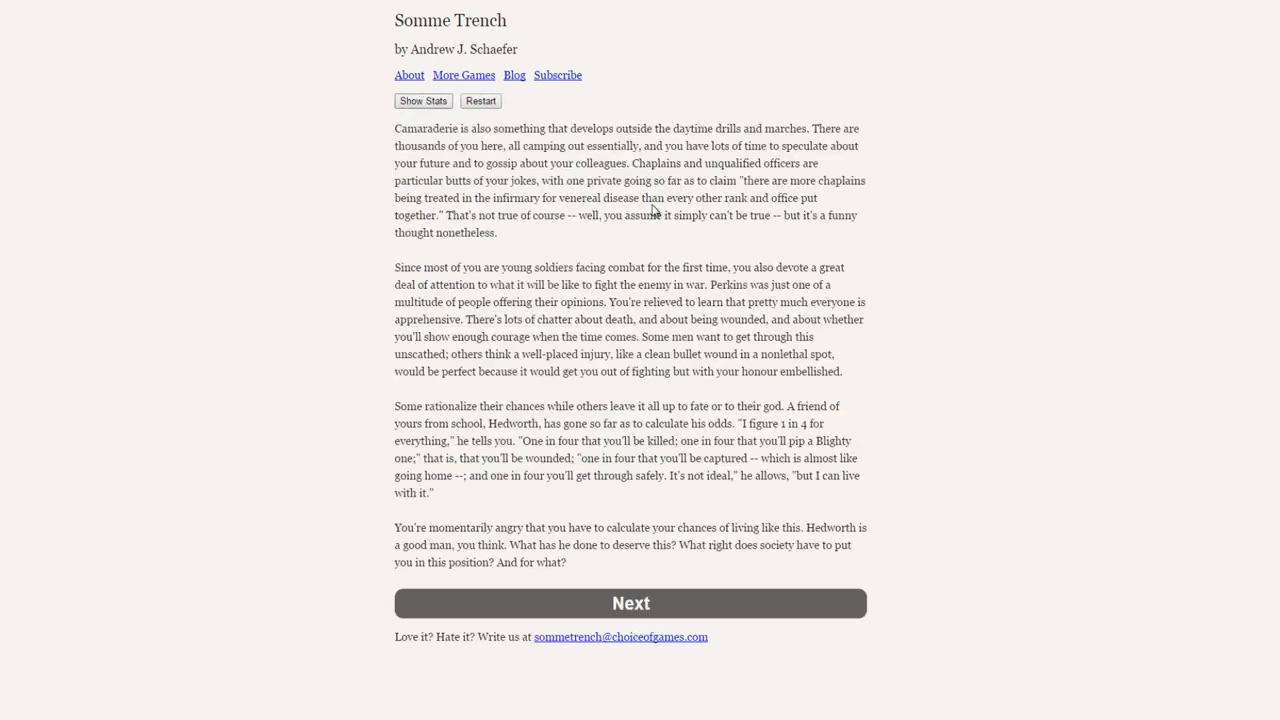
mouse_move(824, 292)
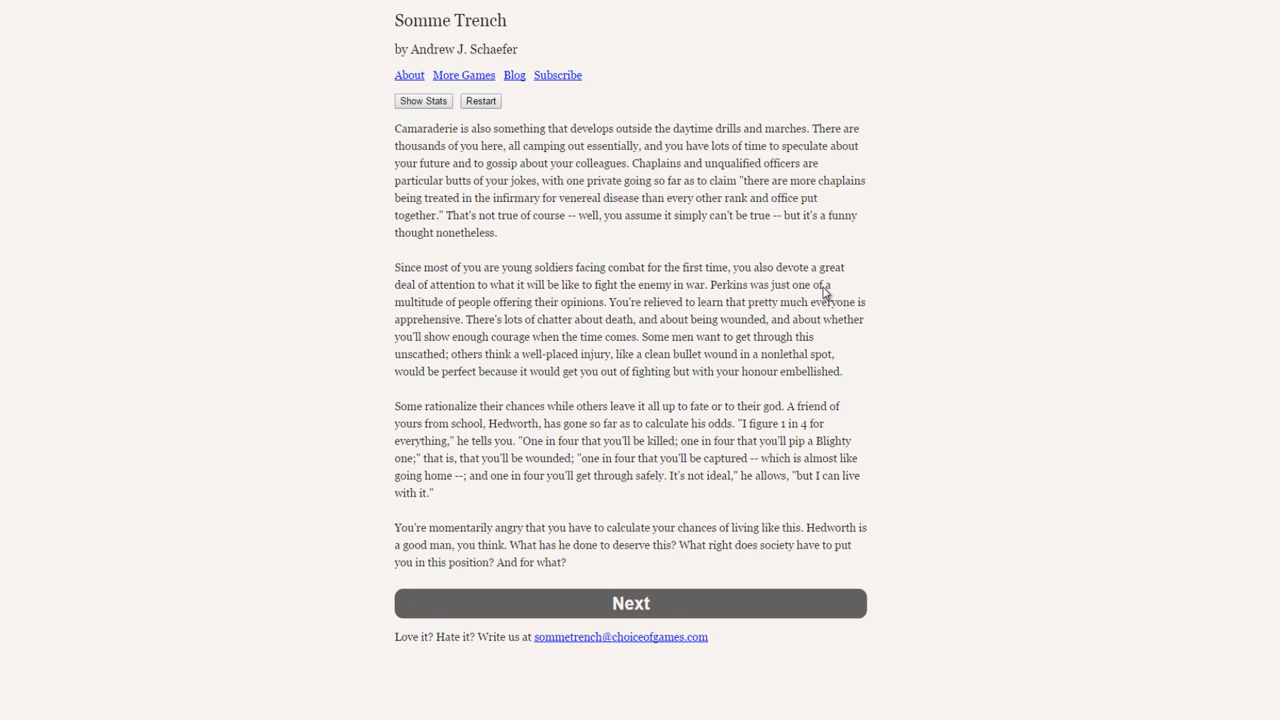
mouse_move(896, 294)
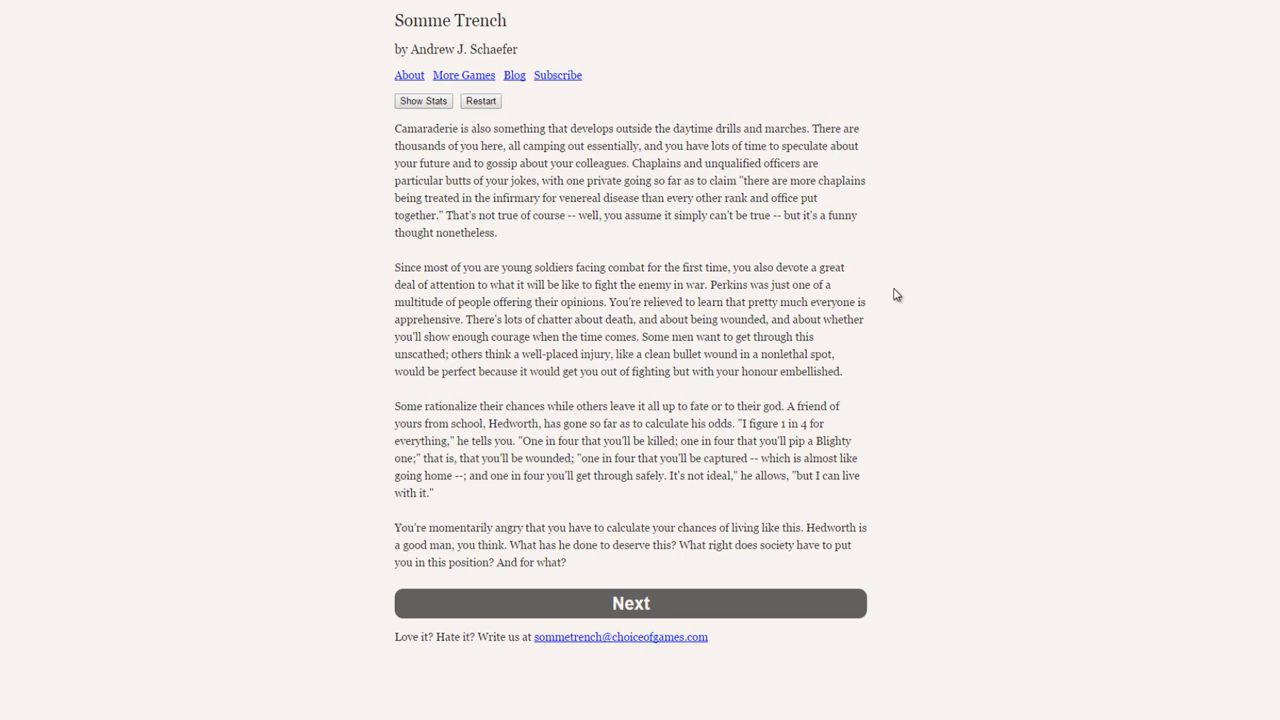
mouse_move(232, 442)
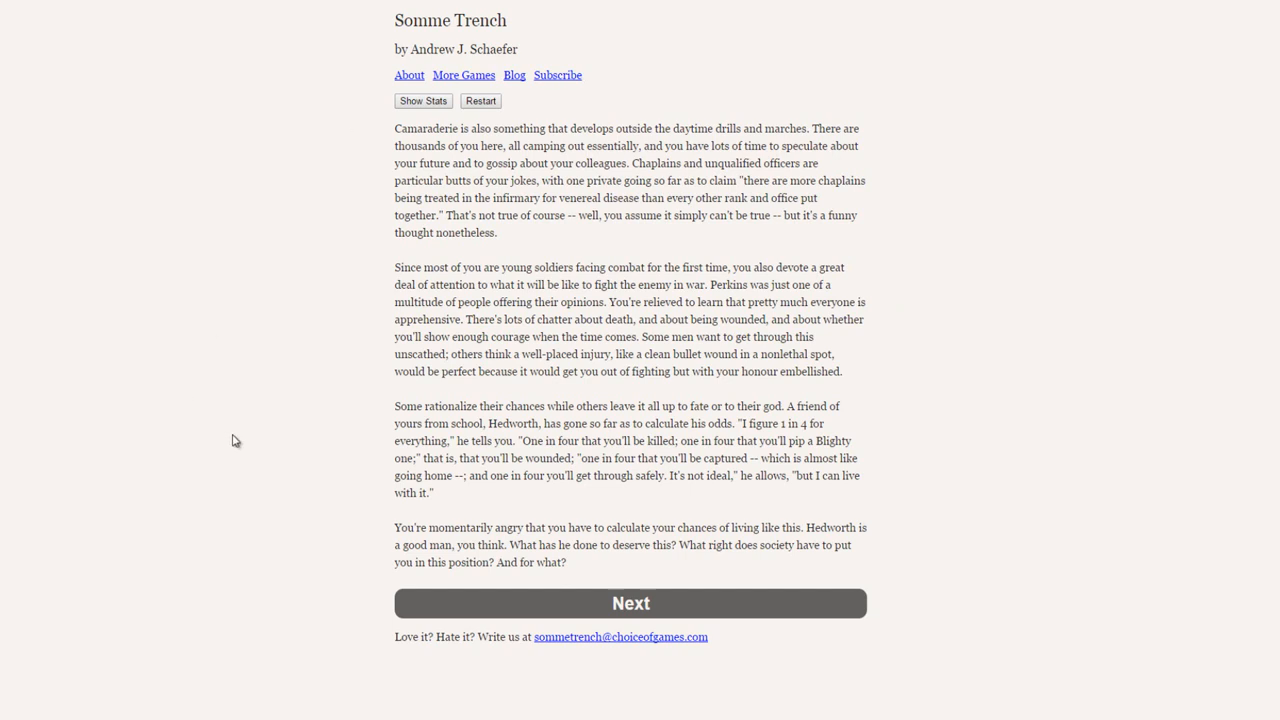
mouse_move(502, 552)
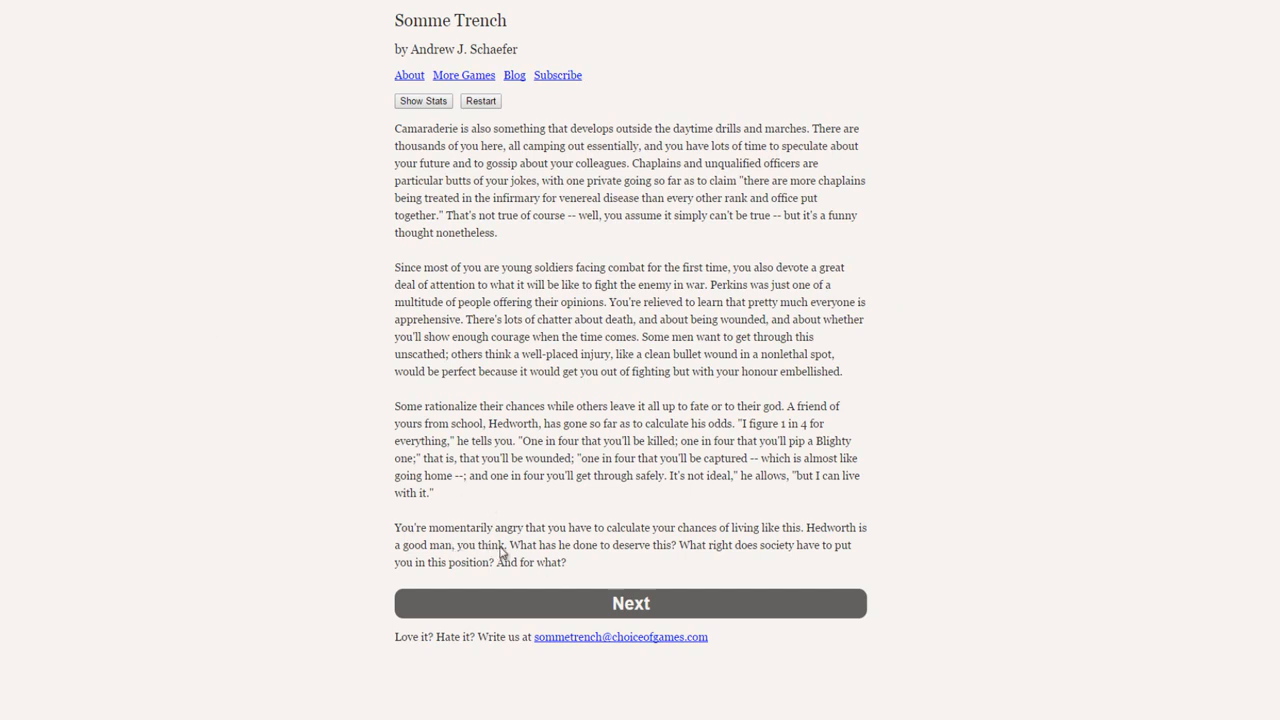
mouse_move(638, 572)
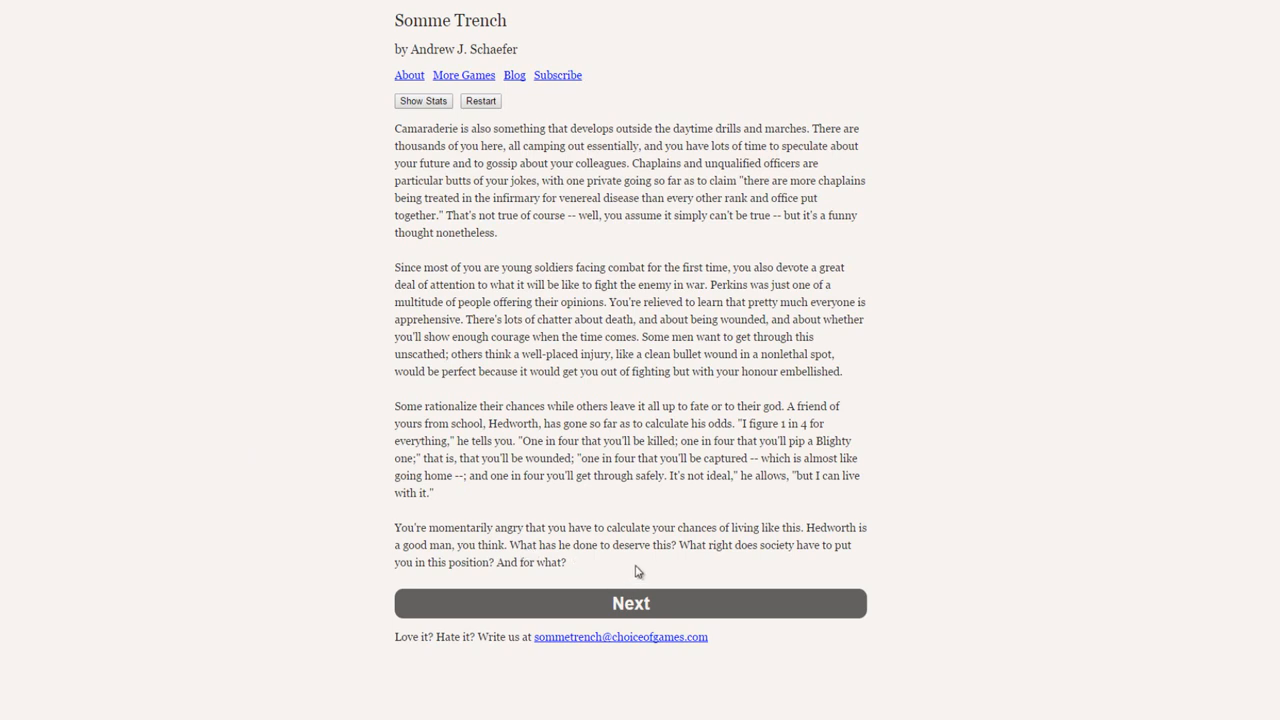
mouse_move(900, 568)
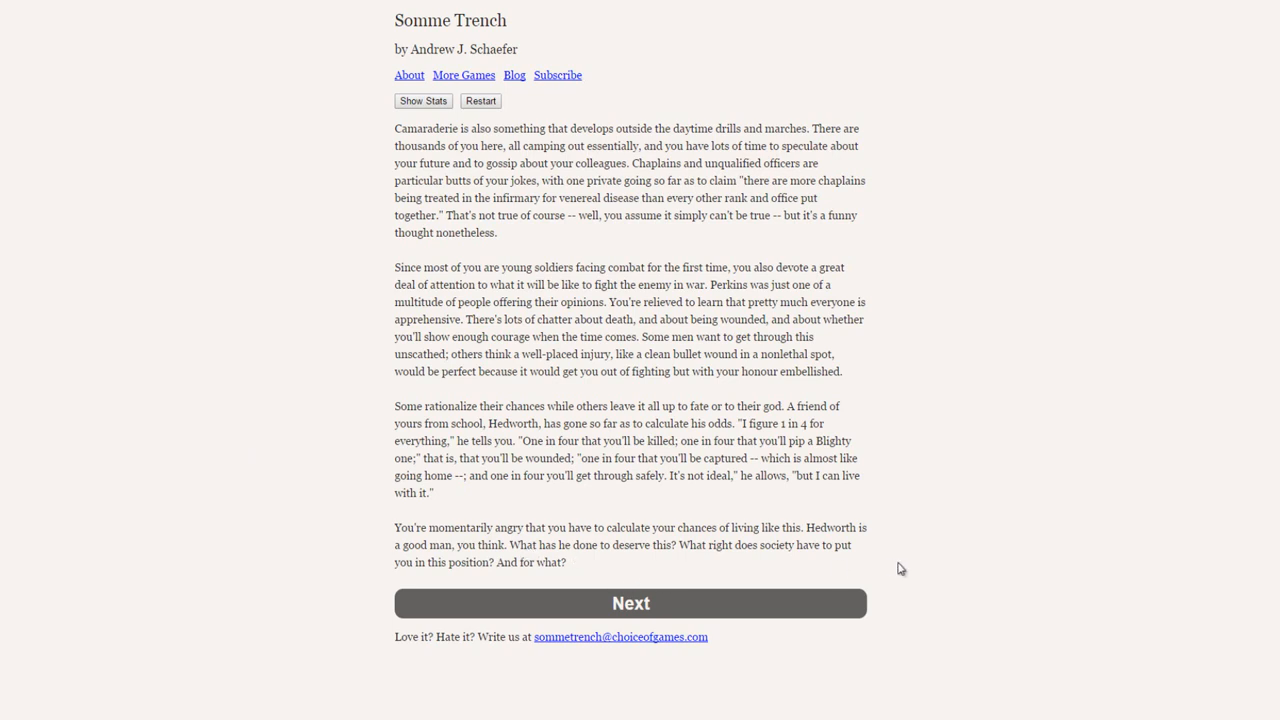
mouse_move(900, 550)
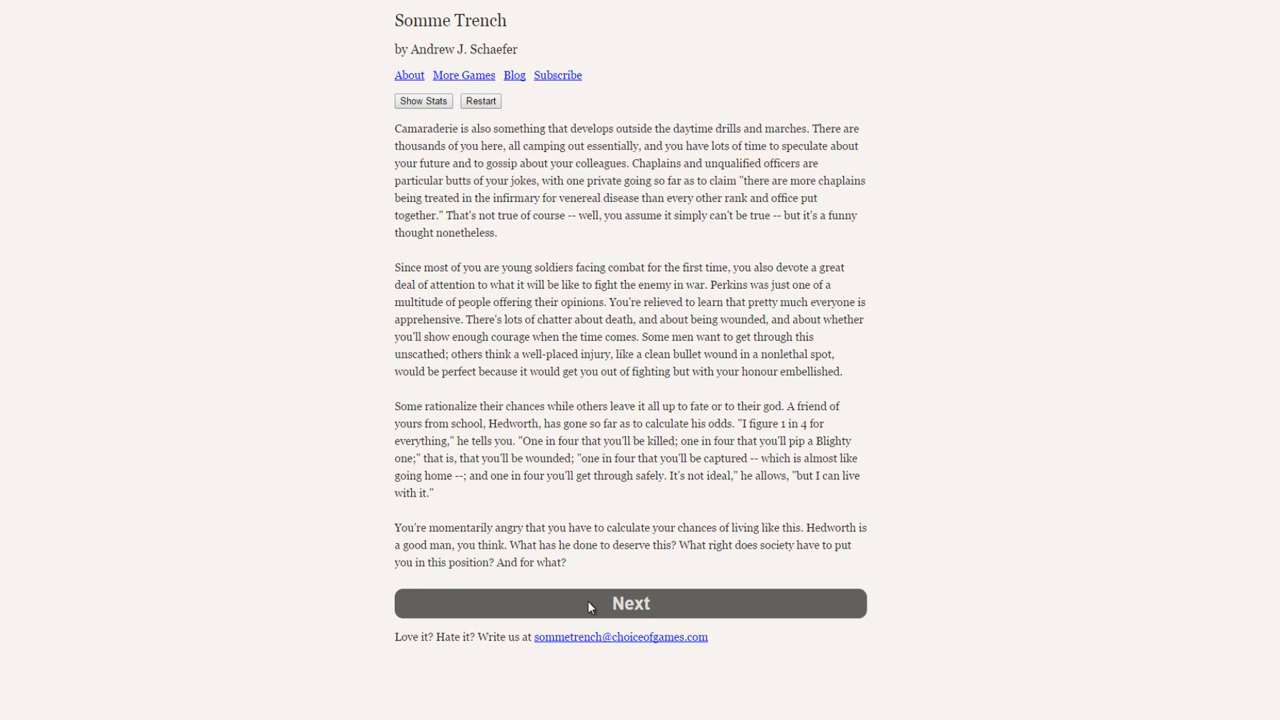
Step: Continue to the call-for-volunteers passage, leaving 'Raise my hand.' selected
left_click(630, 604)
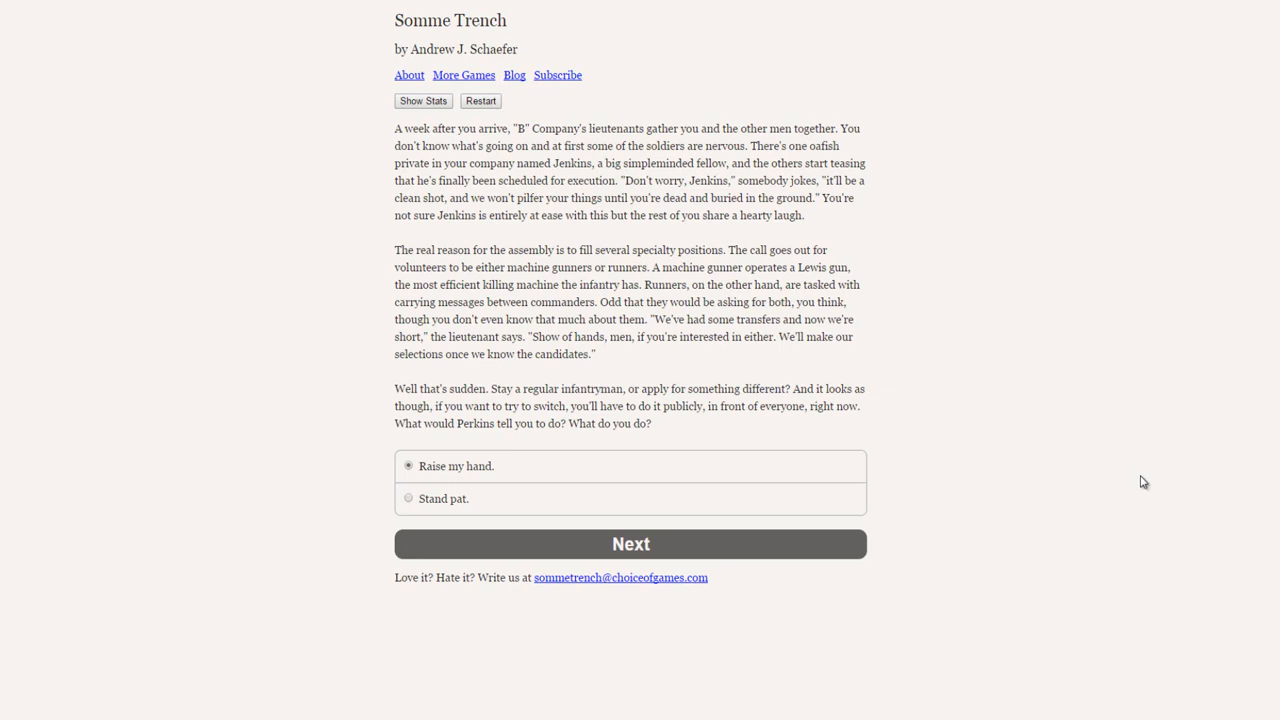
mouse_move(926, 400)
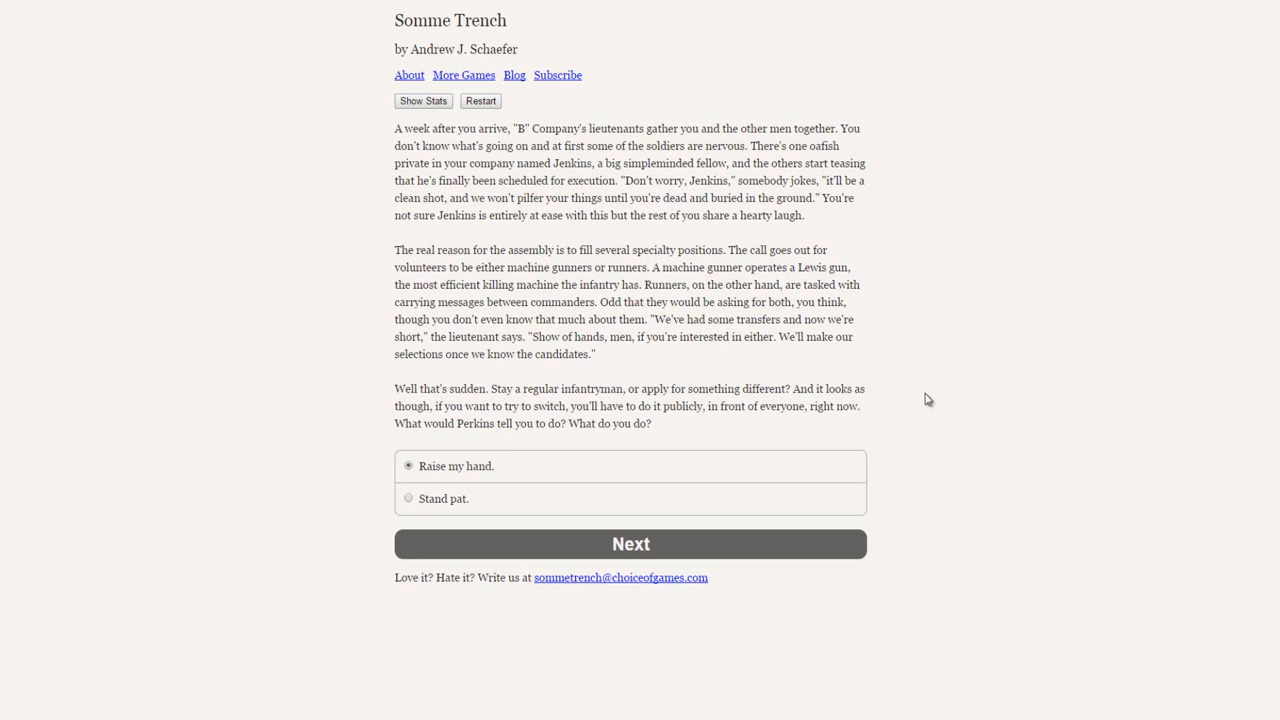
mouse_move(984, 396)
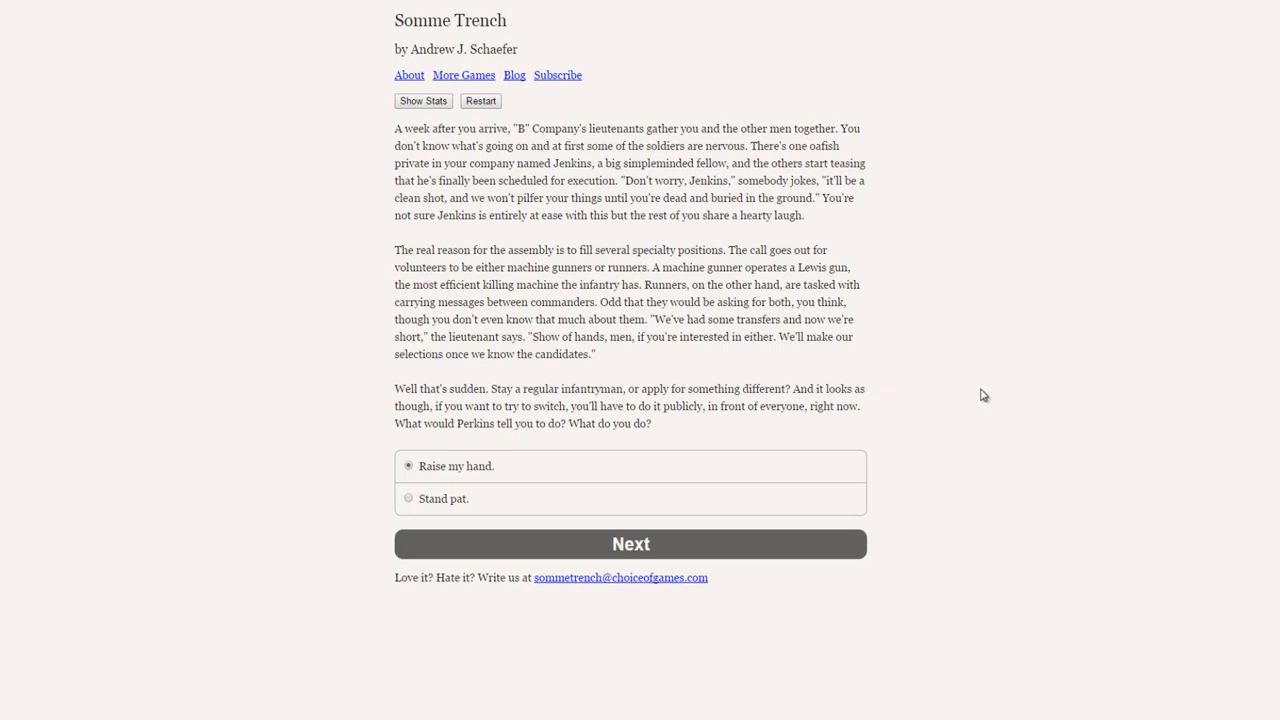
mouse_move(600, 354)
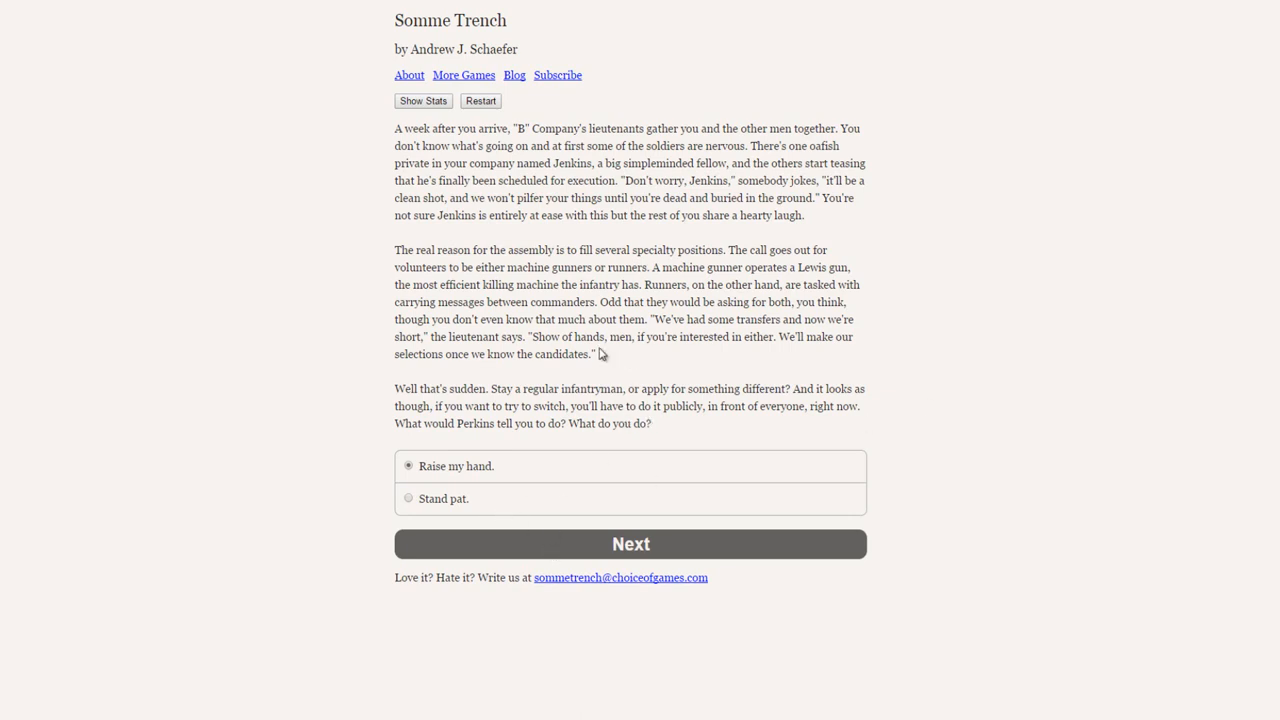
mouse_move(564, 464)
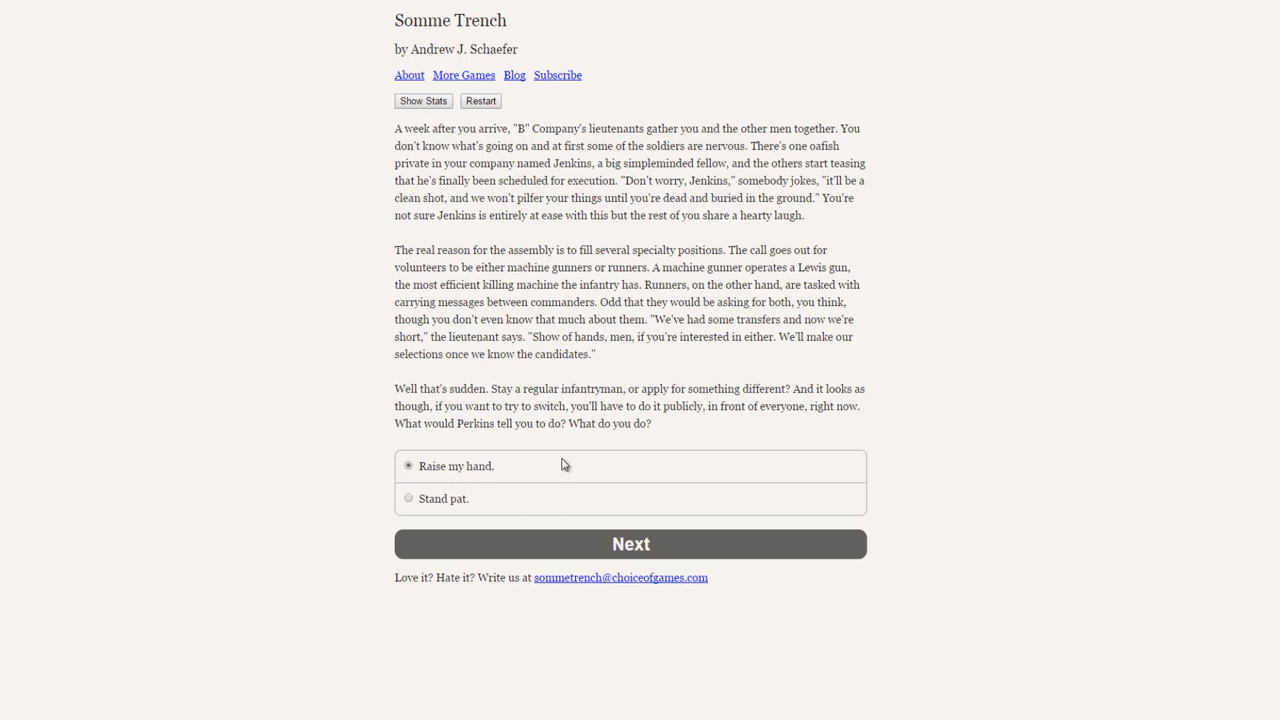
mouse_move(514, 440)
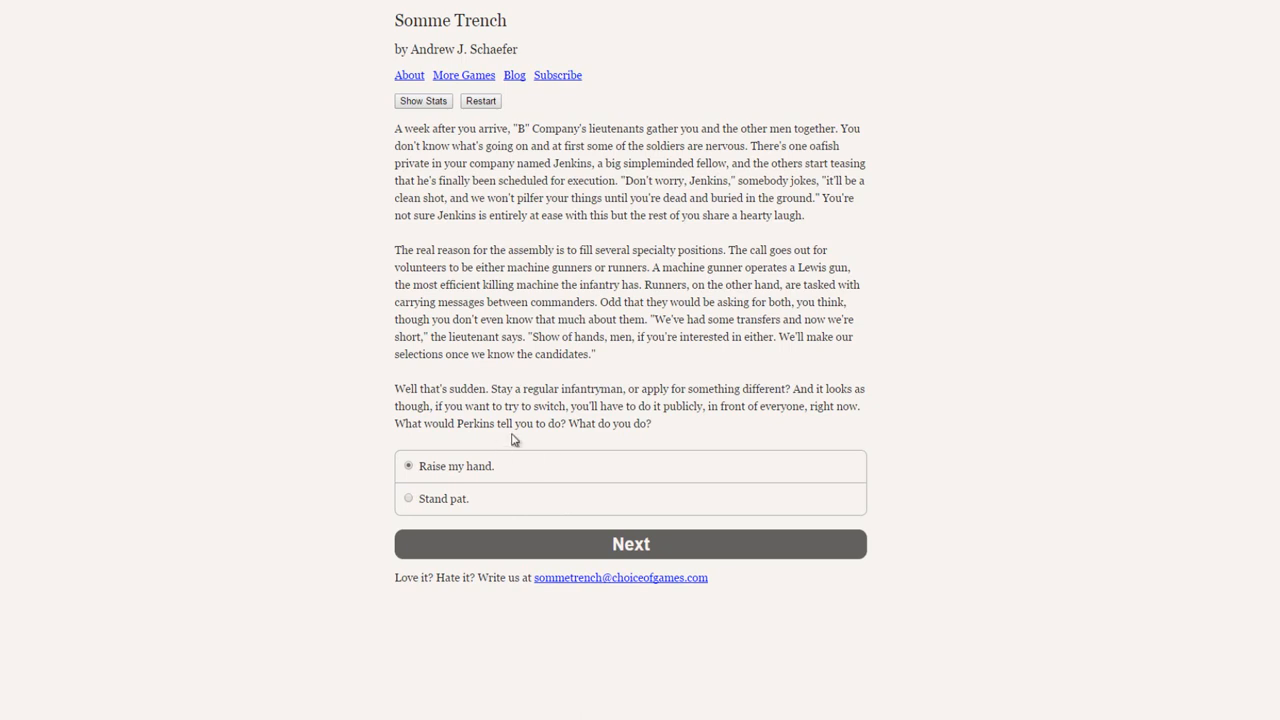
mouse_move(436, 500)
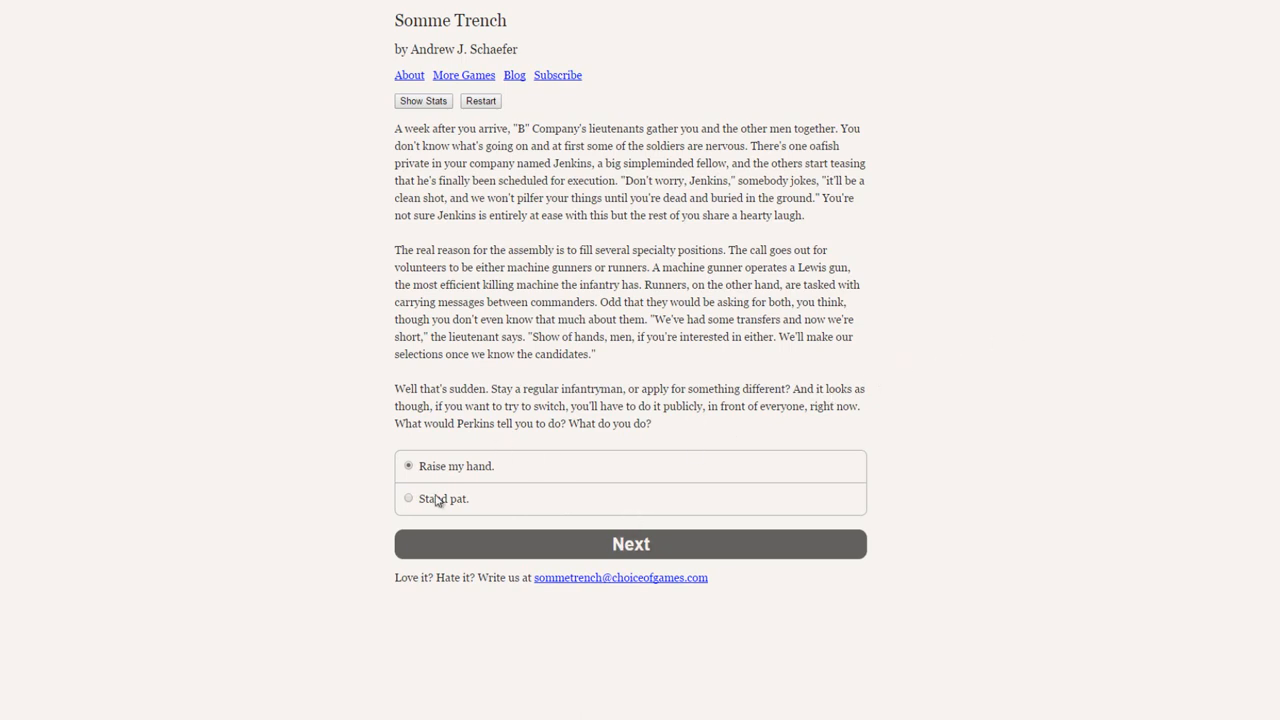
mouse_move(588, 556)
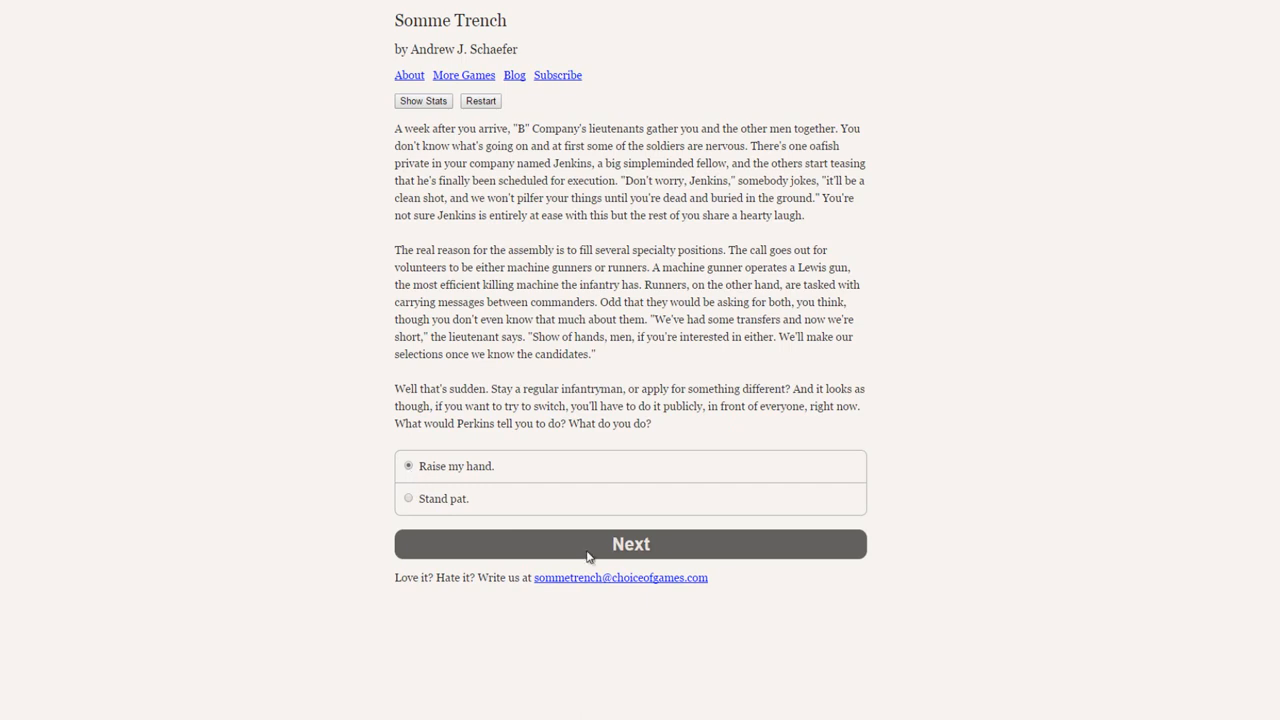
Step: Commit to raising your hand and read the passage about the thirty volunteers staying behind
left_click(632, 544)
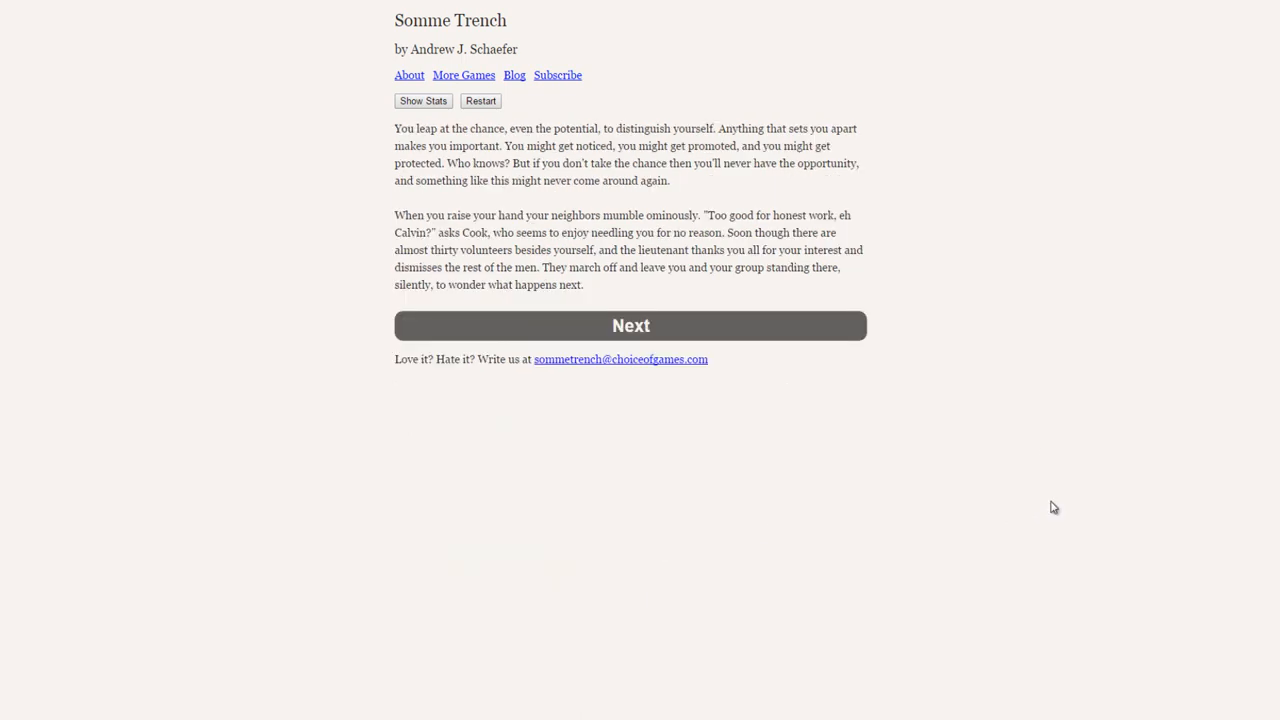
mouse_move(1040, 442)
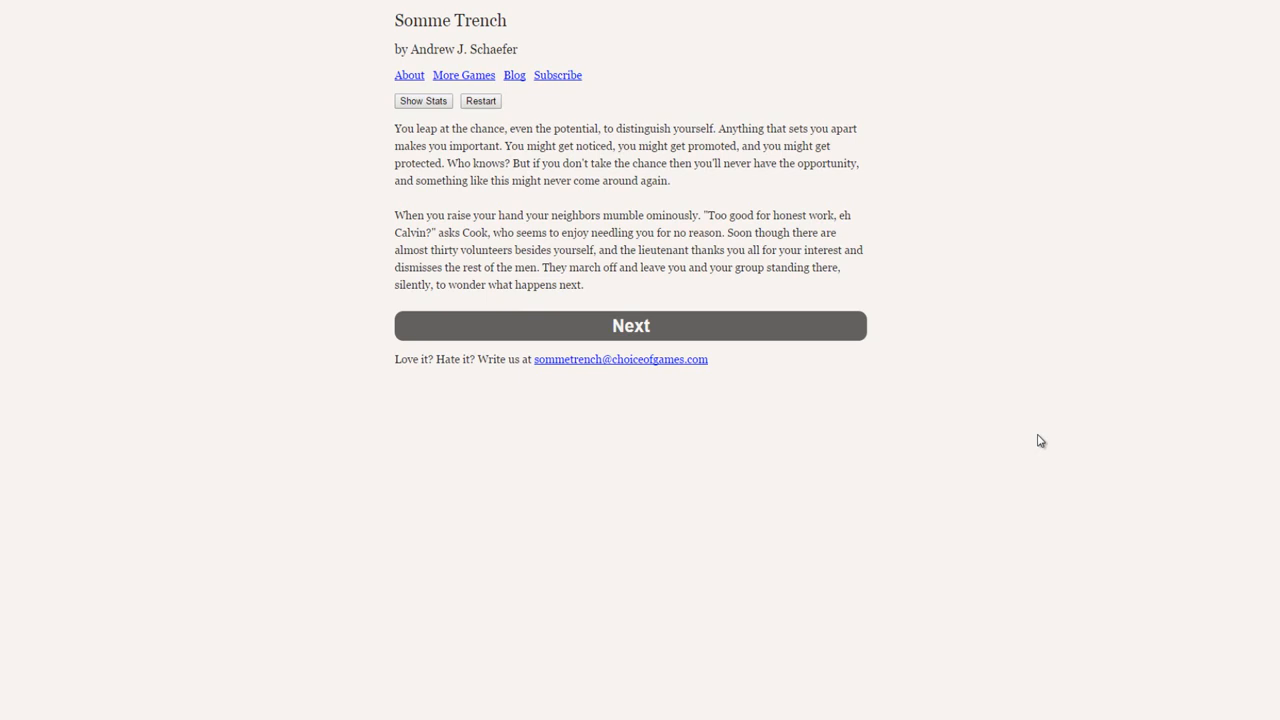
mouse_move(750, 348)
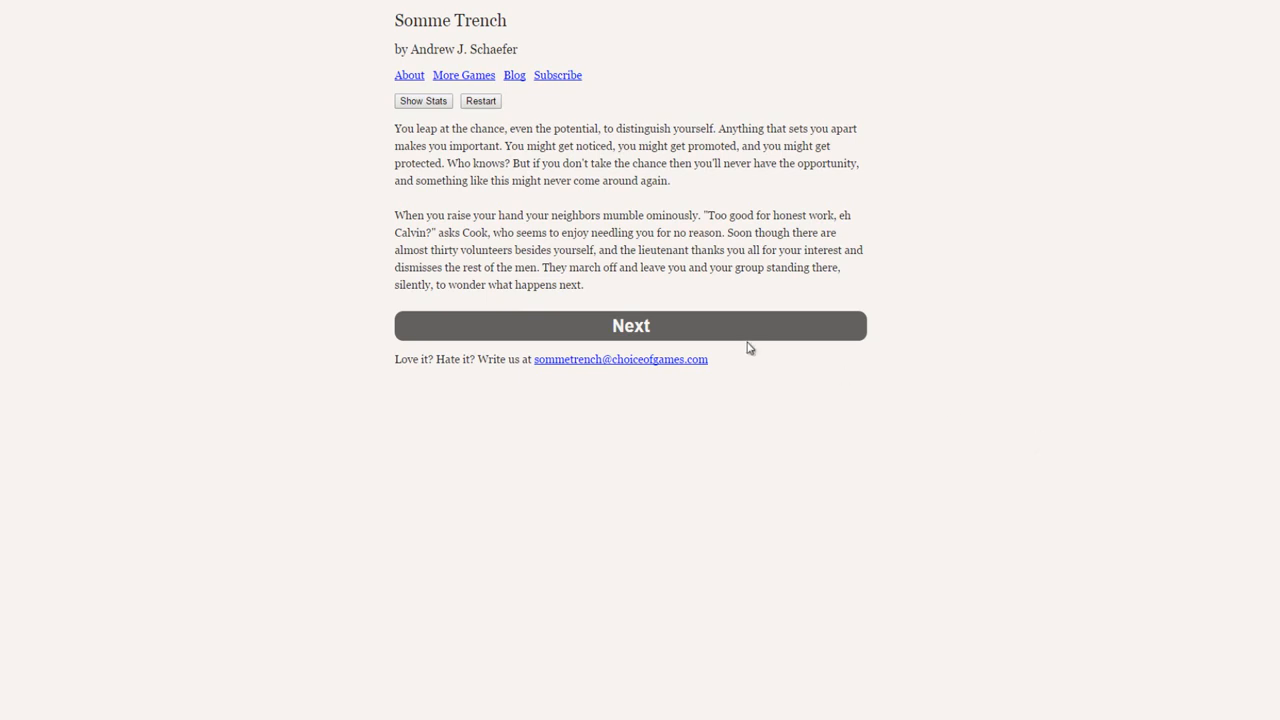
mouse_move(652, 320)
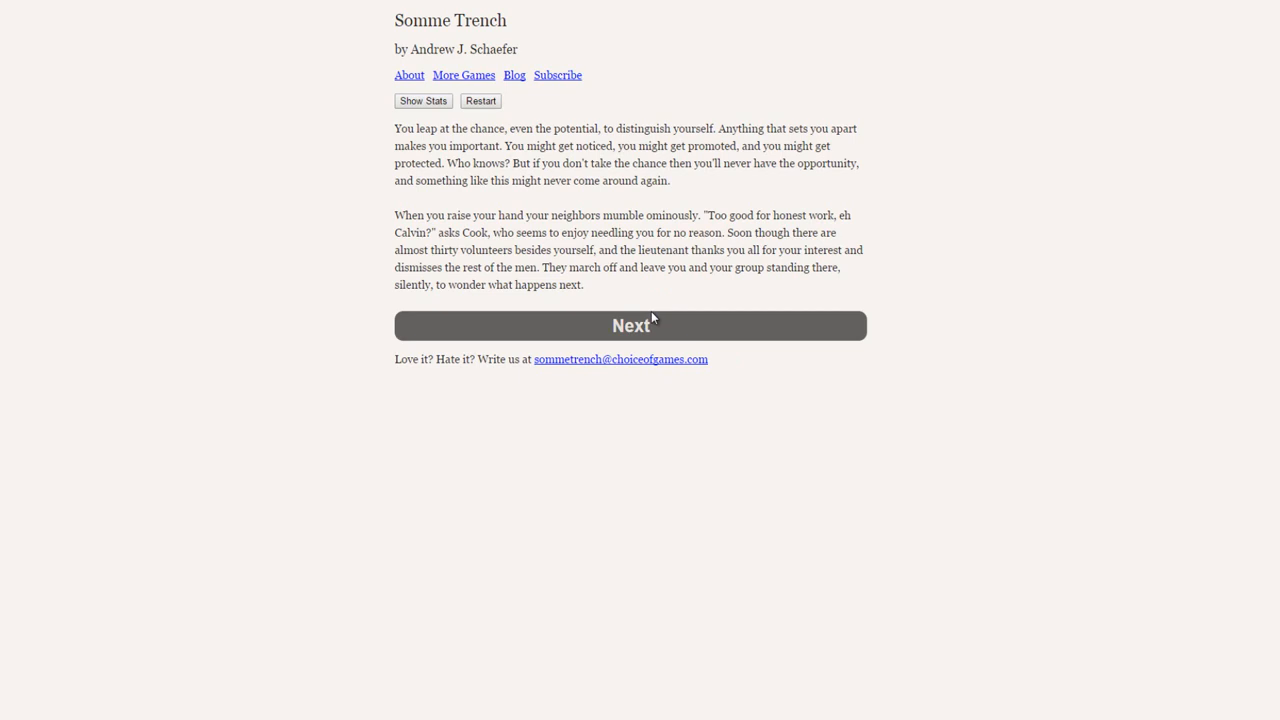
Step: Continue to the lieutenant explaining the Lewis machine gunner and runner roles
left_click(630, 324)
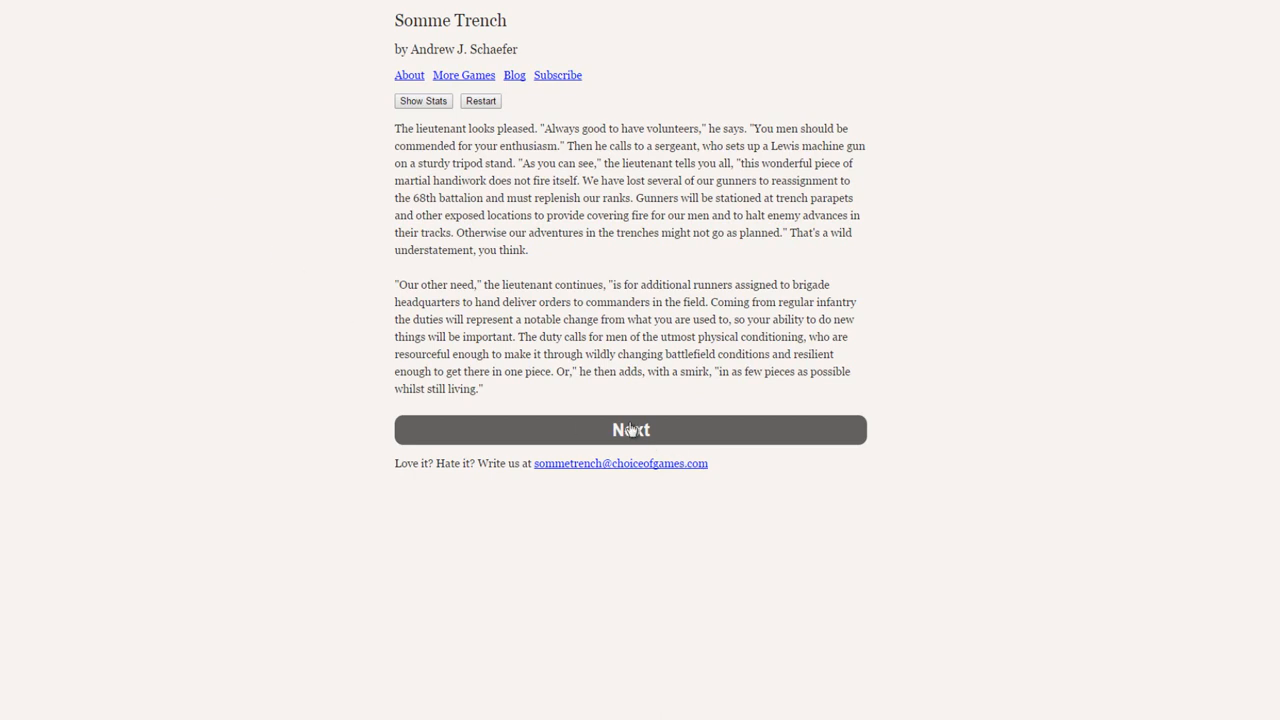
Step: Advance to the duty choice and settle on 'Volunteer to be a runner.' after first marking decline
left_click(630, 428)
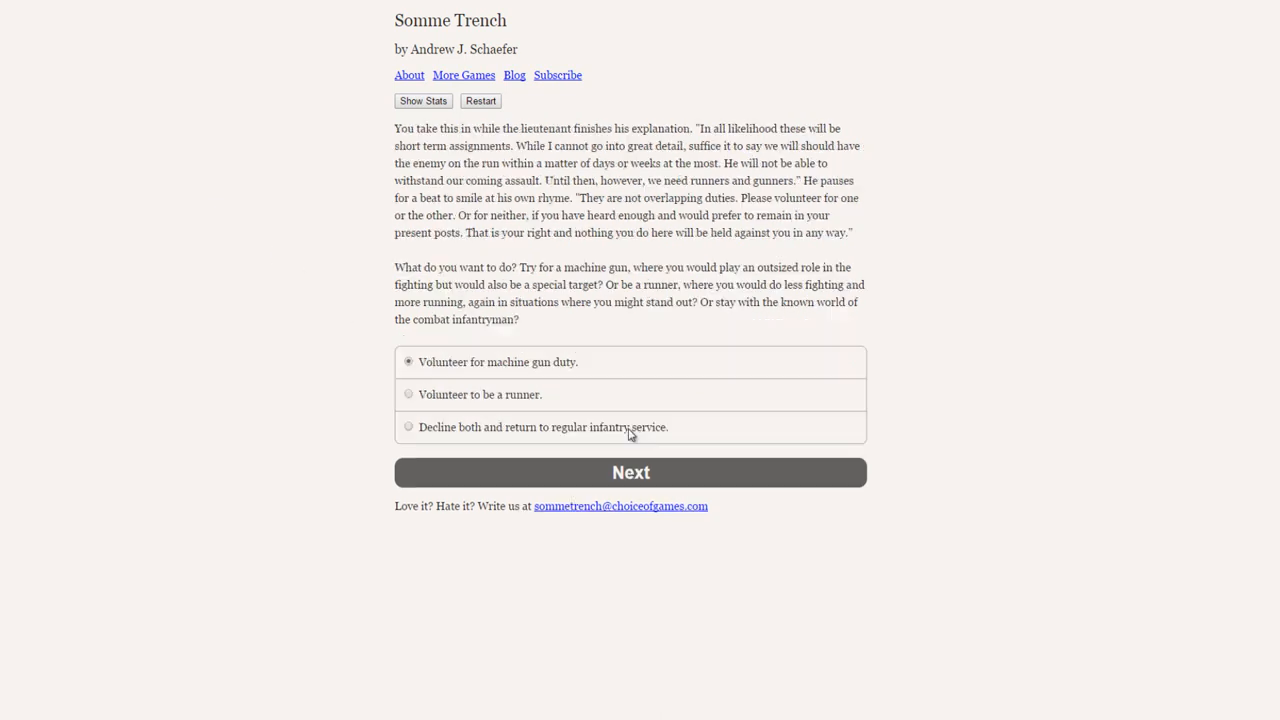
left_click(408, 426)
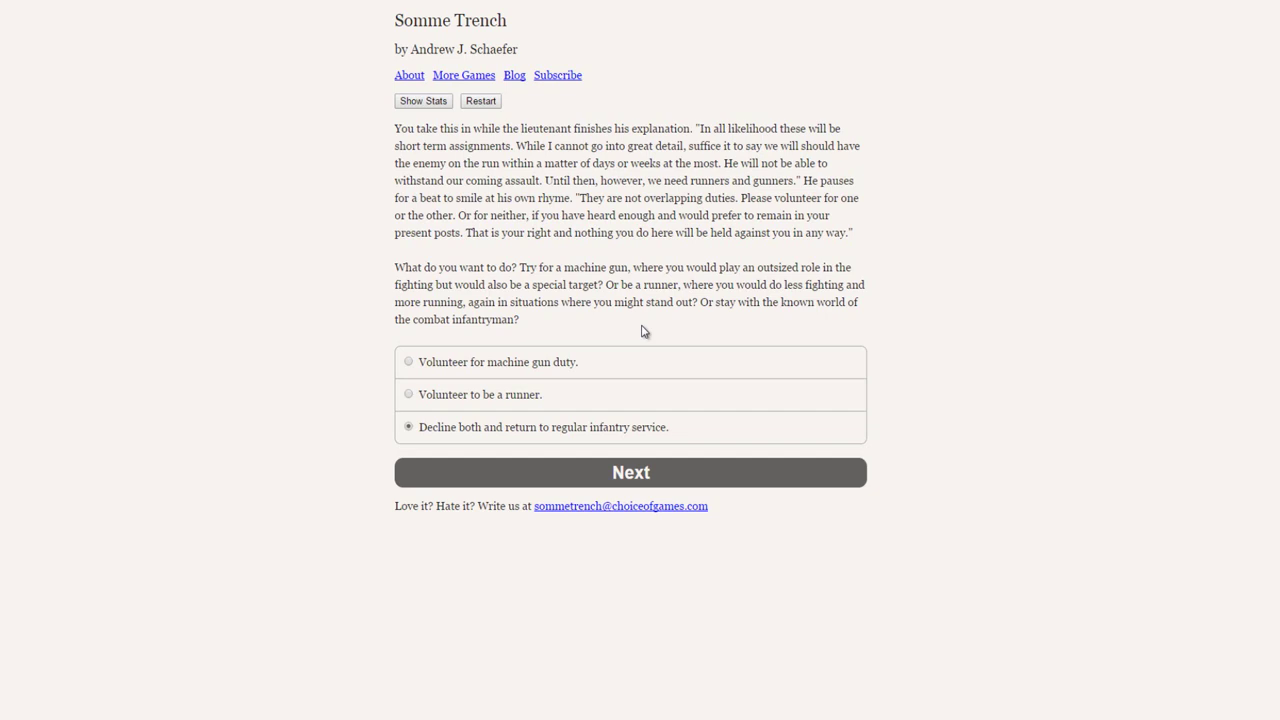
mouse_move(736, 330)
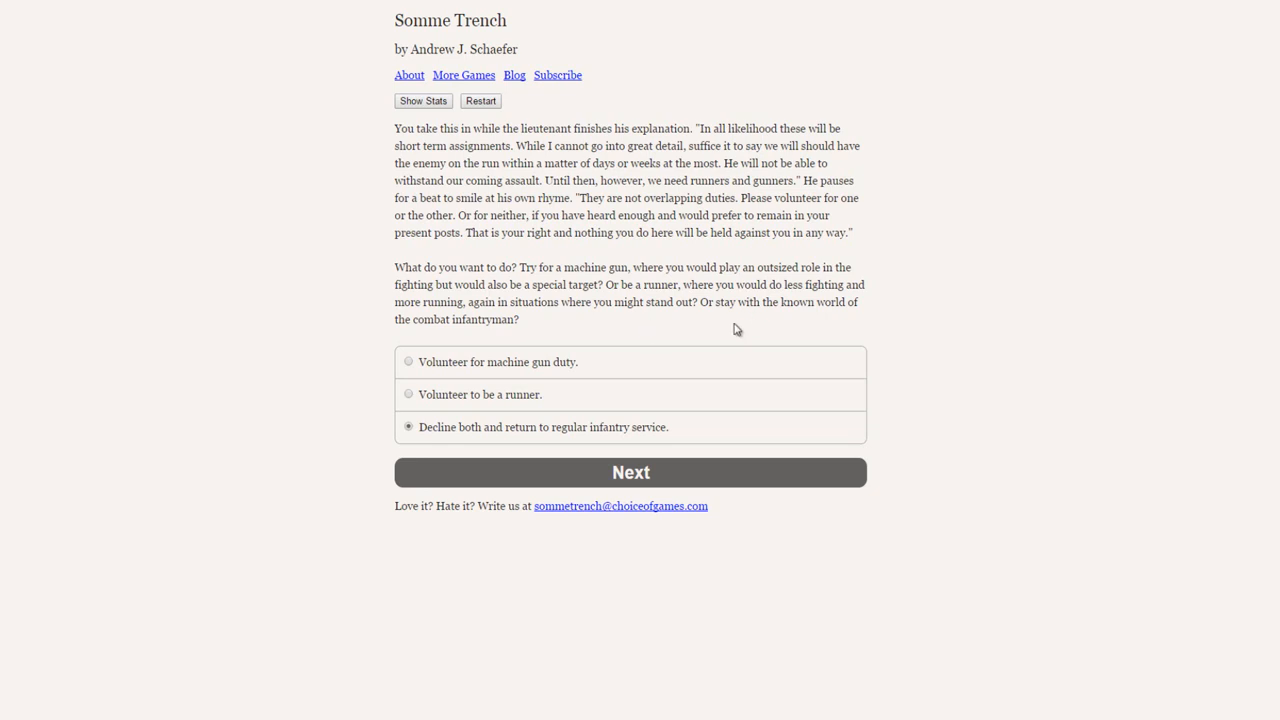
mouse_move(412, 406)
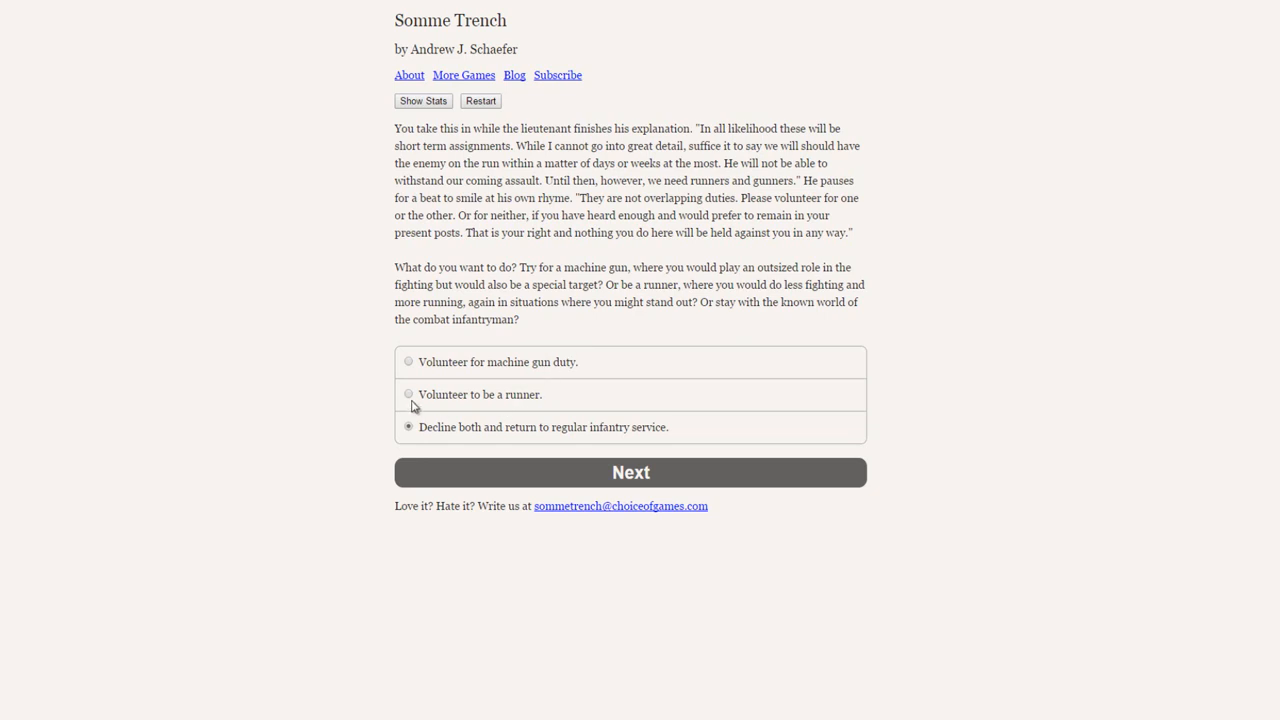
left_click(408, 392)
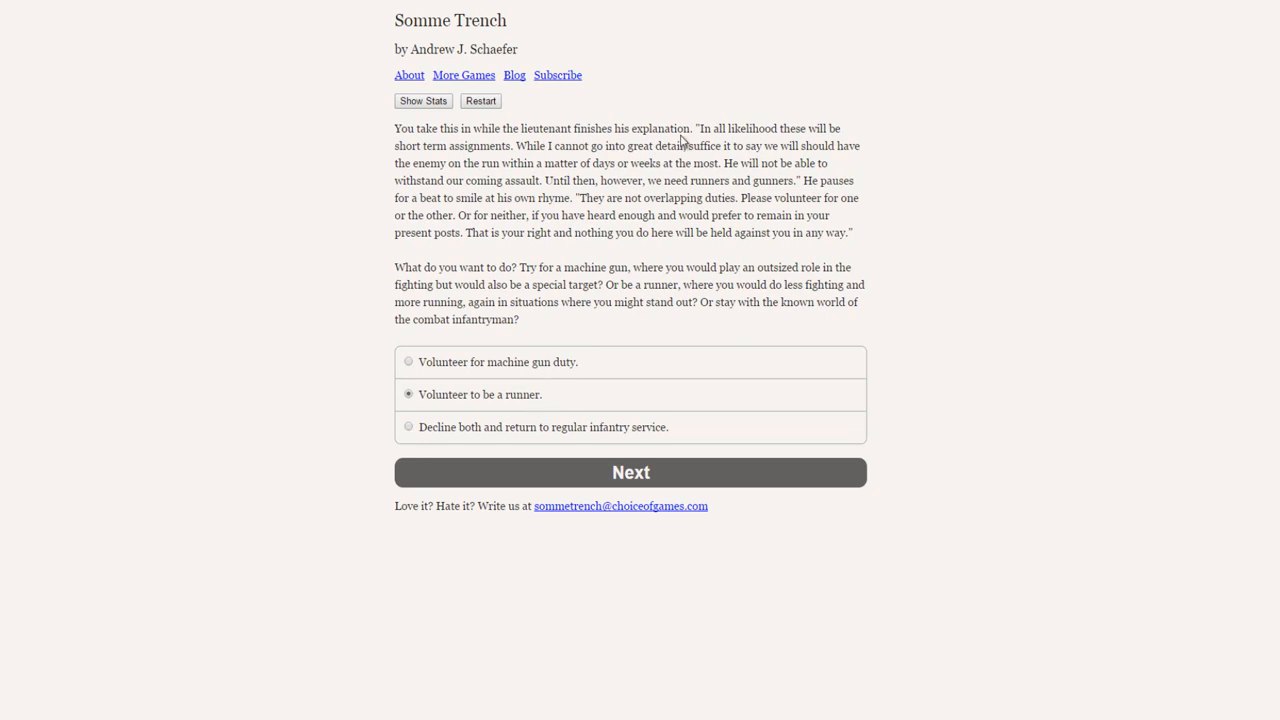
mouse_move(696, 204)
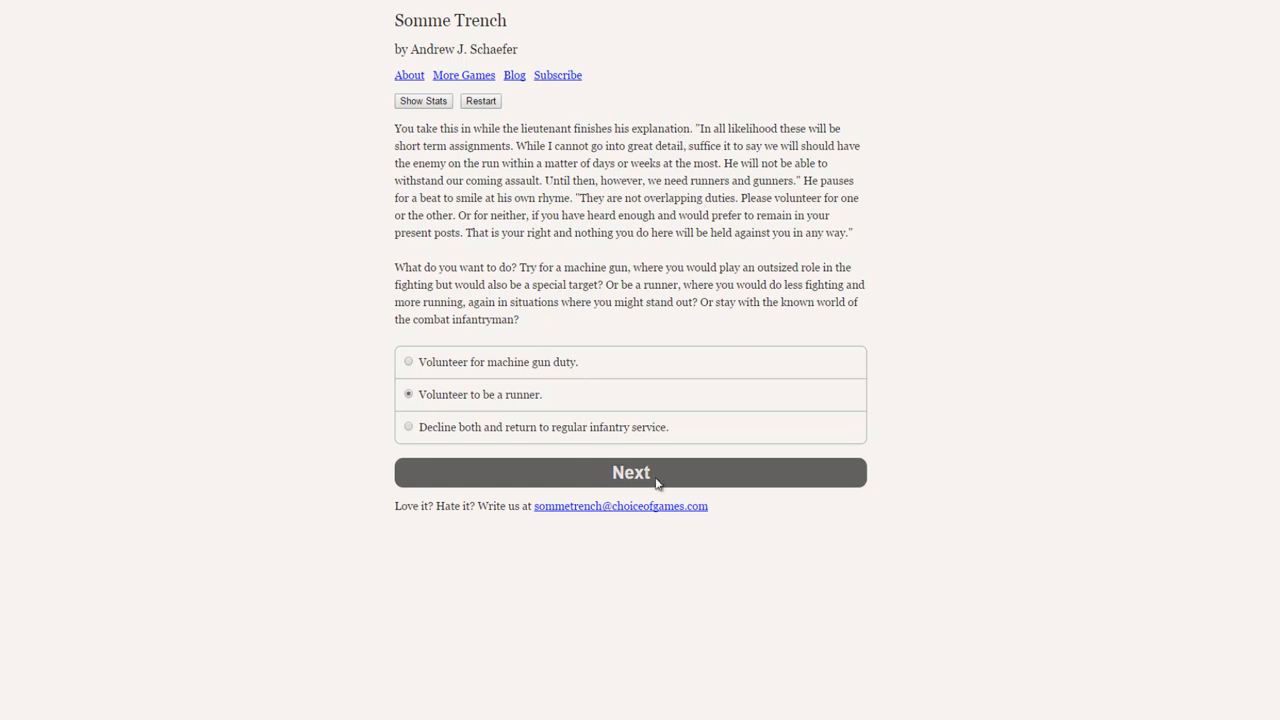
Step: Submit the runner choice and read the lieutenant's rejection about your legs
left_click(630, 472)
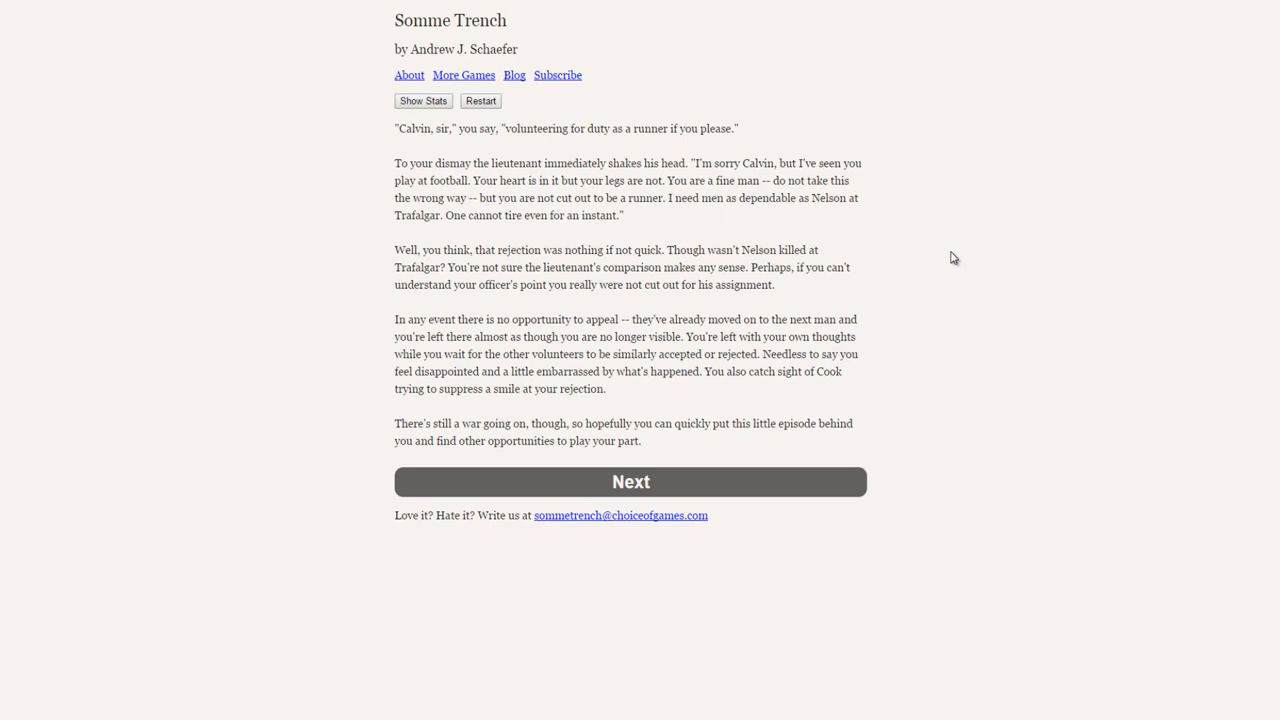
mouse_move(852, 396)
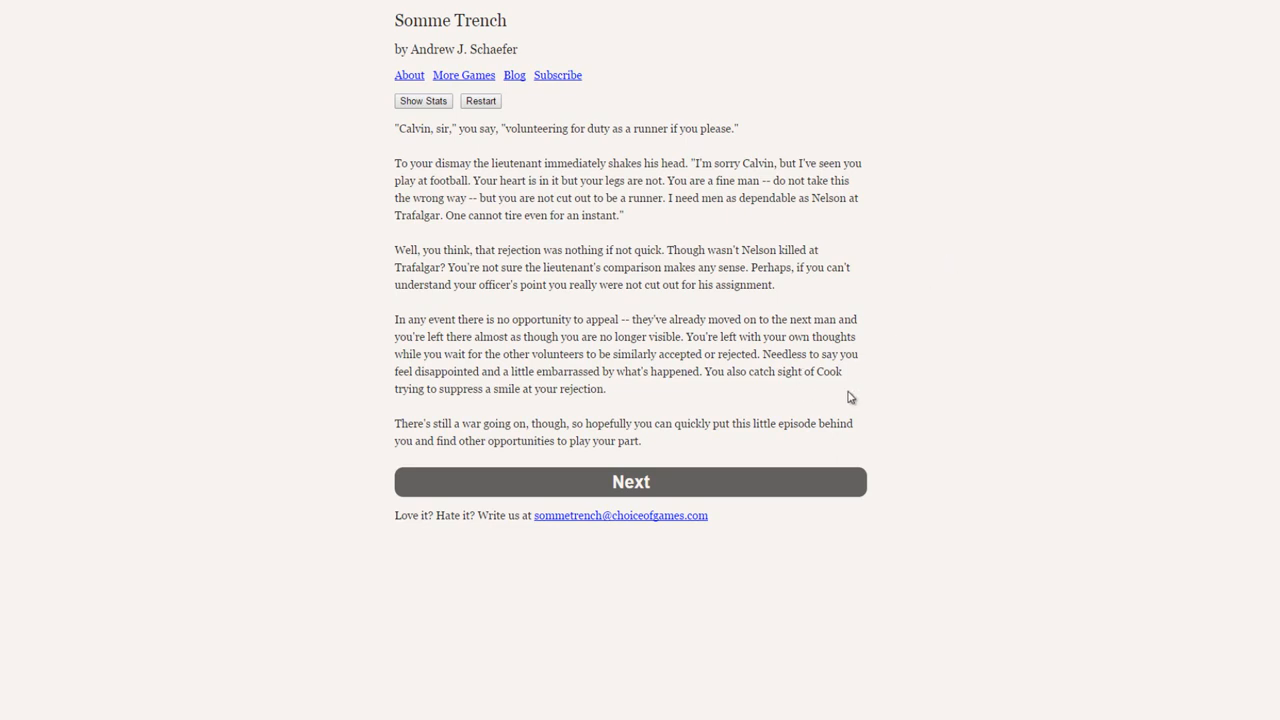
mouse_move(600, 400)
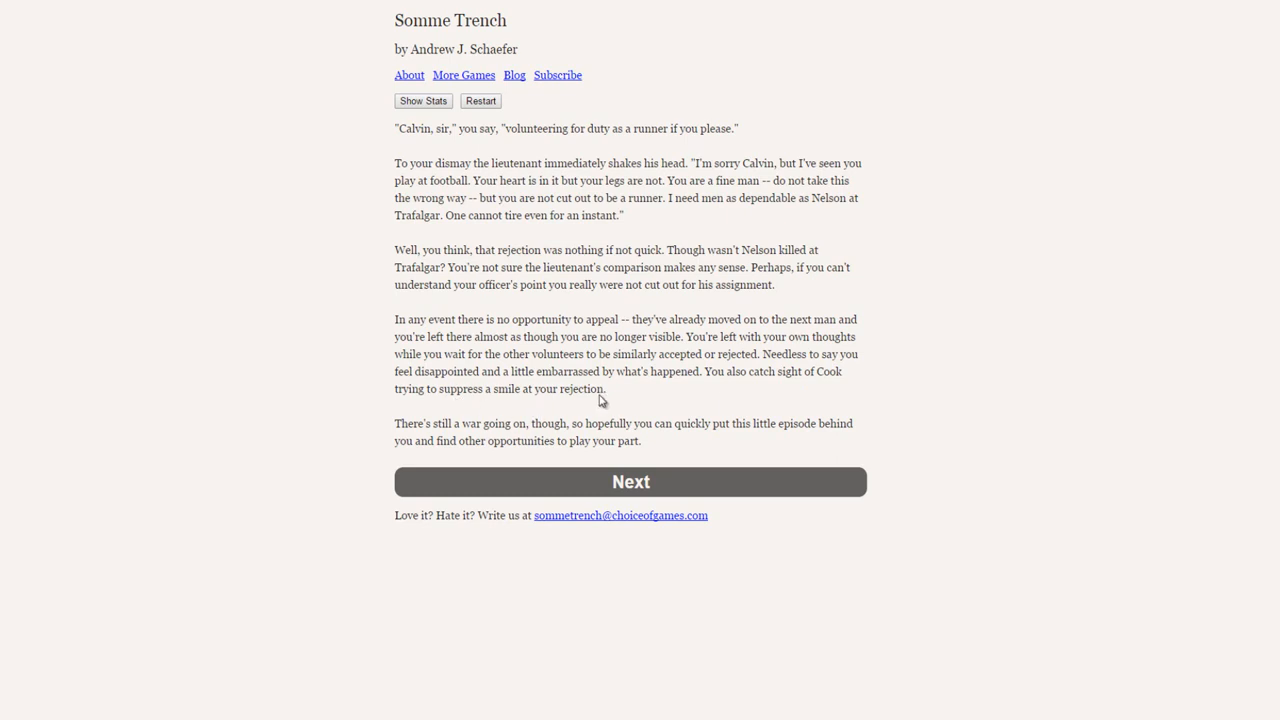
mouse_move(688, 390)
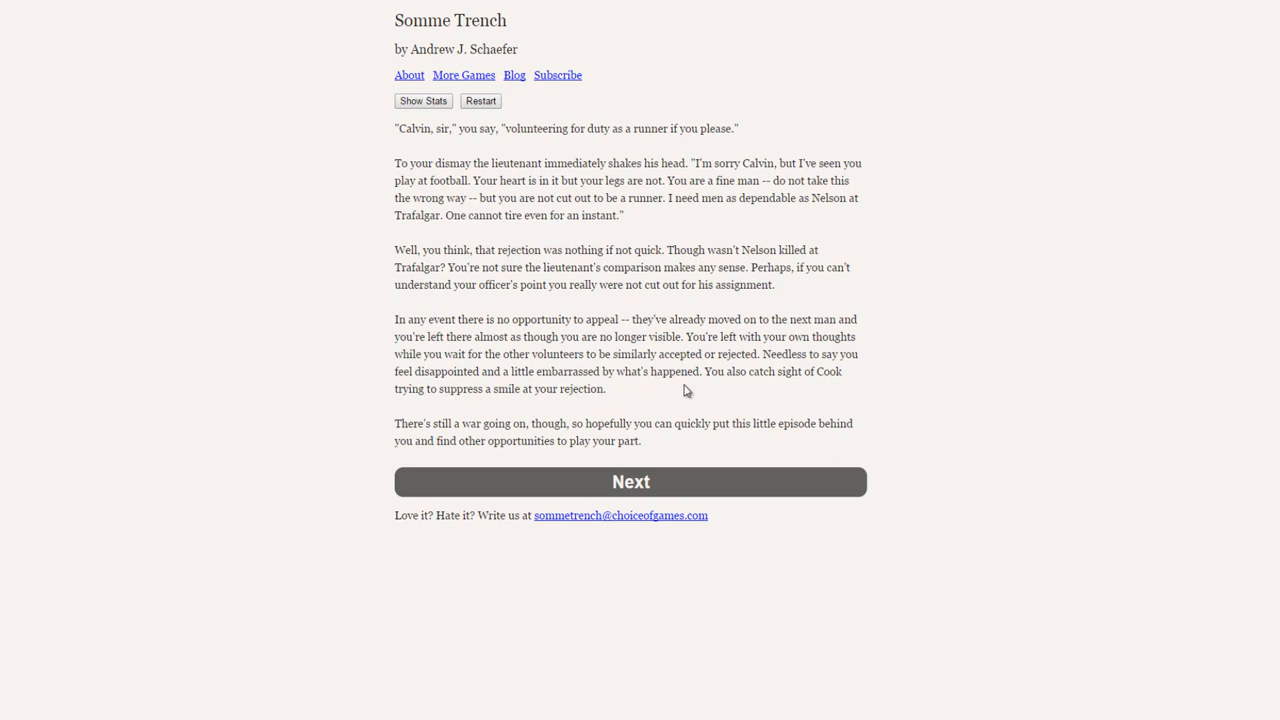
mouse_move(490, 408)
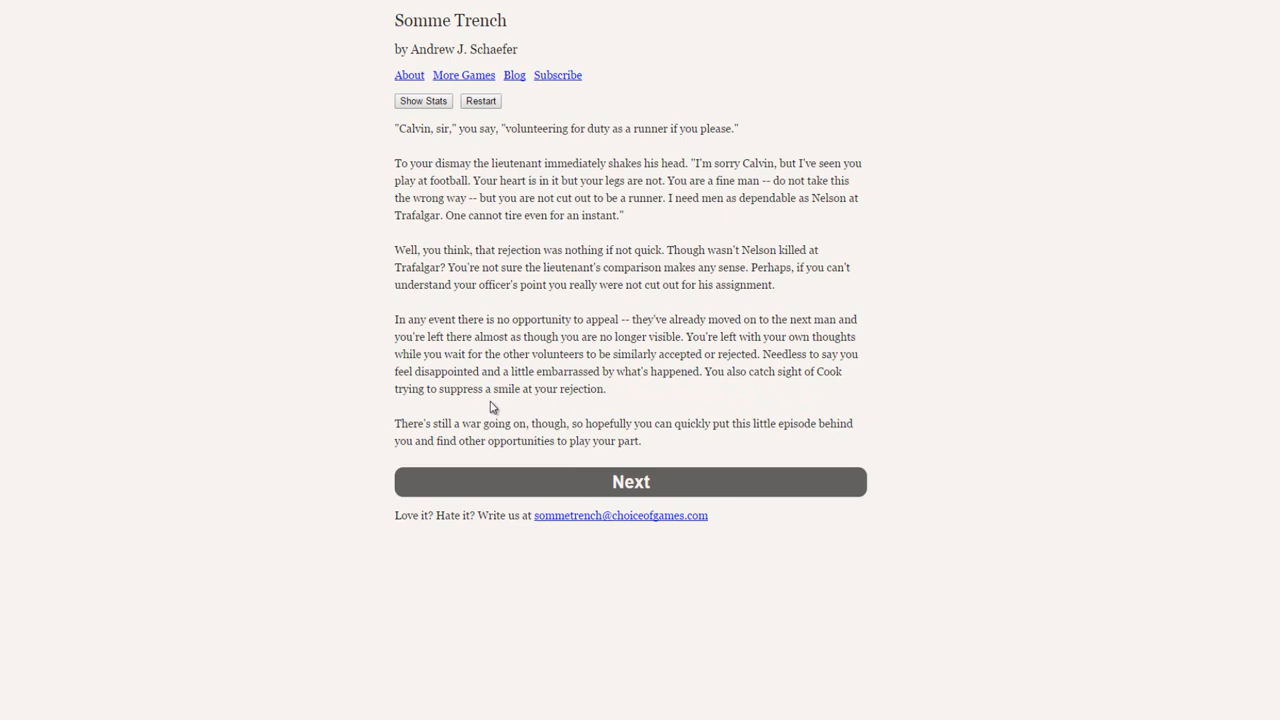
mouse_move(696, 396)
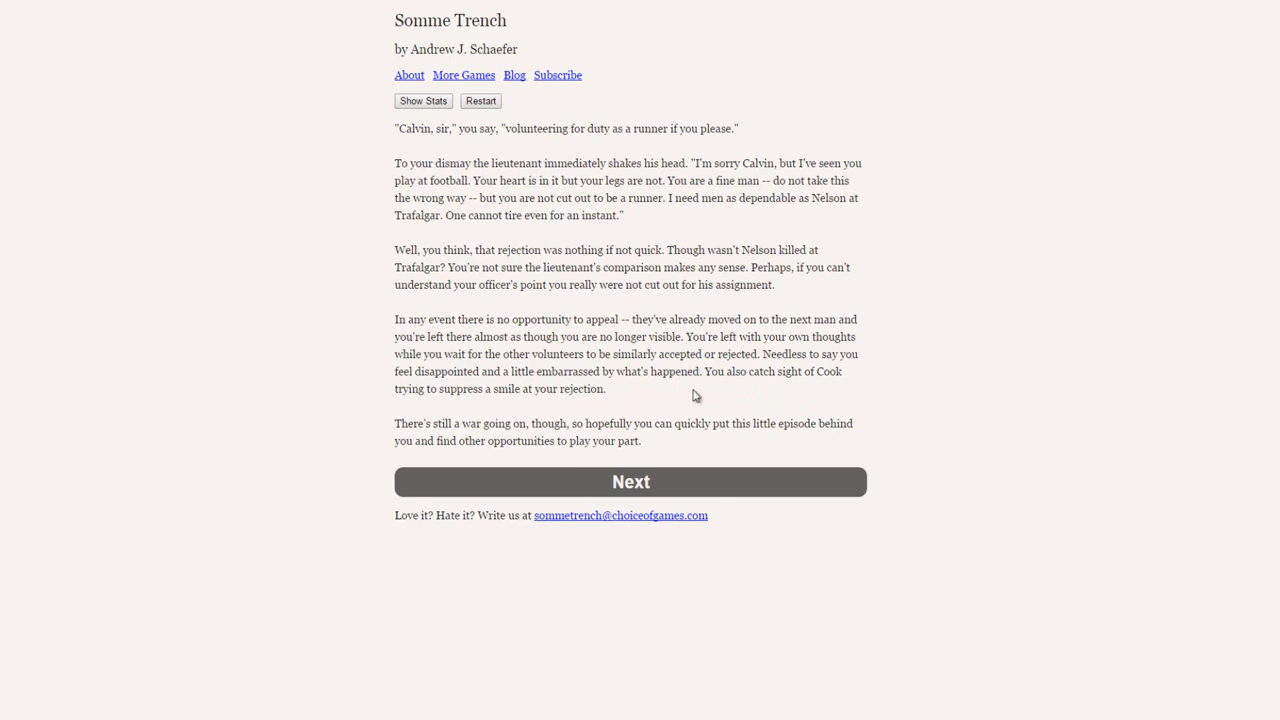
mouse_move(710, 480)
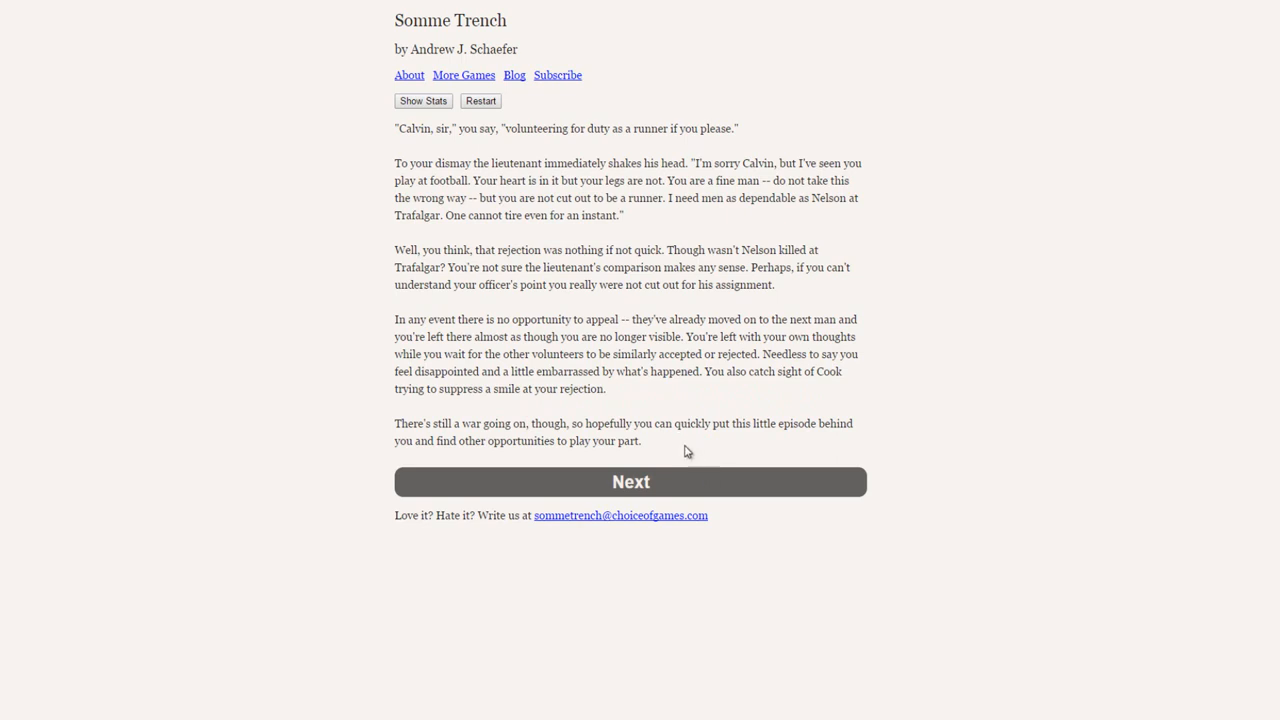
mouse_move(666, 482)
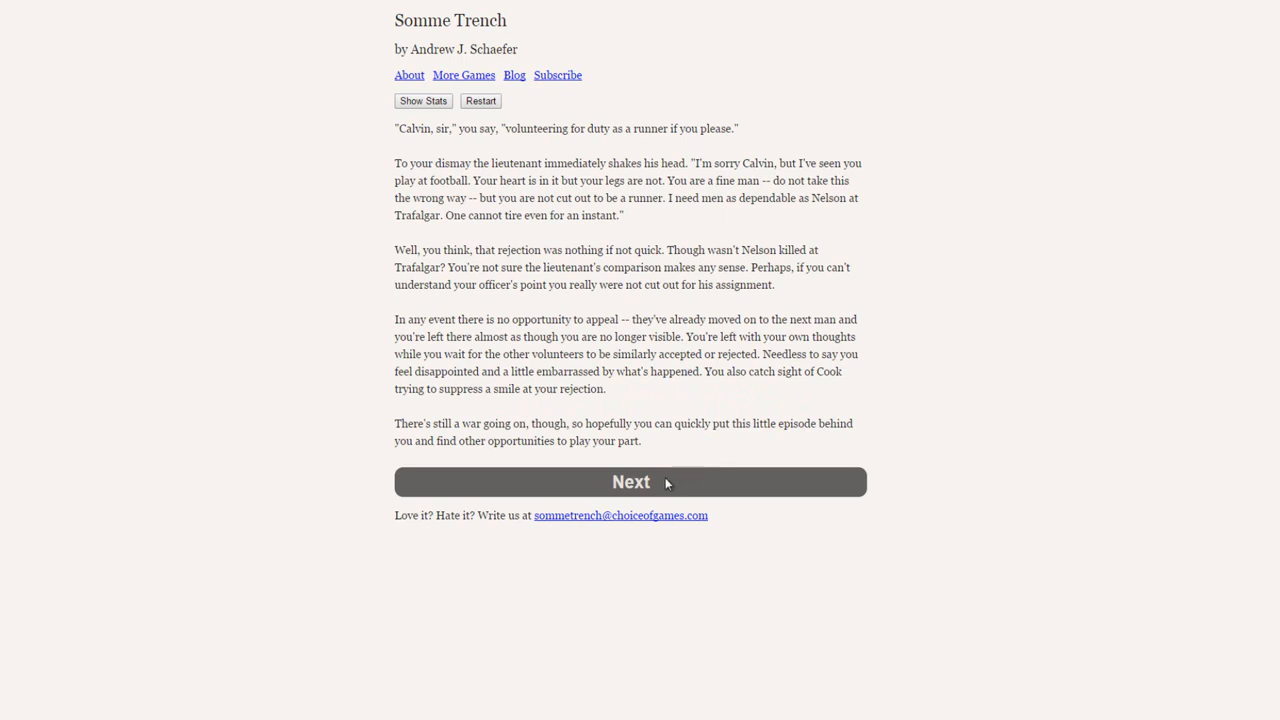
Step: Continue to the passage about slipping back into B Company's ranks
left_click(630, 480)
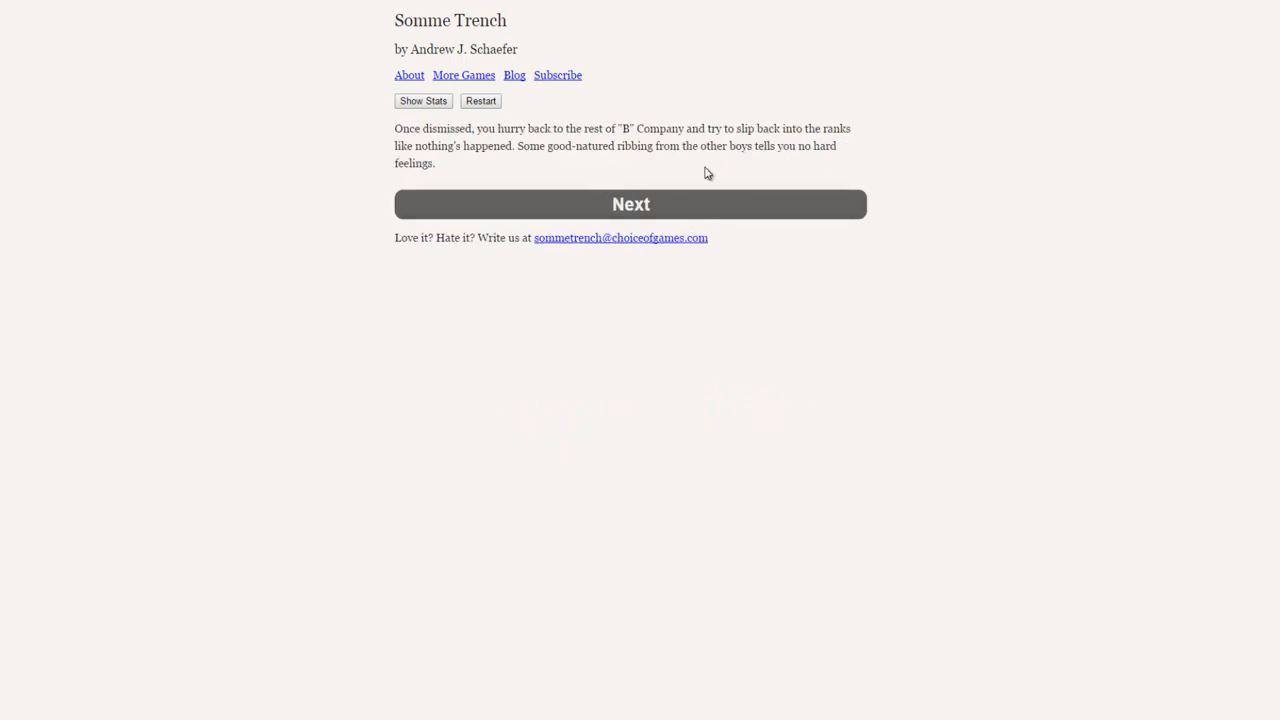
mouse_move(476, 170)
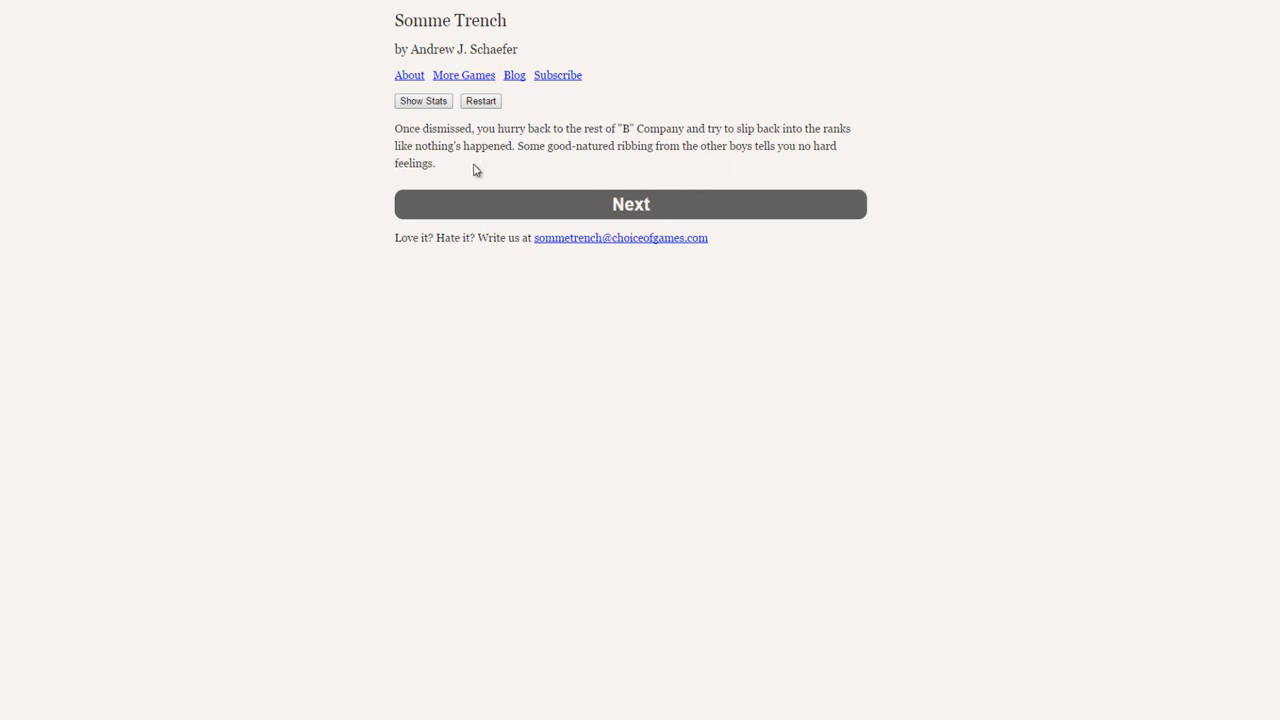
mouse_move(546, 176)
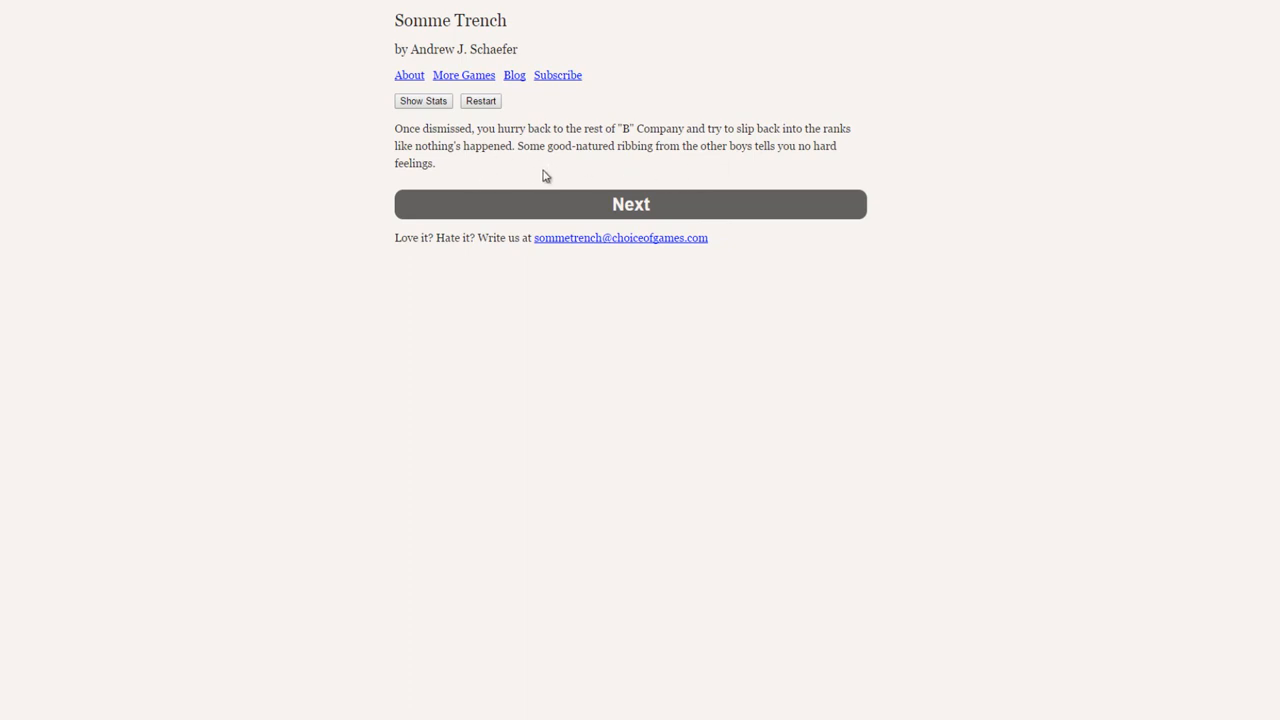
mouse_move(748, 168)
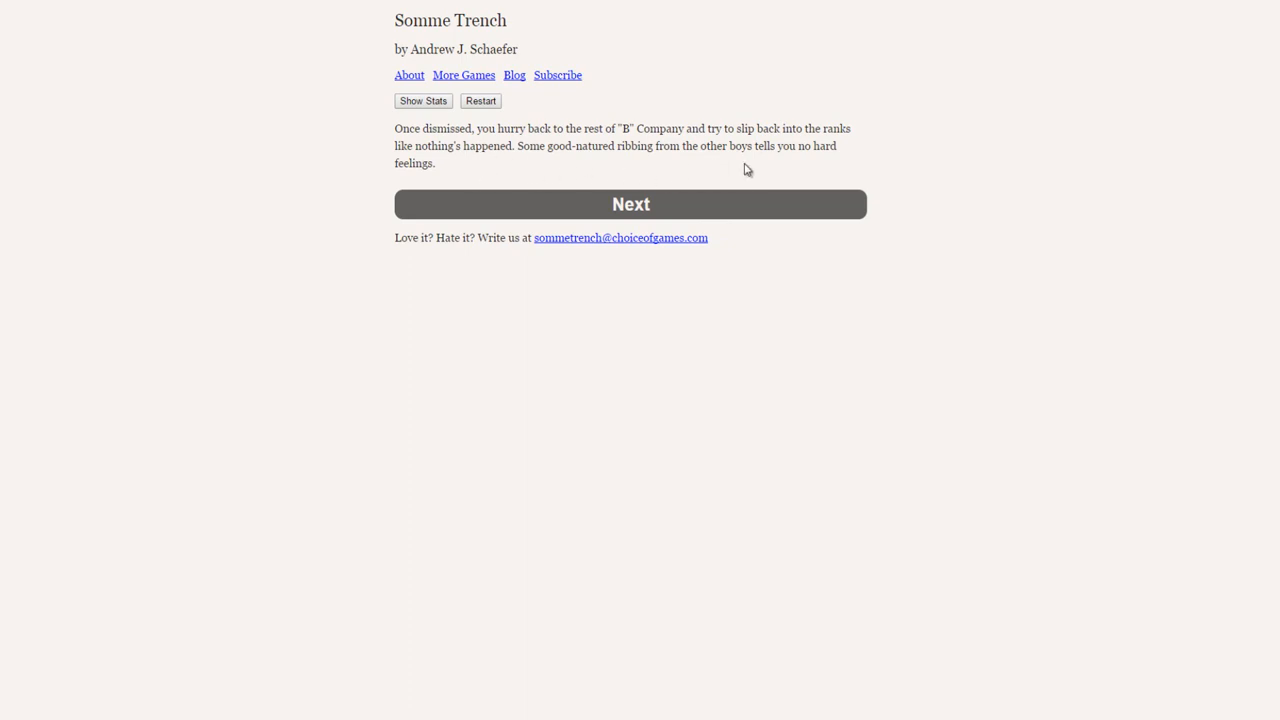
mouse_move(626, 216)
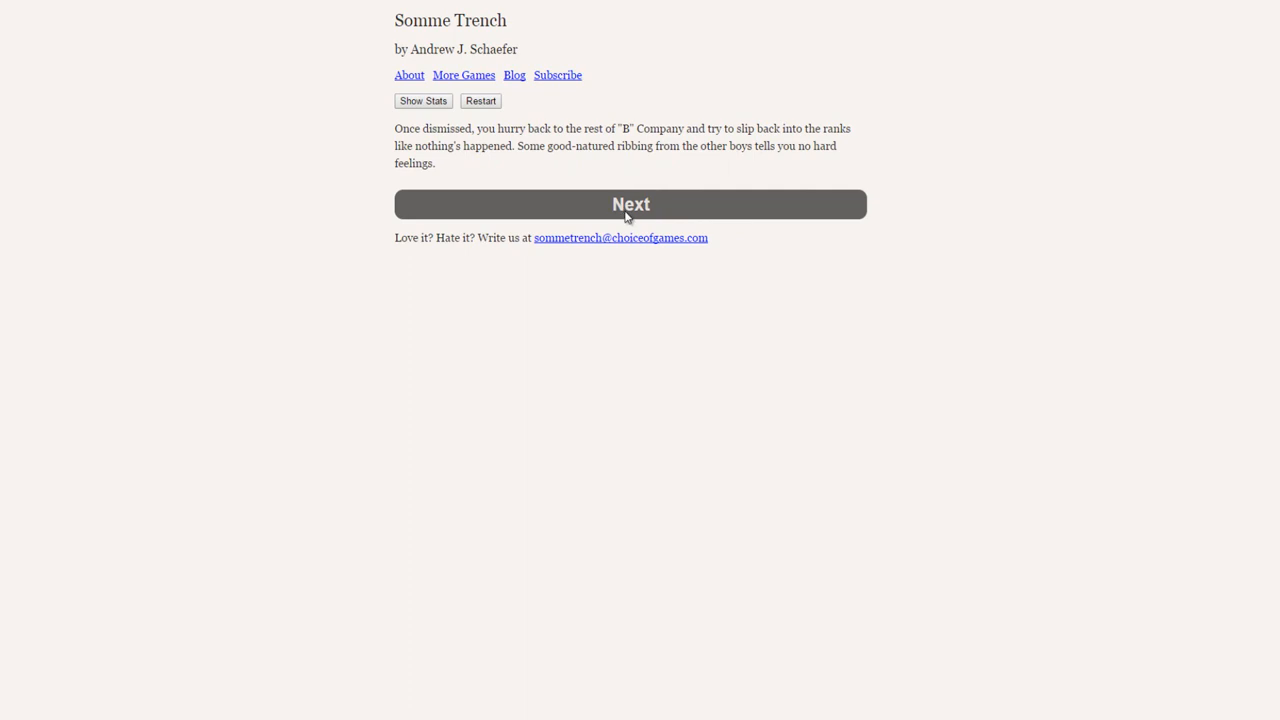
Step: Continue through the weeks-of-training passage to Brown's Red Light invitation, with 'I'm out' as man of honour marked
left_click(630, 204)
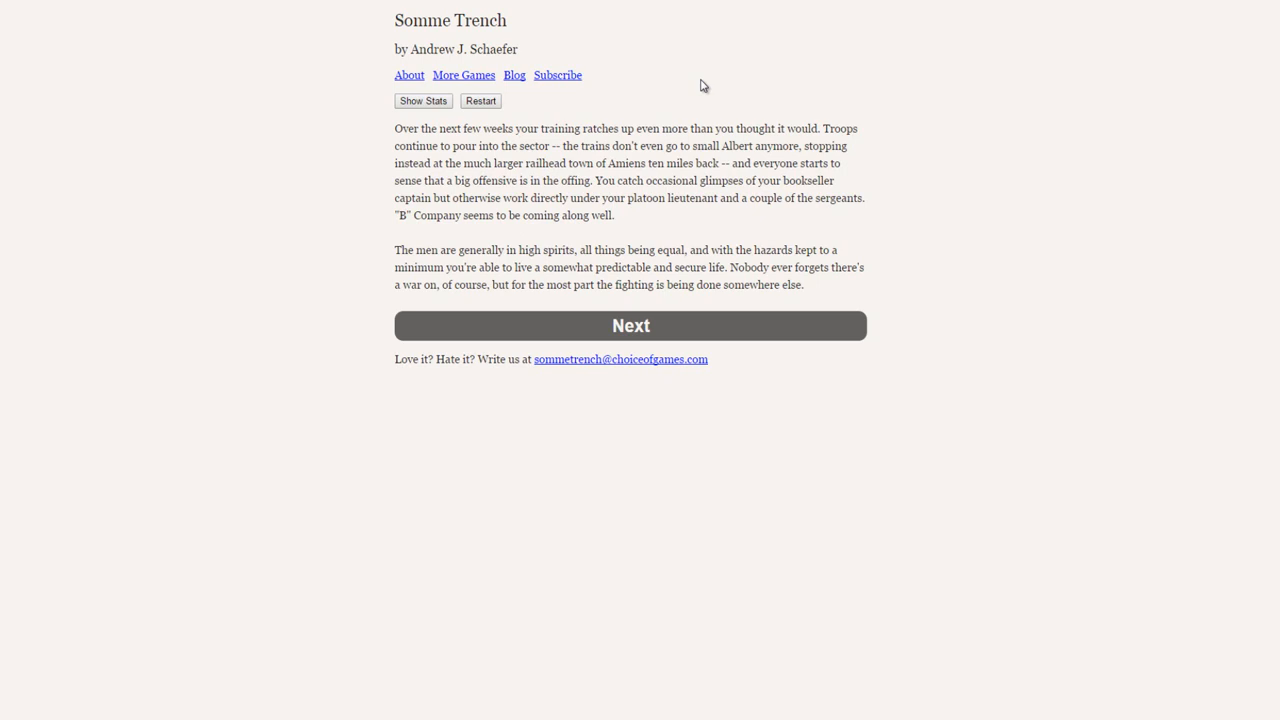
mouse_move(536, 312)
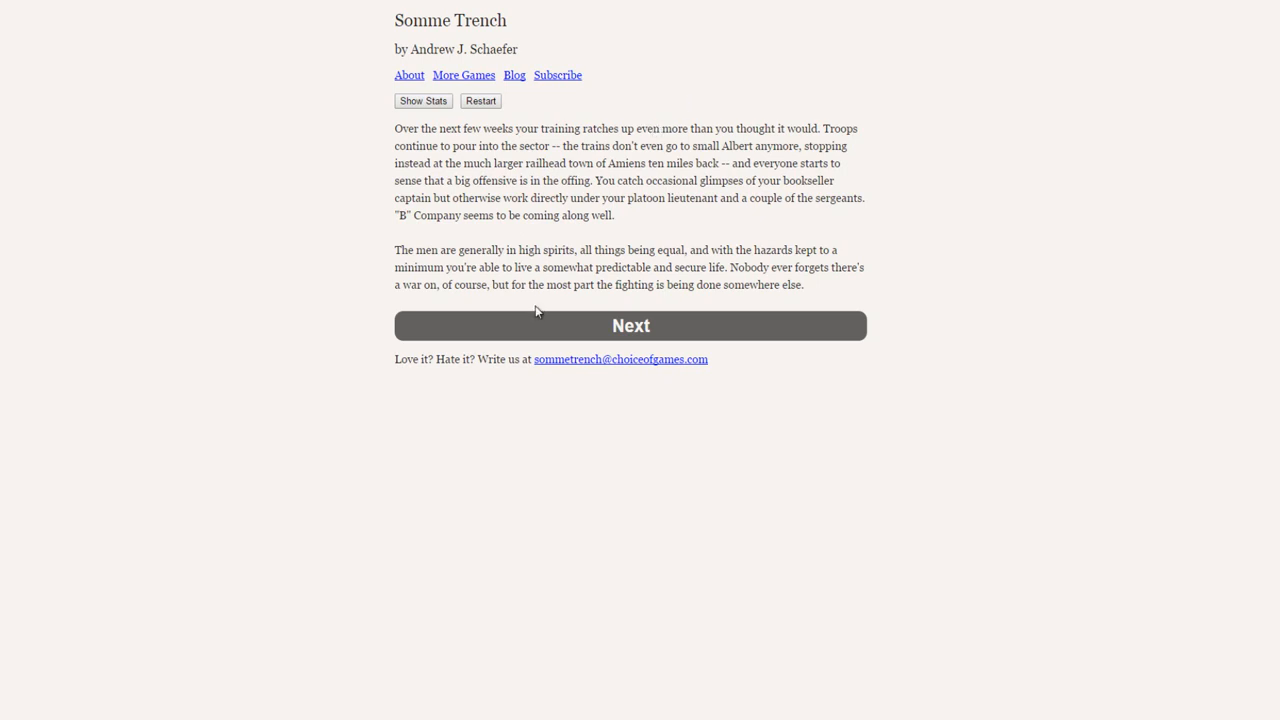
mouse_move(700, 304)
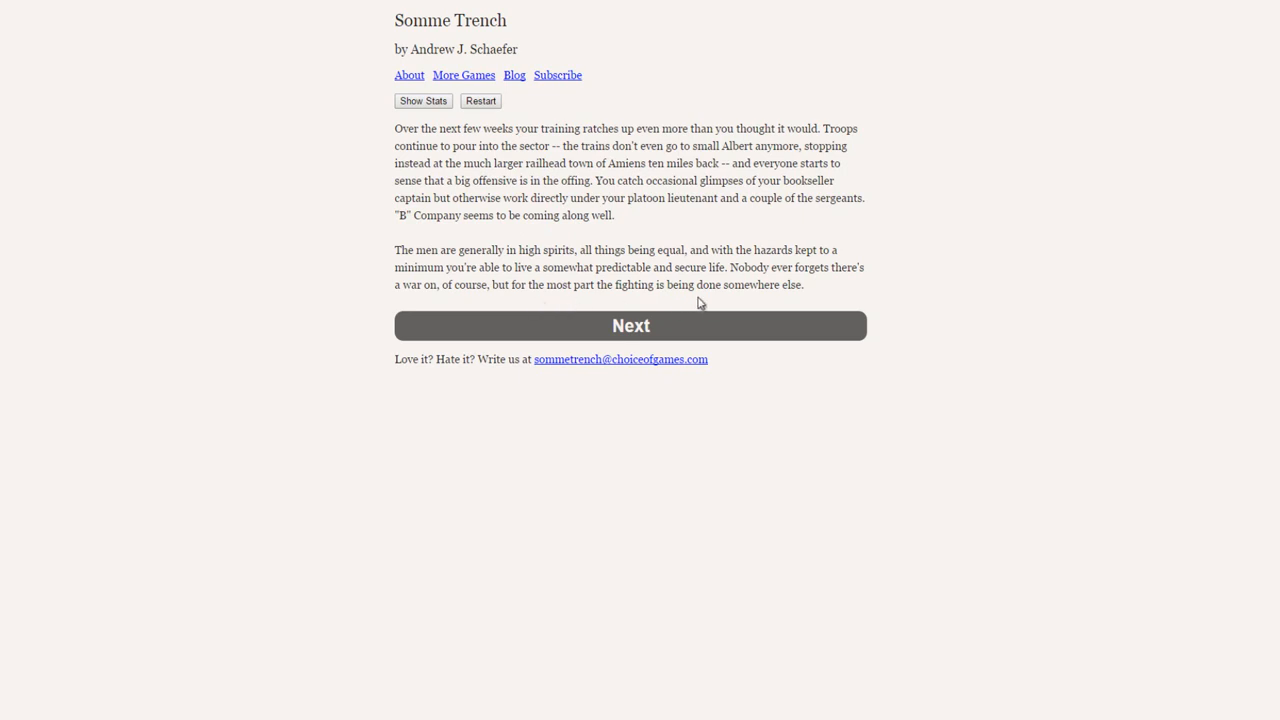
mouse_move(704, 332)
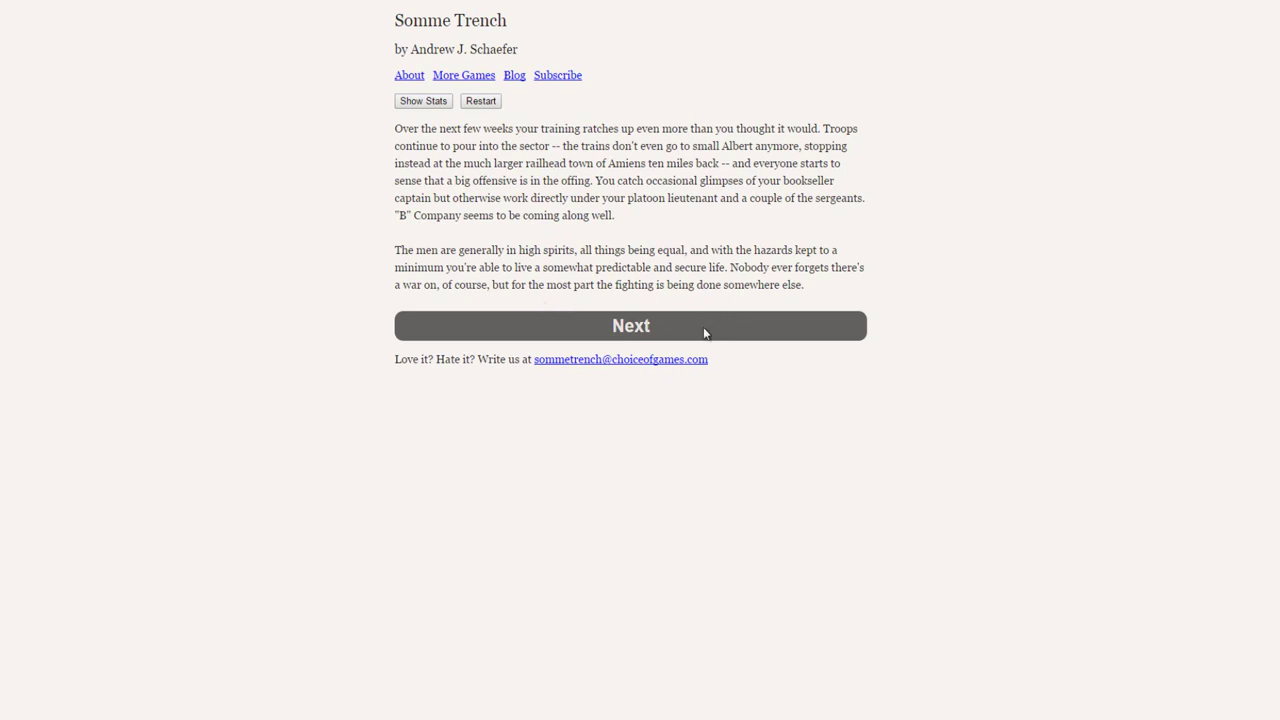
left_click(630, 324)
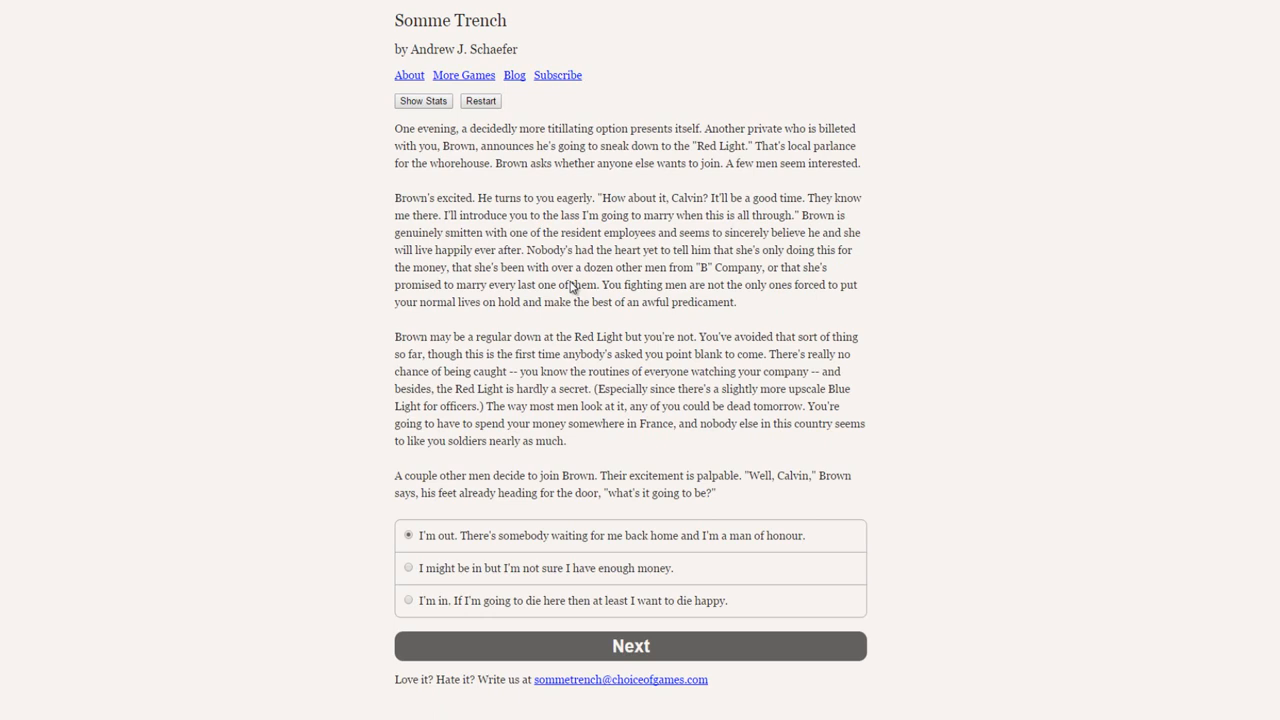
mouse_move(1058, 212)
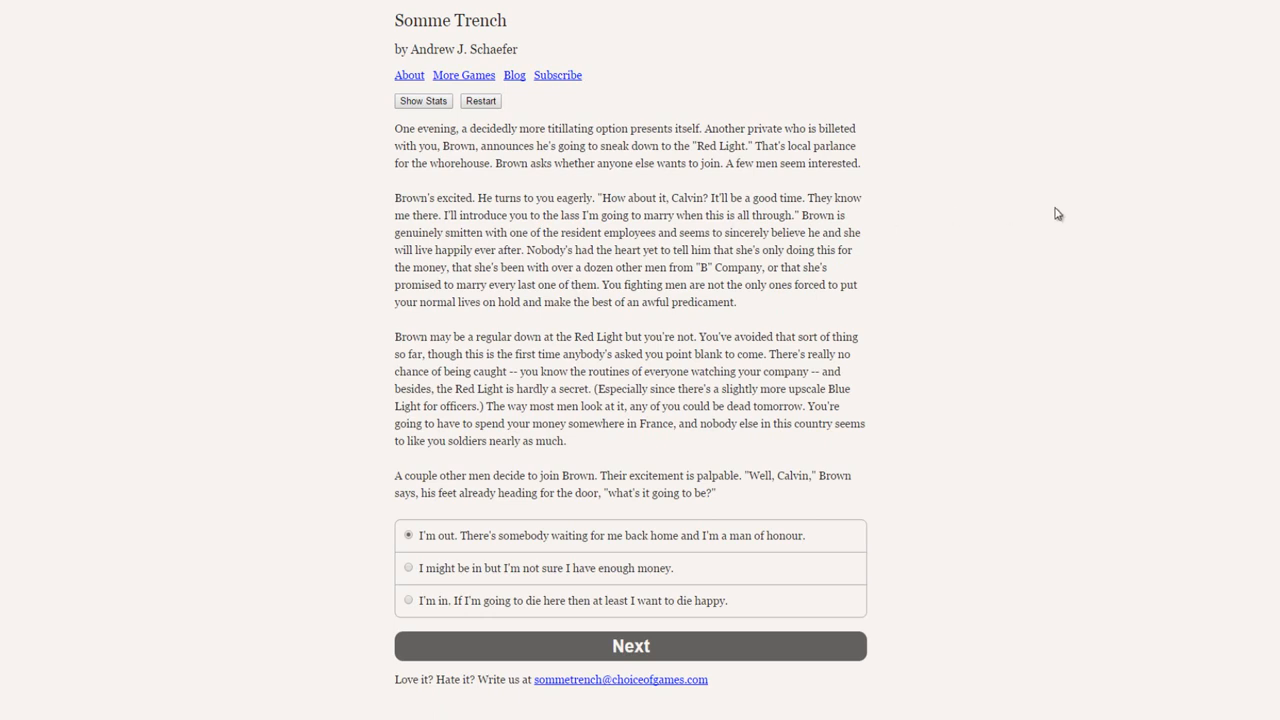
mouse_move(986, 216)
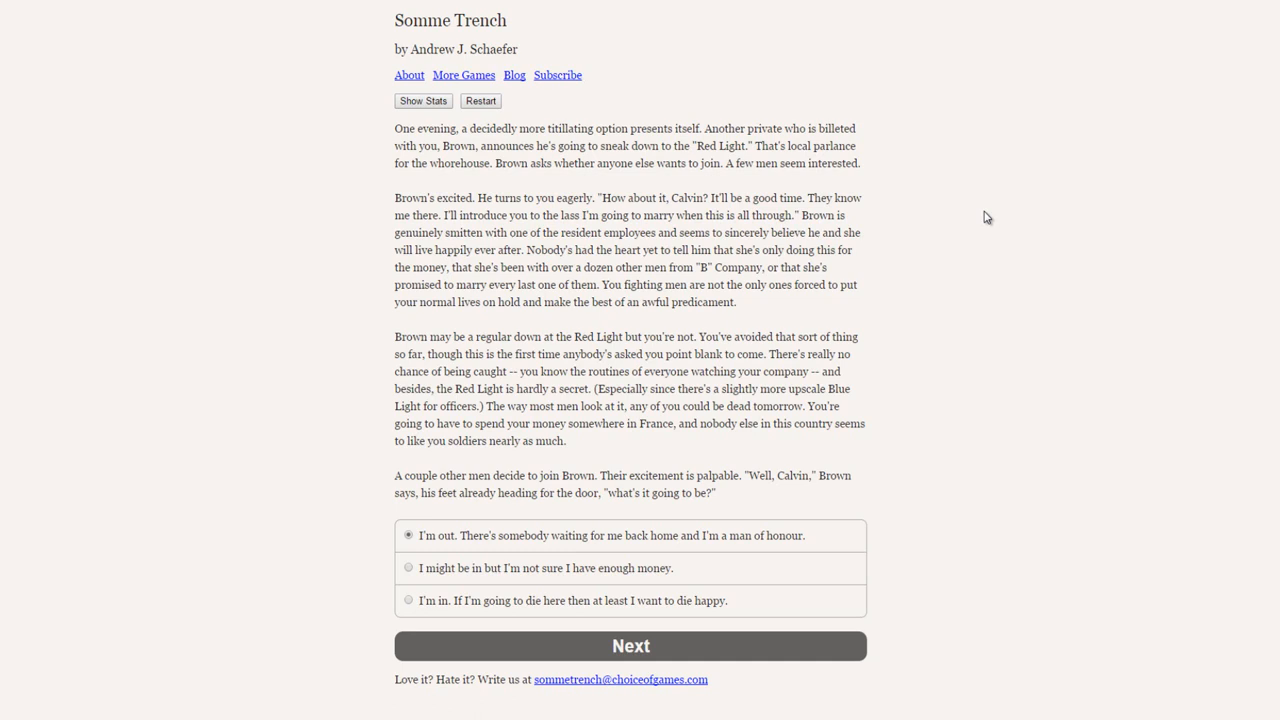
mouse_move(584, 308)
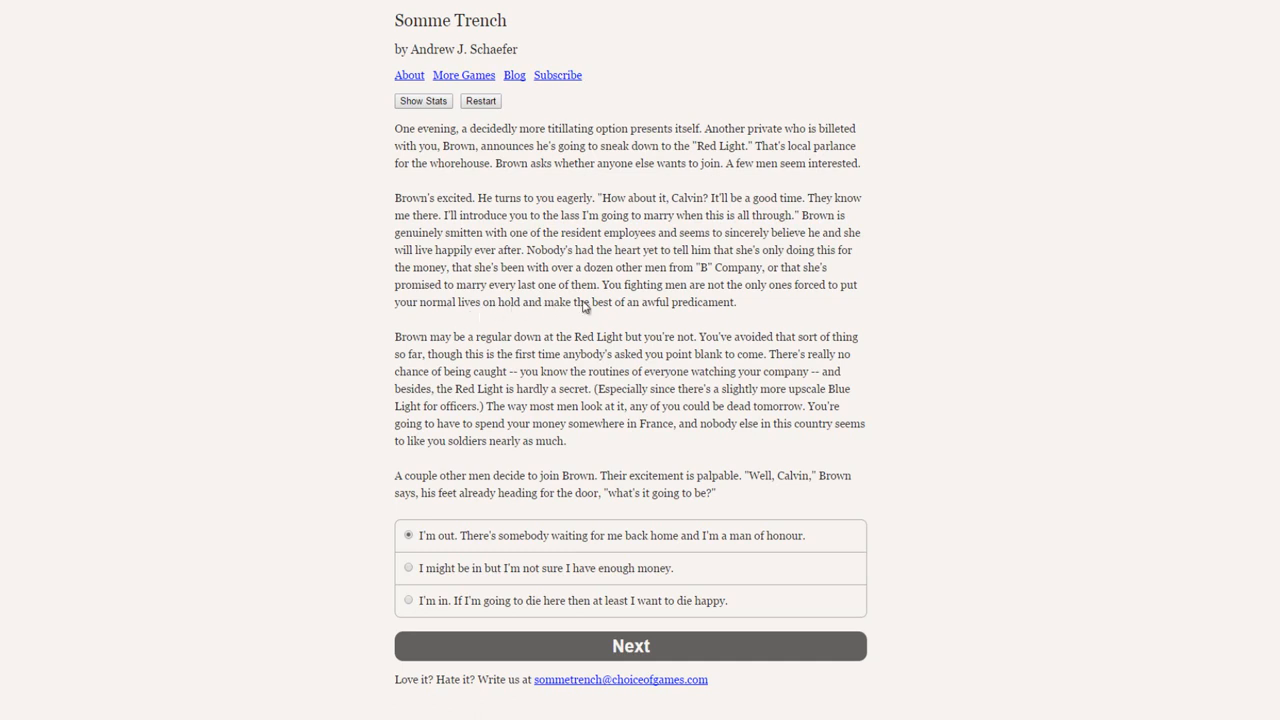
mouse_move(696, 304)
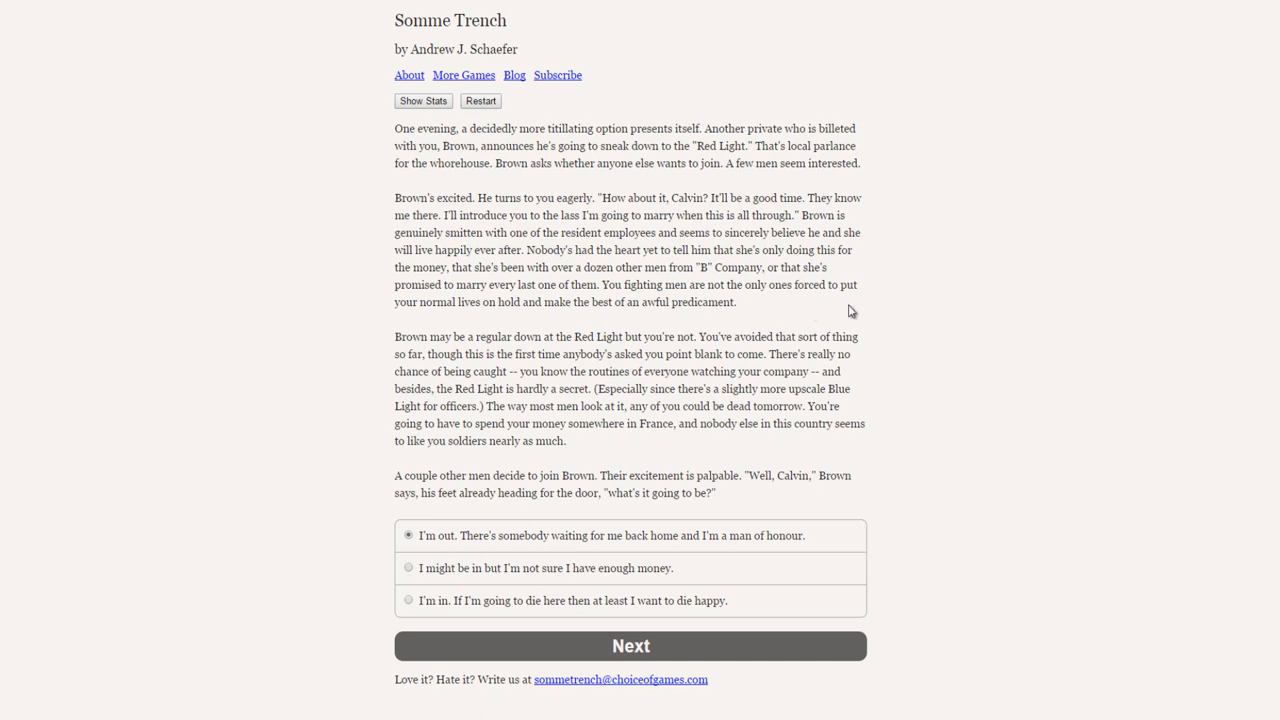
mouse_move(504, 364)
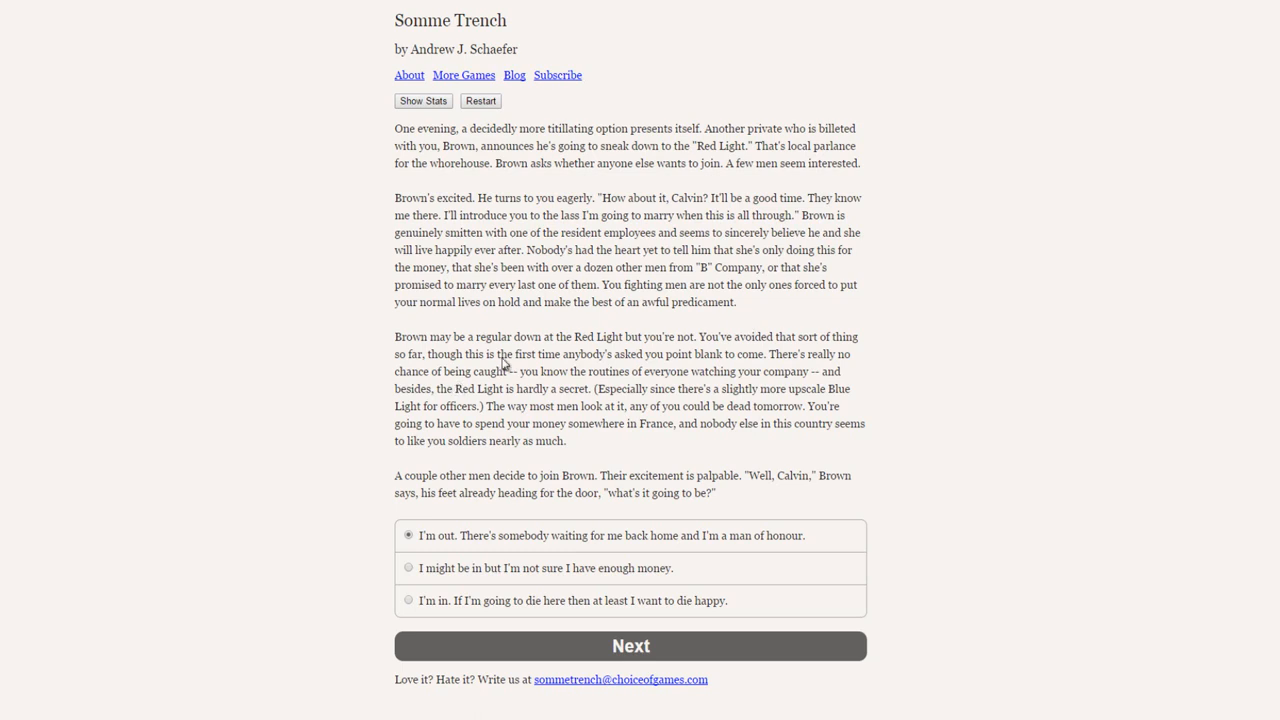
mouse_move(856, 366)
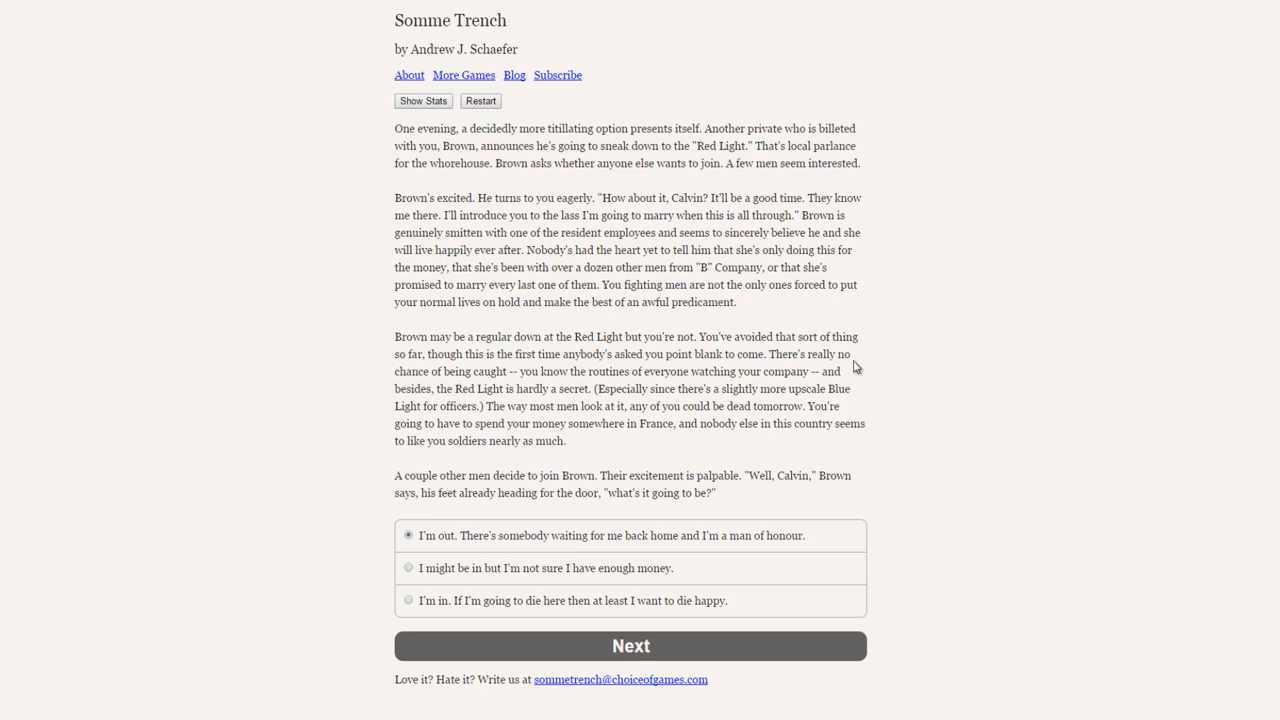
mouse_move(872, 364)
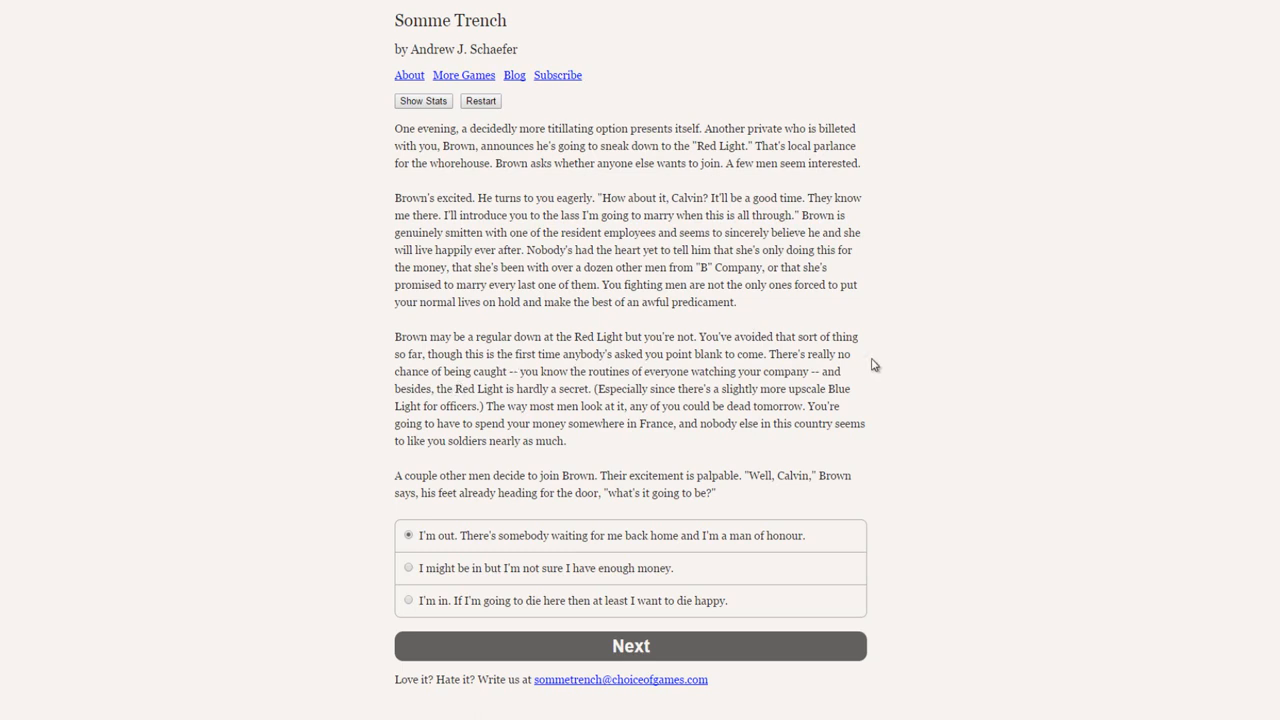
mouse_move(910, 372)
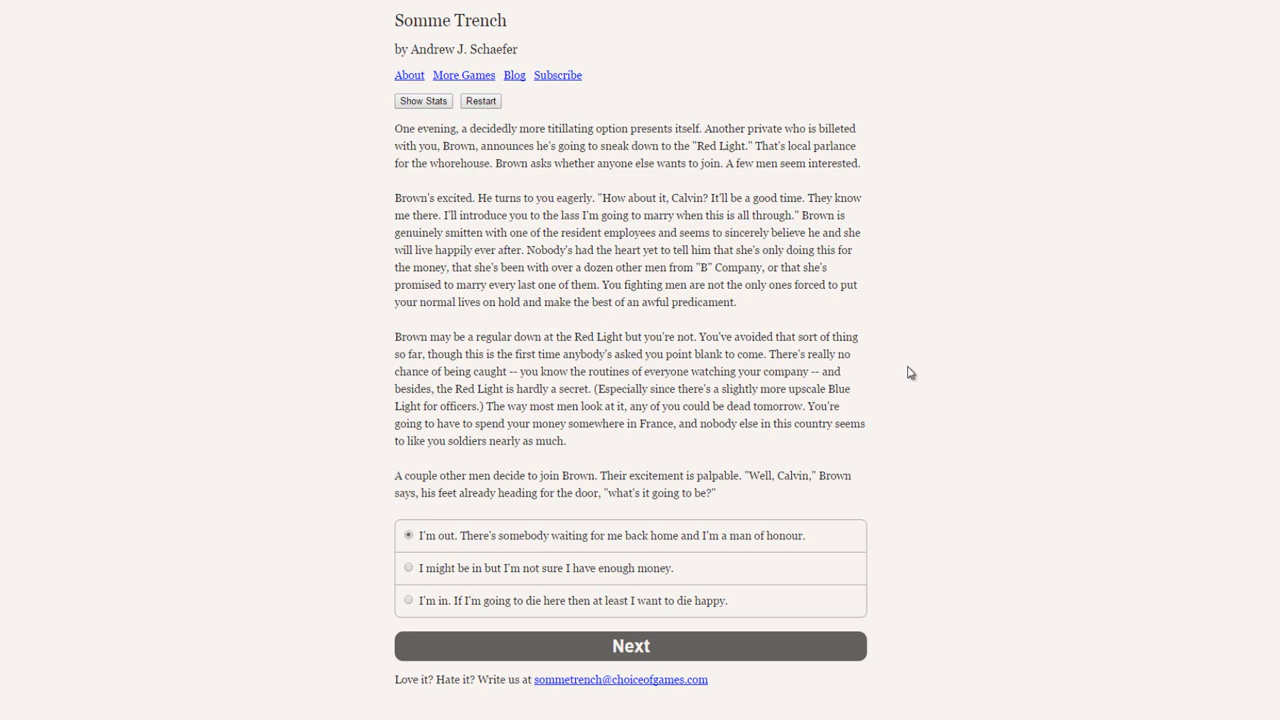
mouse_move(802, 512)
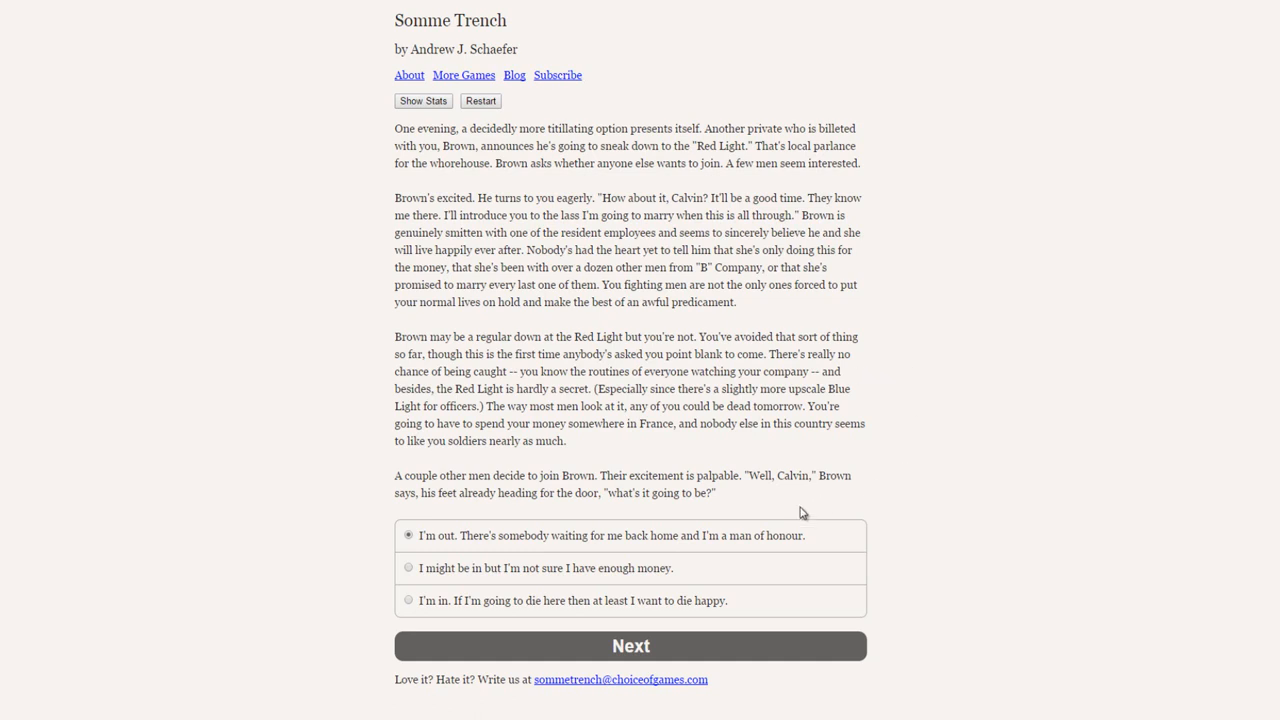
mouse_move(736, 442)
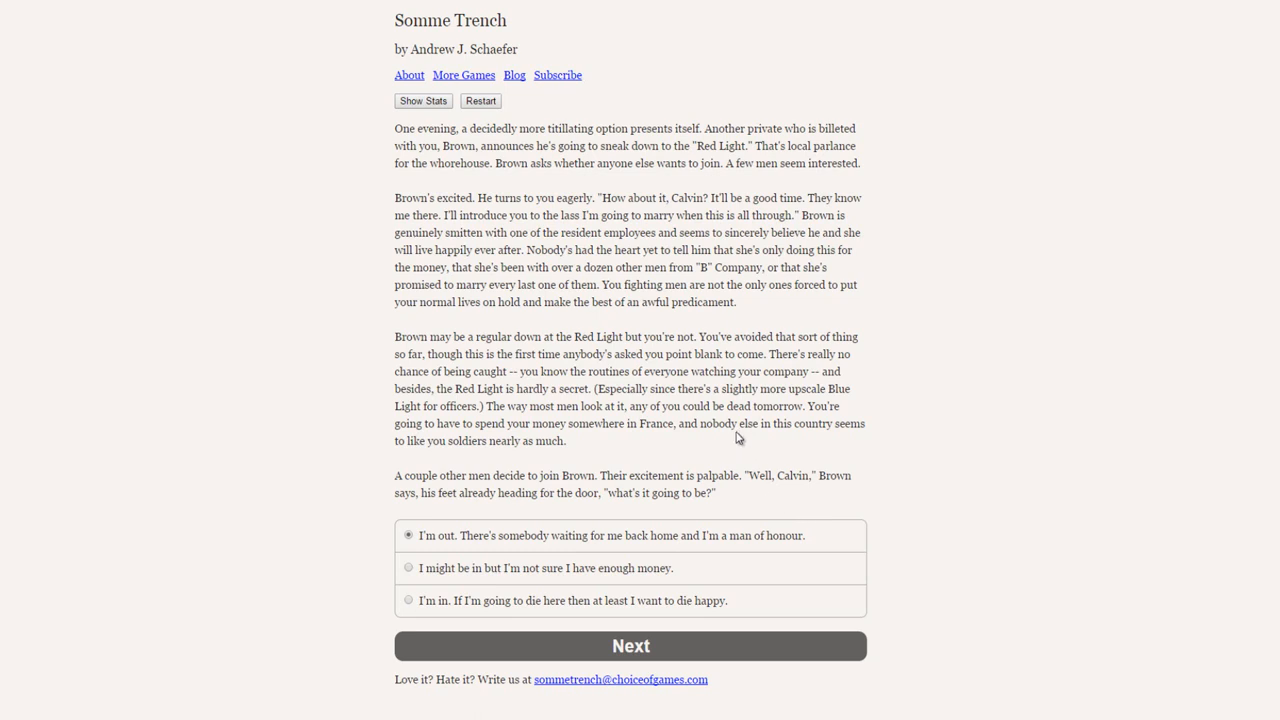
mouse_move(484, 608)
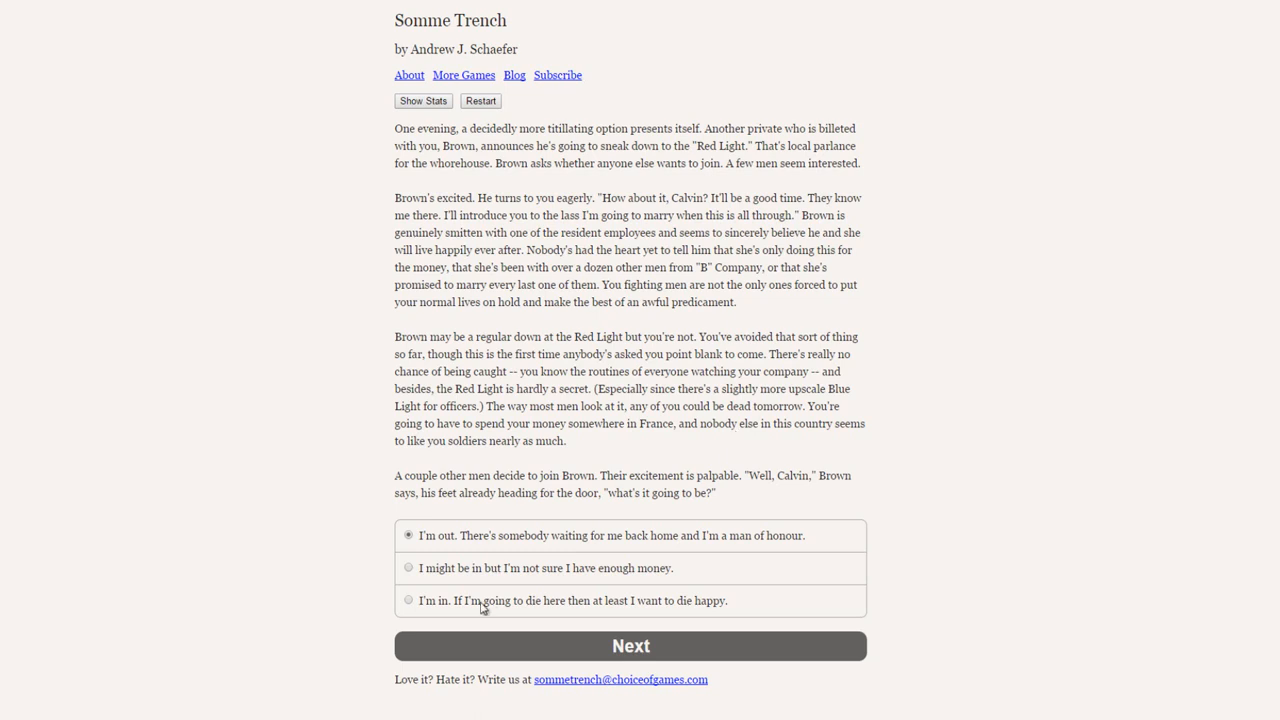
mouse_move(696, 556)
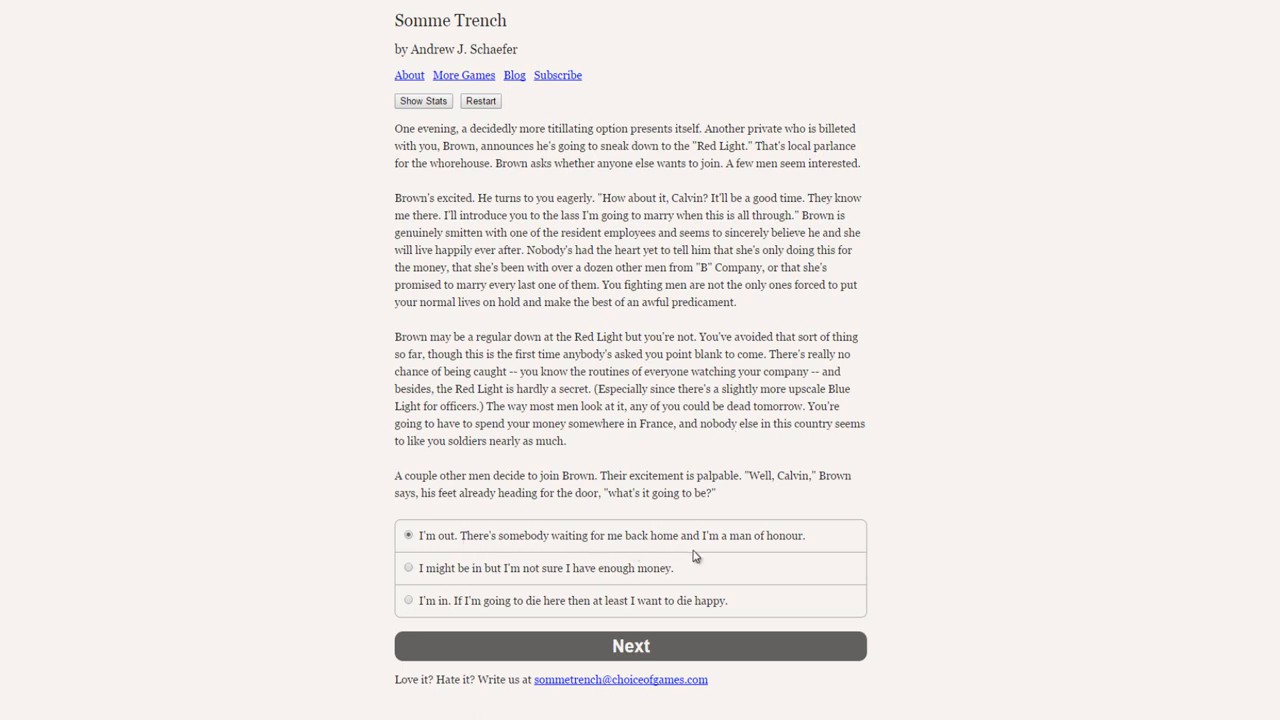
mouse_move(788, 560)
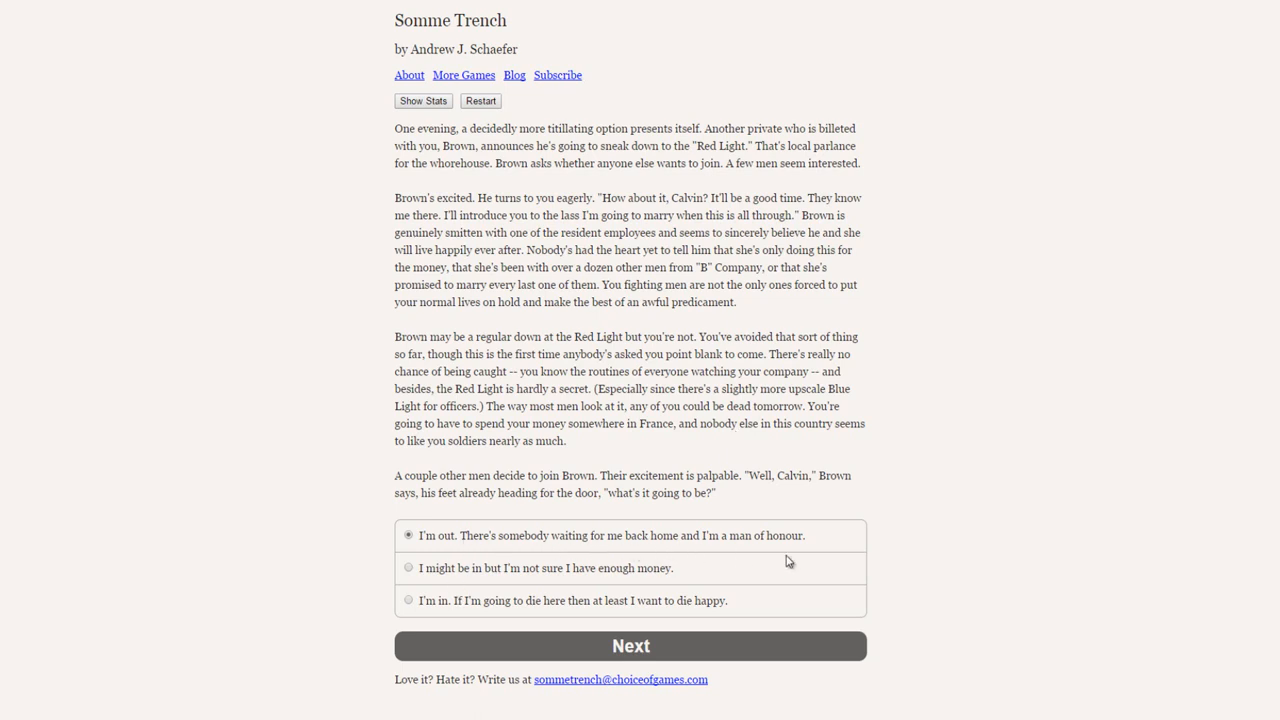
mouse_move(548, 588)
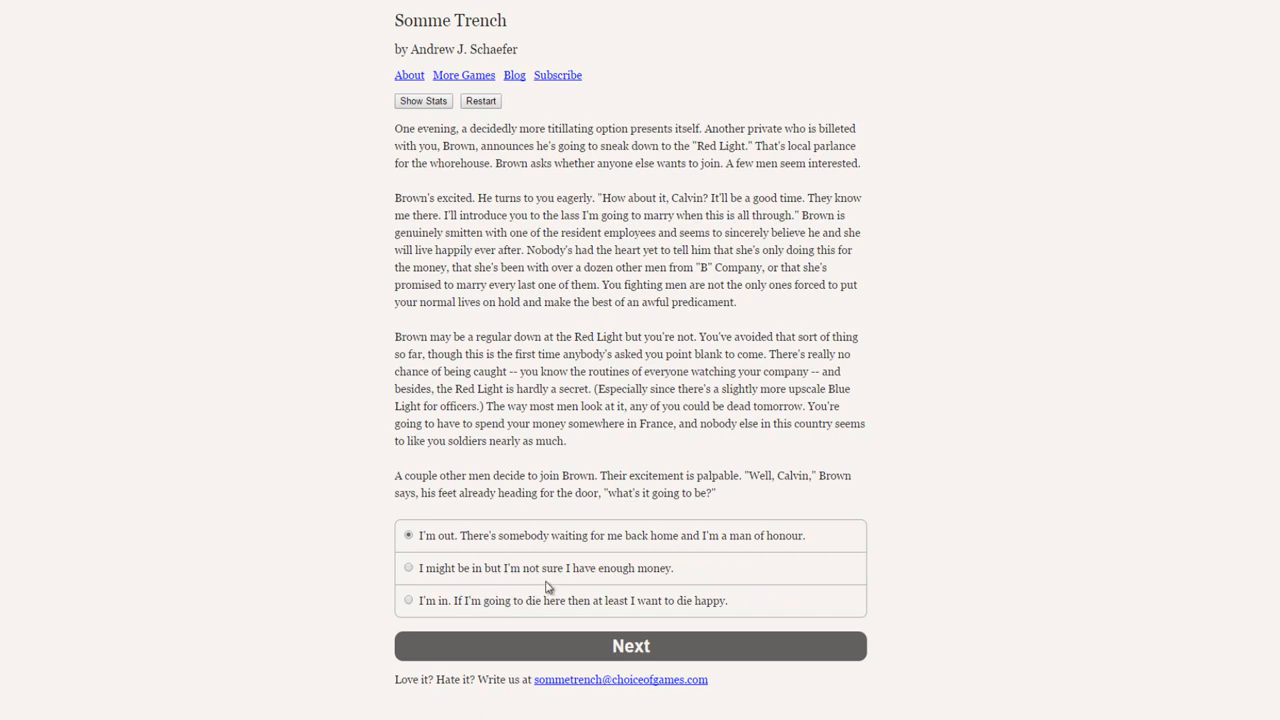
mouse_move(338, 608)
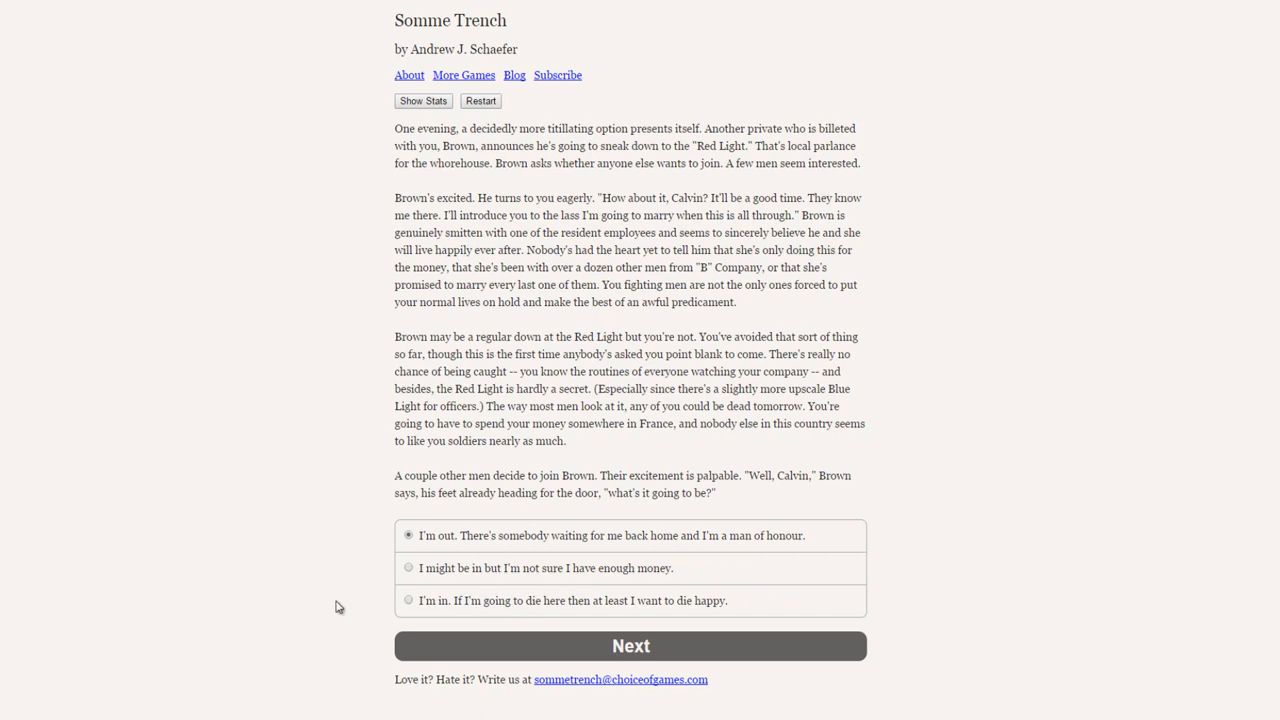
mouse_move(496, 624)
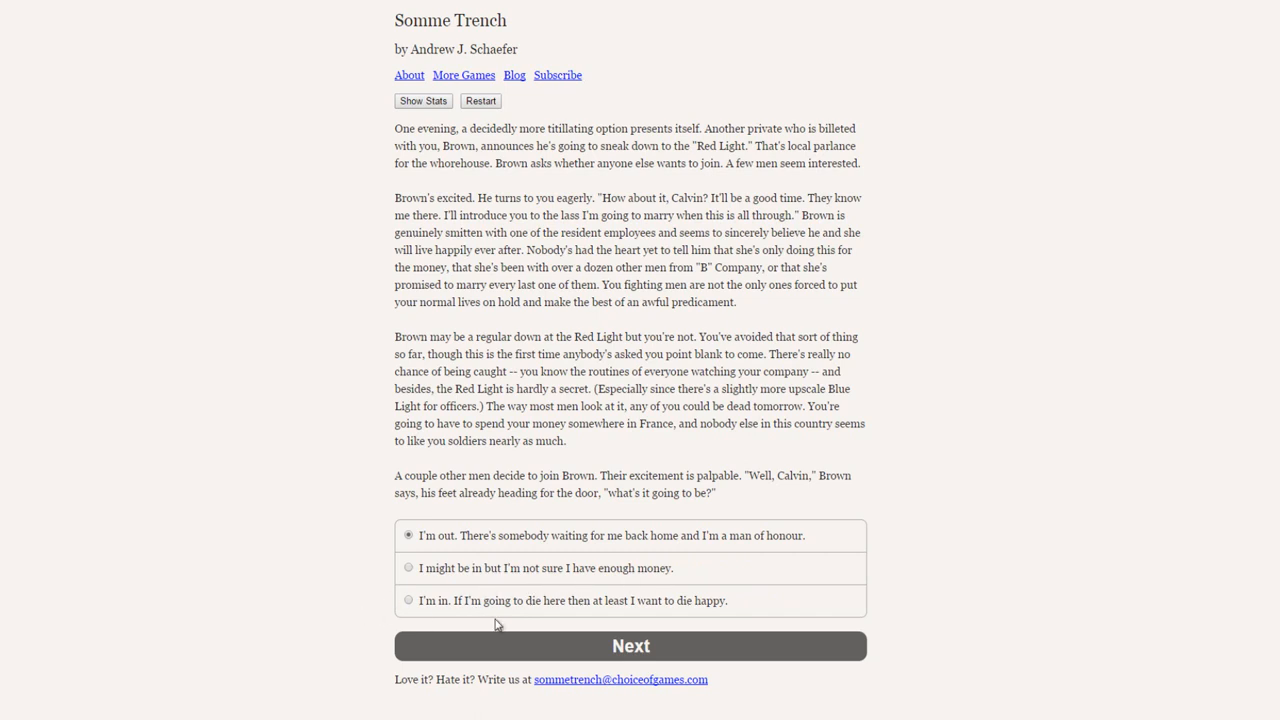
mouse_move(692, 620)
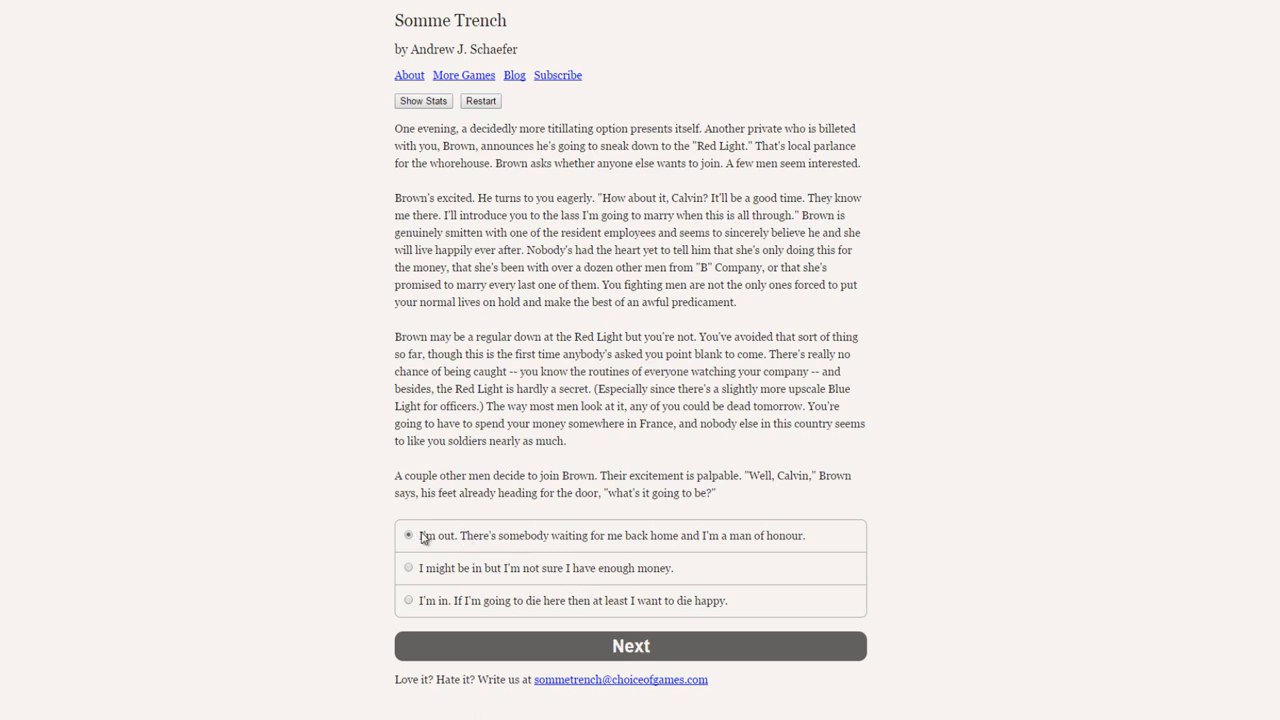
Step: Stay out of the Red Light, then answer the lance corporal that the men are just carrying out orders
left_click(630, 644)
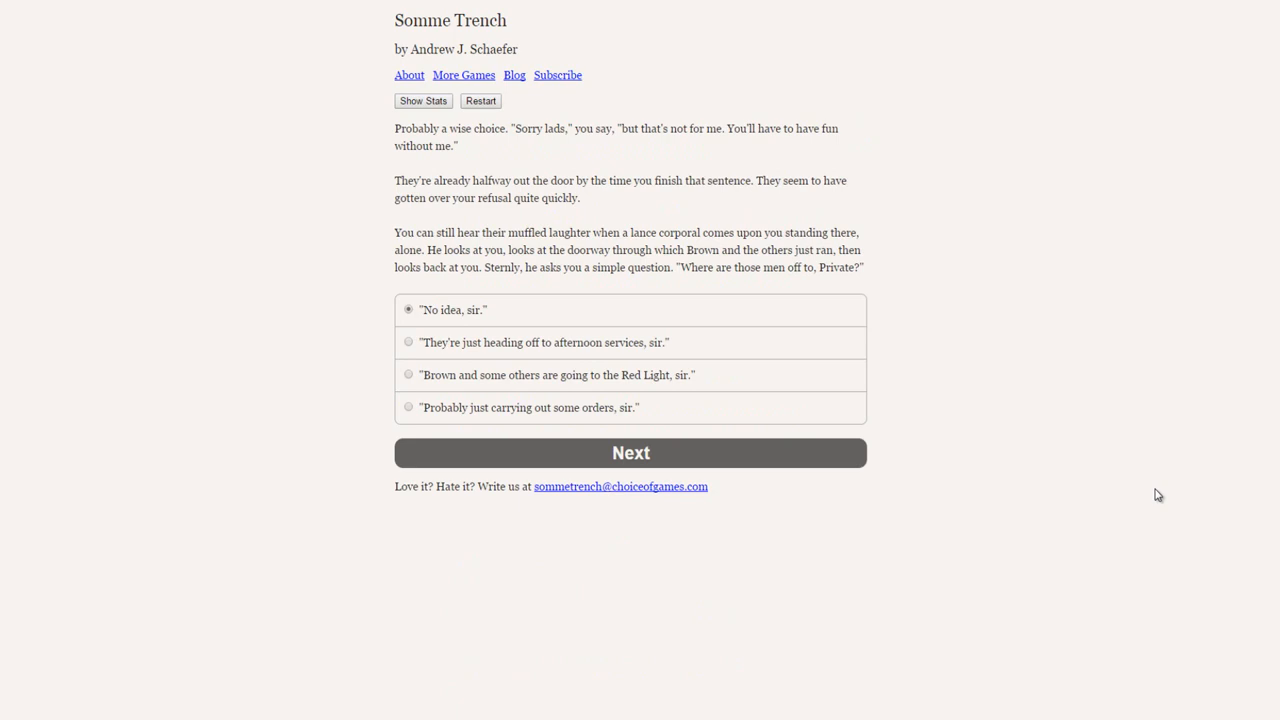
mouse_move(556, 224)
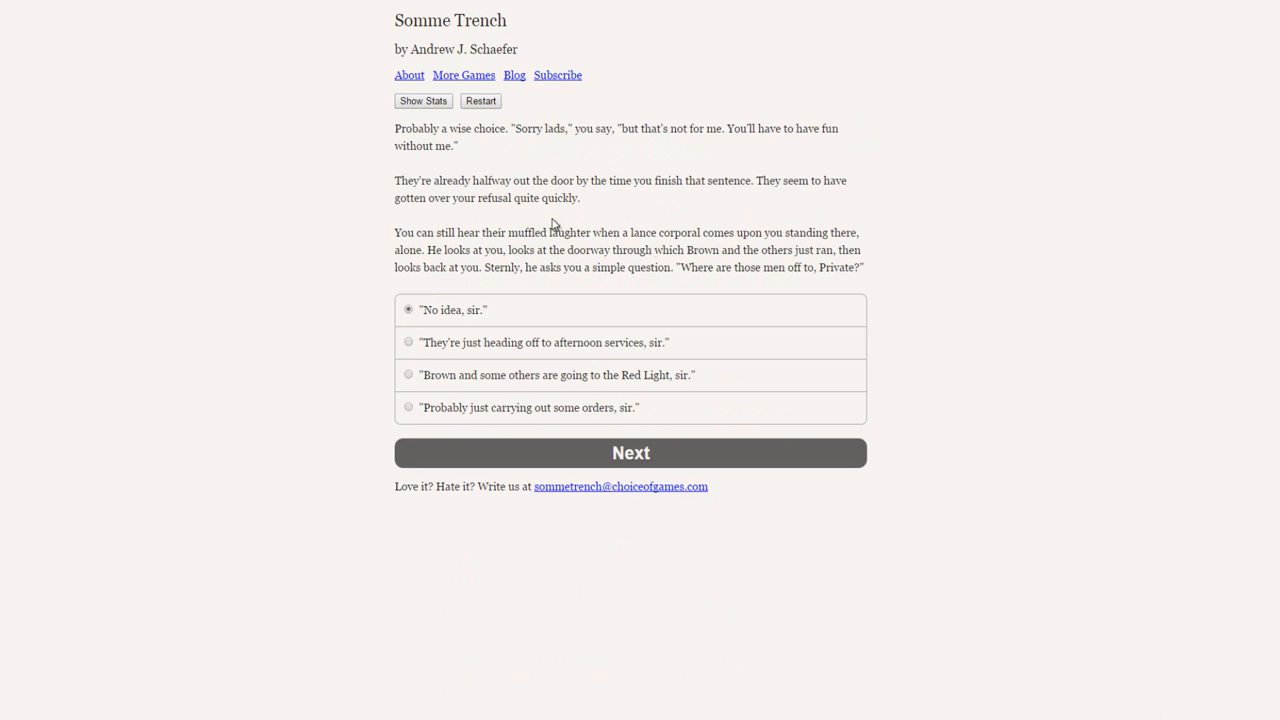
mouse_move(648, 200)
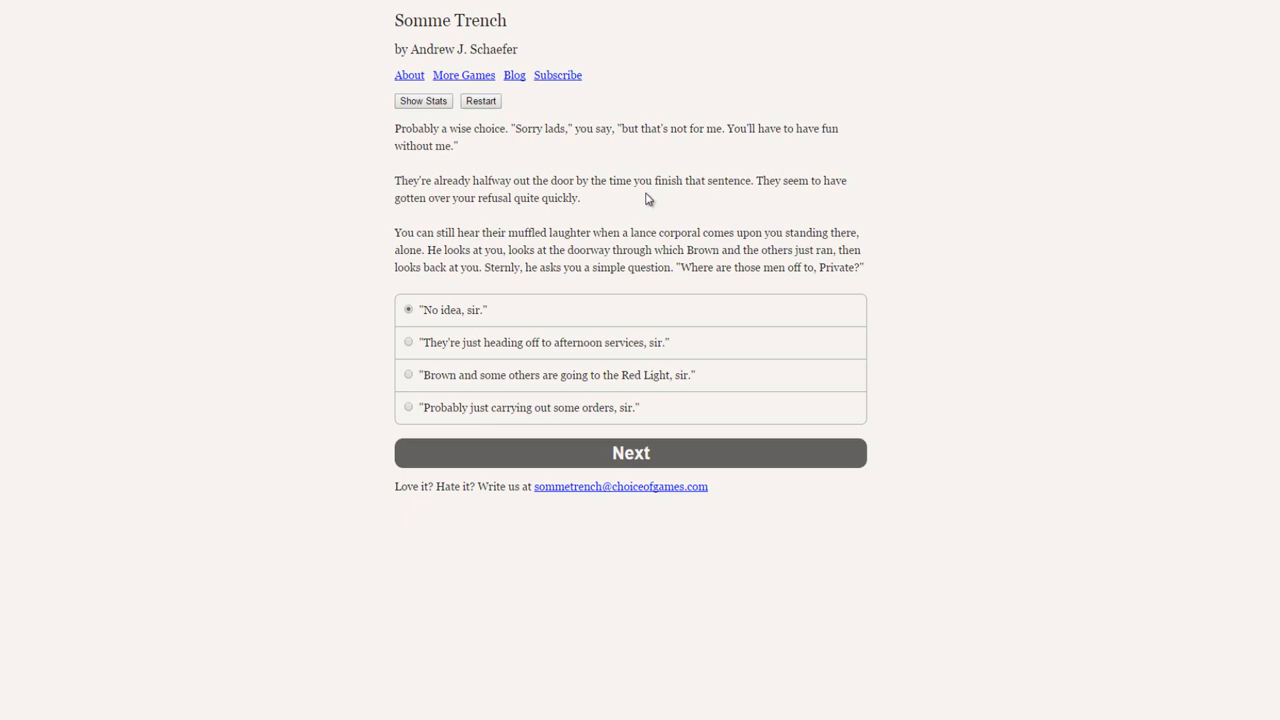
mouse_move(898, 282)
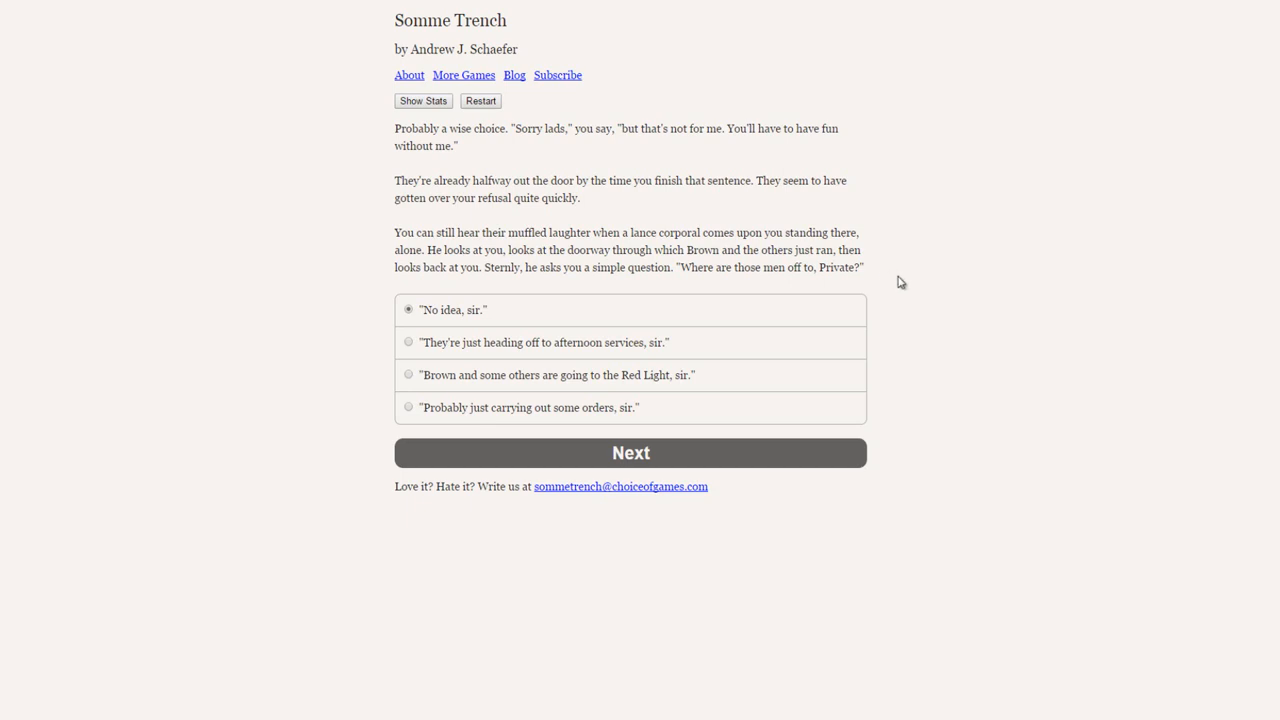
mouse_move(428, 306)
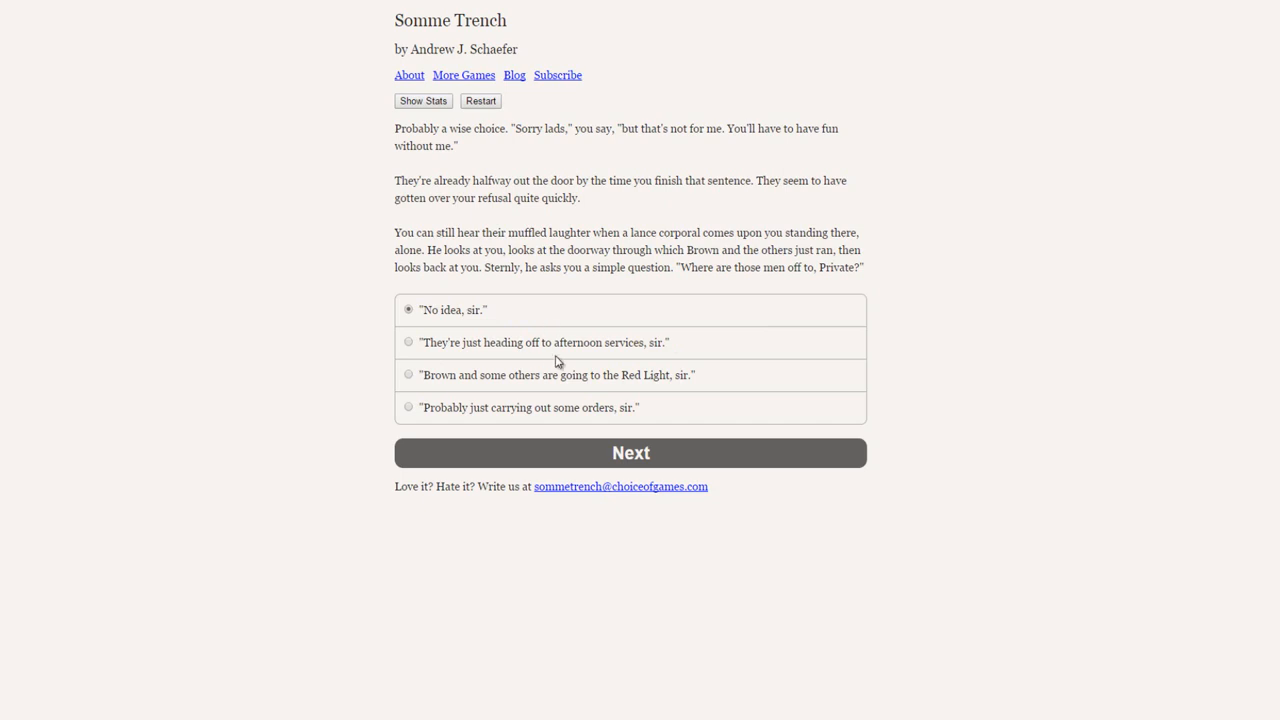
mouse_move(690, 348)
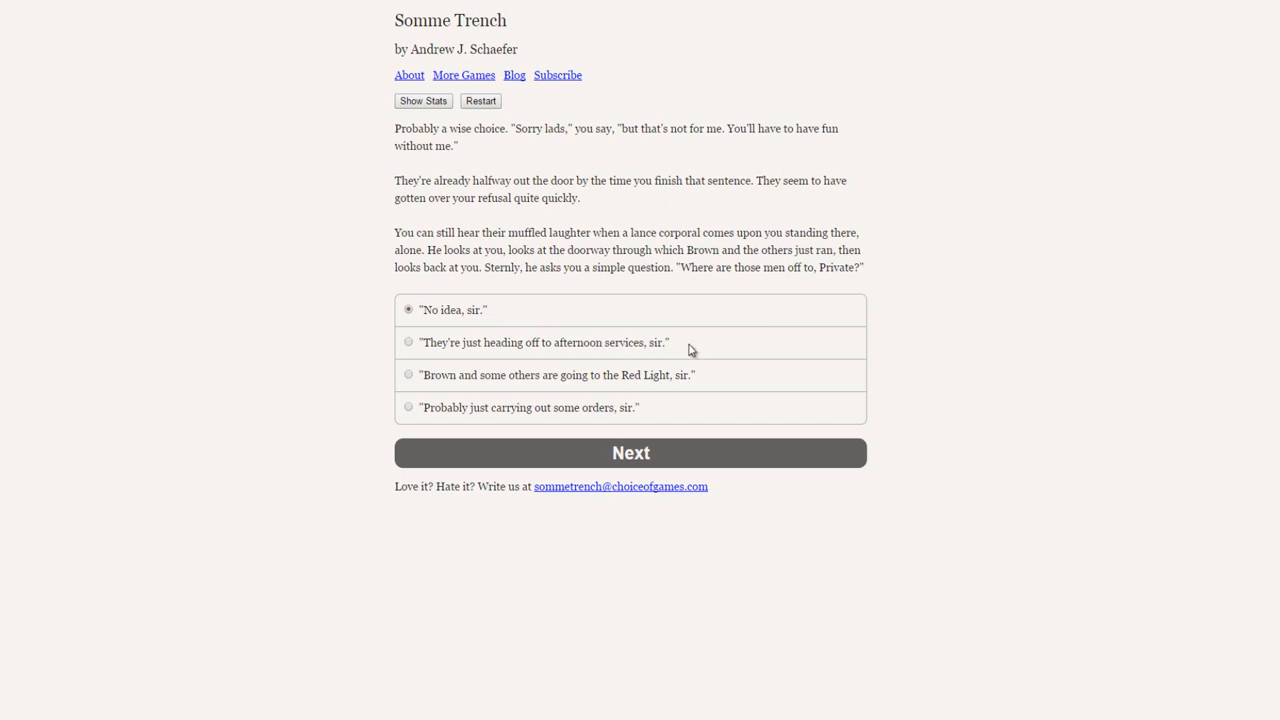
mouse_move(684, 390)
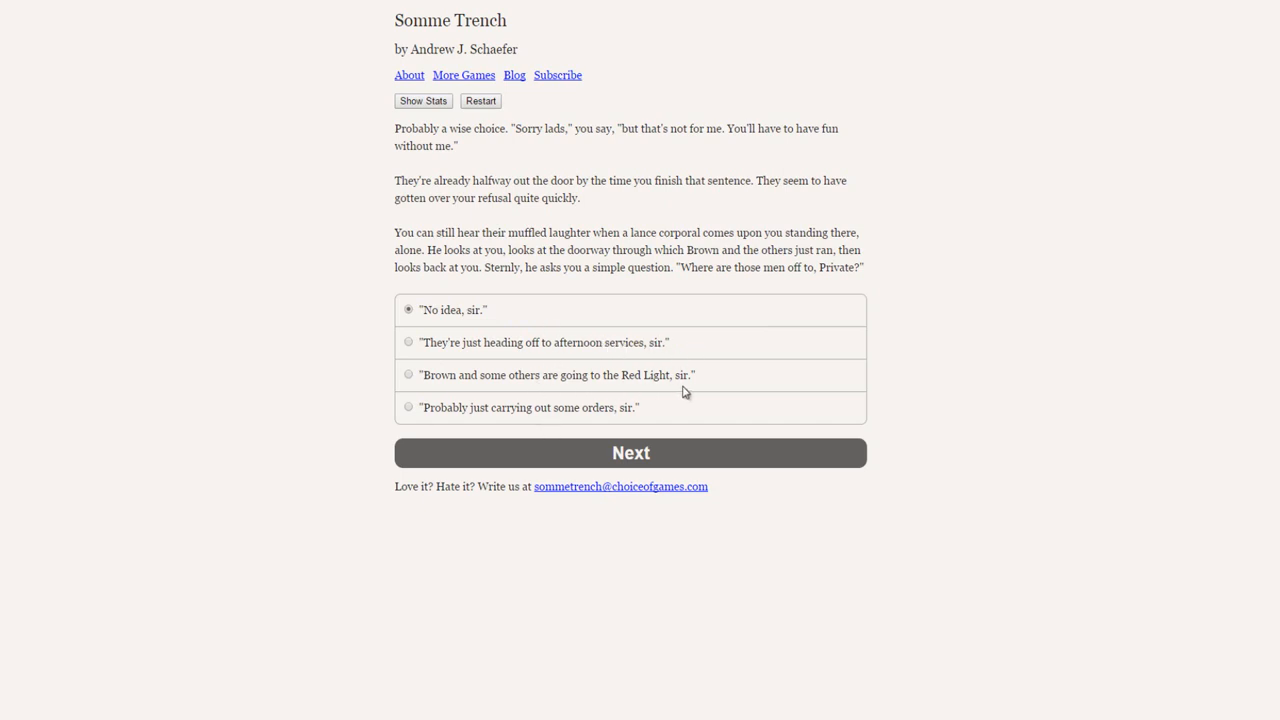
mouse_move(640, 418)
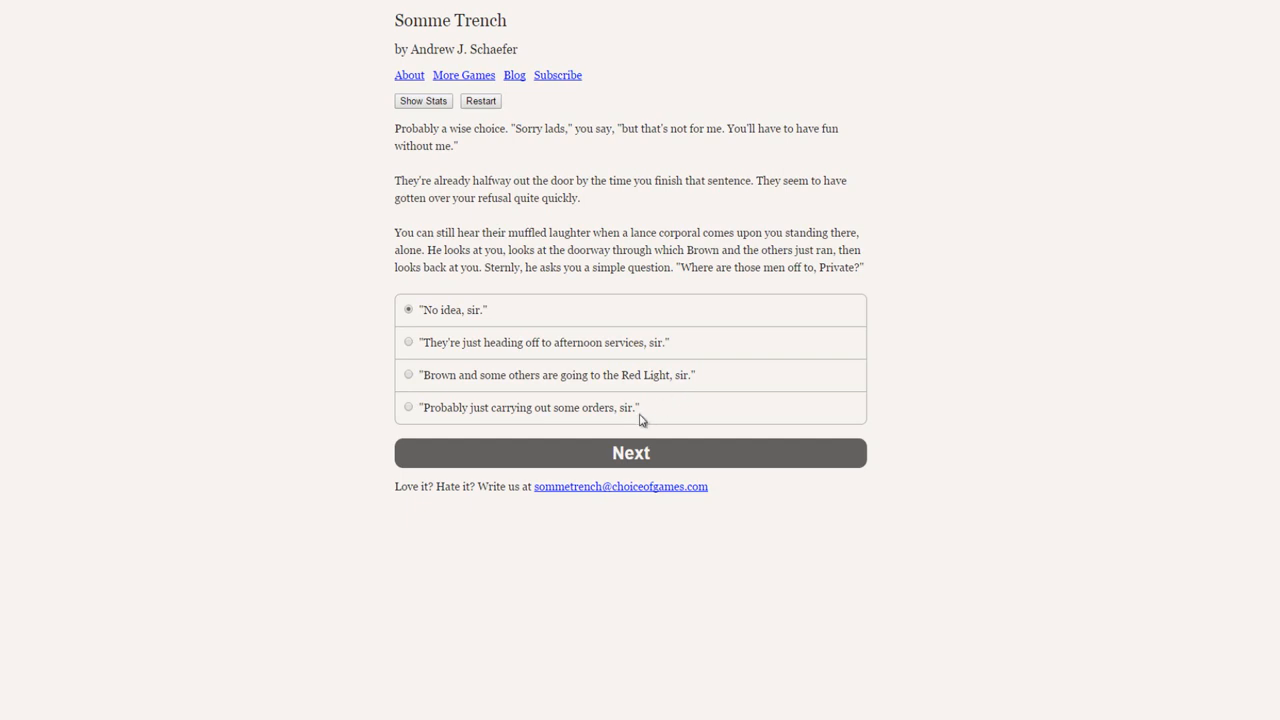
mouse_move(712, 418)
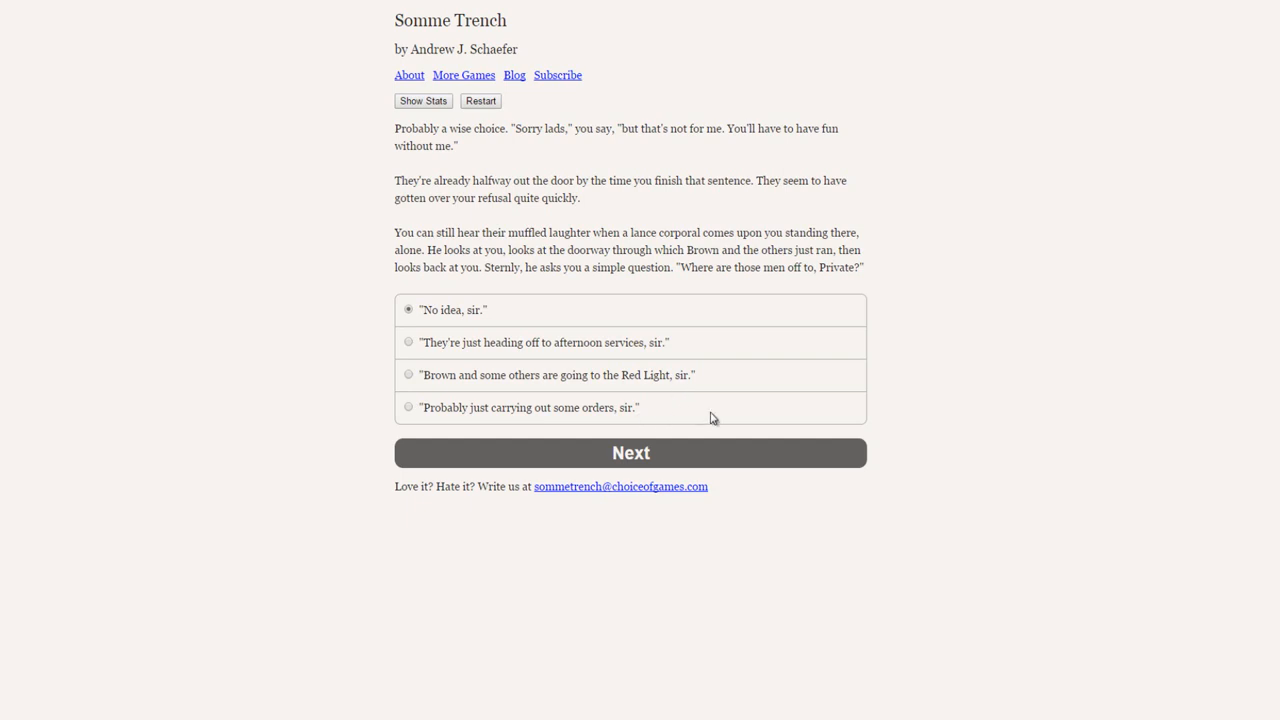
left_click(408, 374)
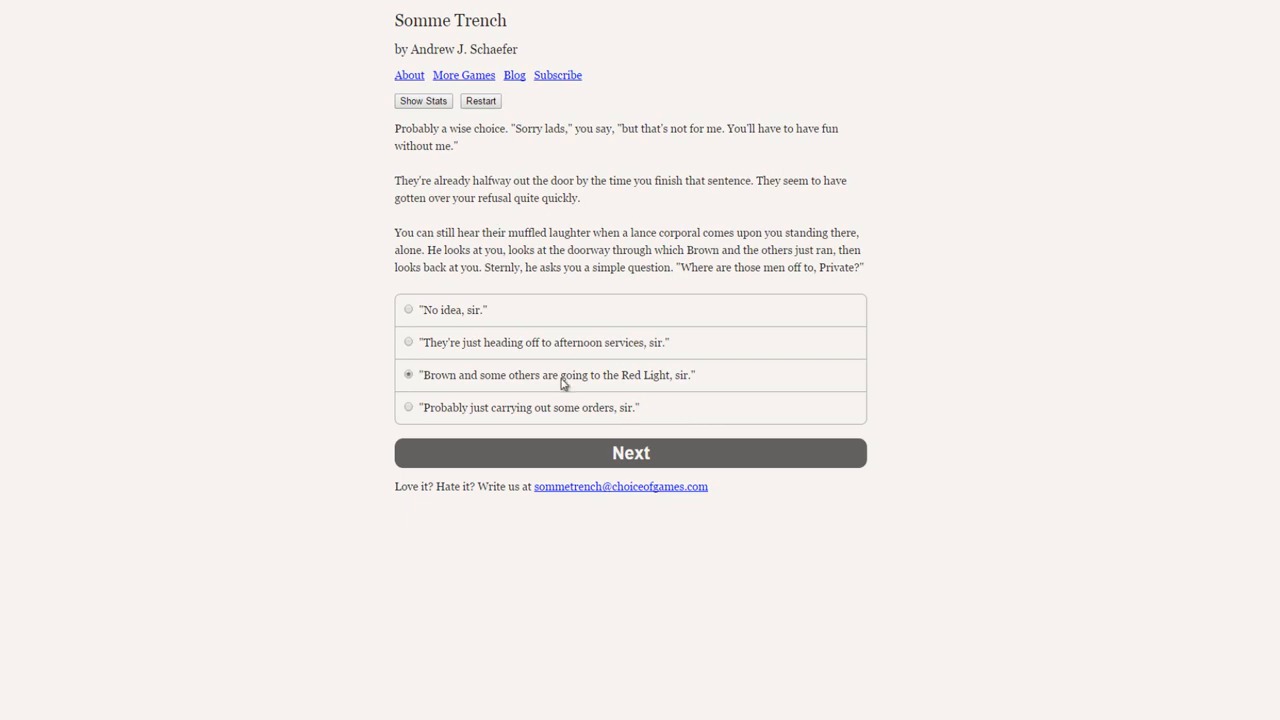
left_click(408, 342)
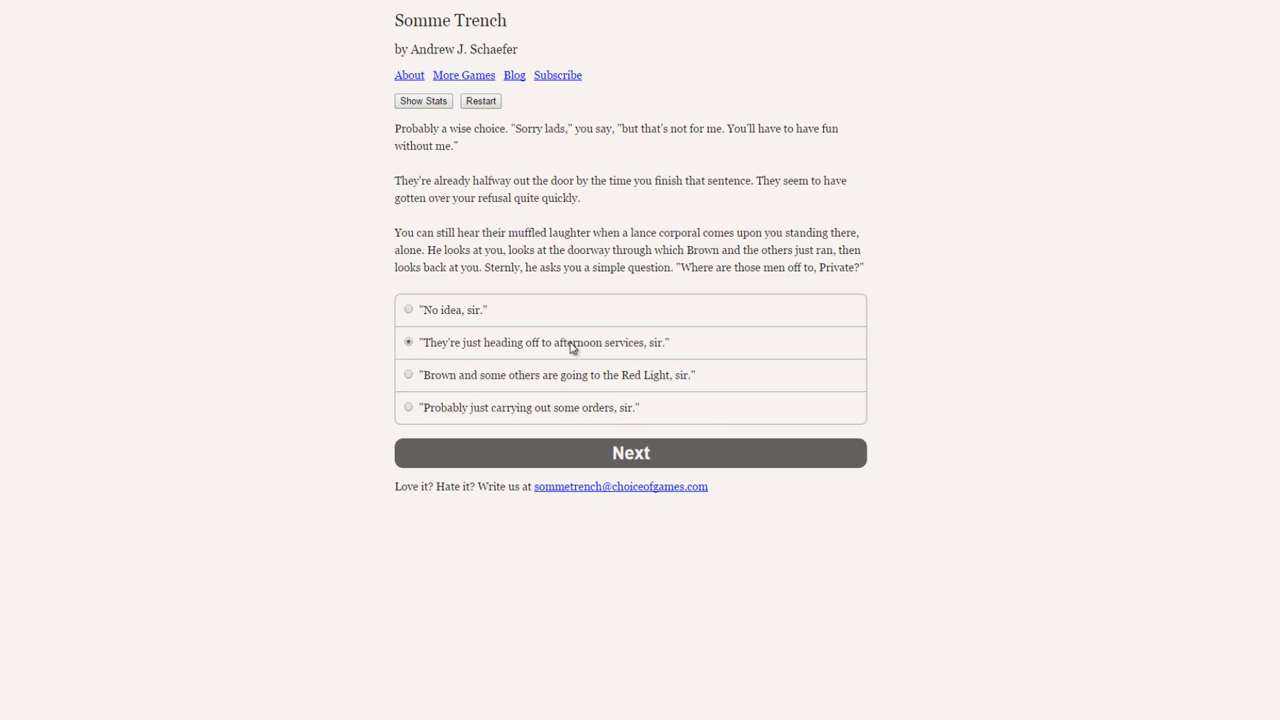
left_click(408, 408)
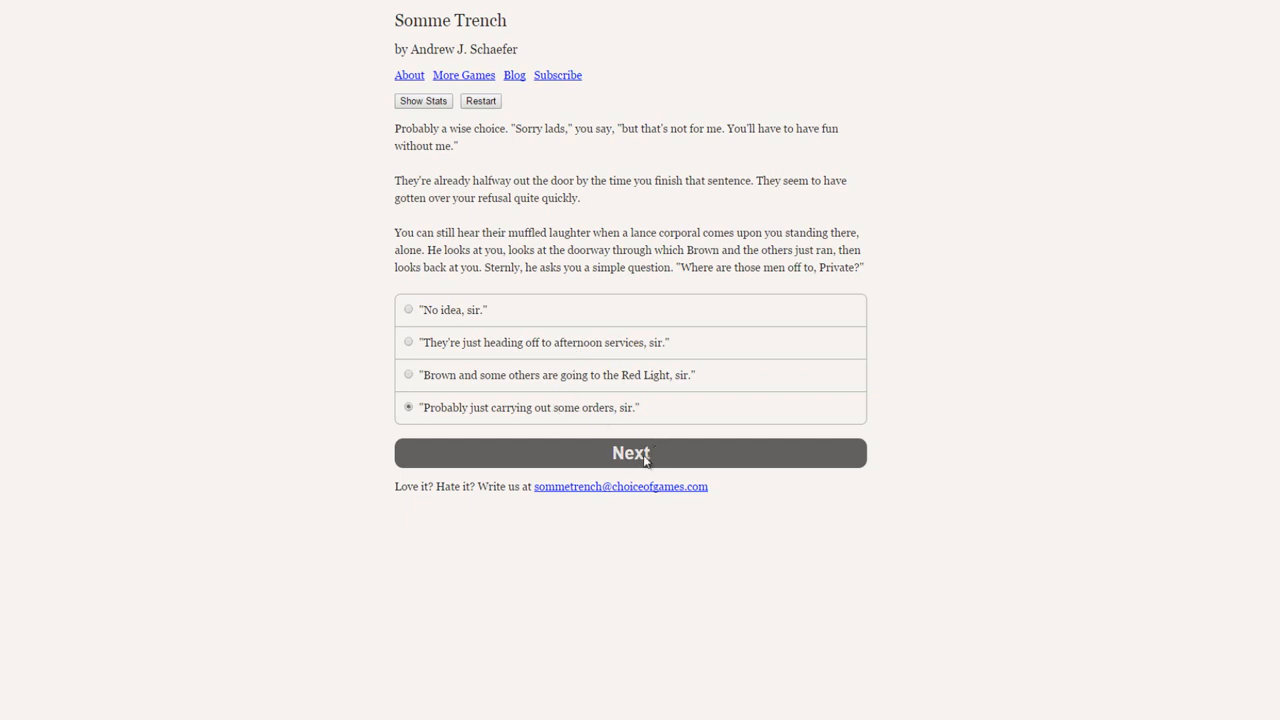
Step: Submit the 'carrying out orders' answer and read the lance corporal's stretcher bearer proposal
left_click(630, 452)
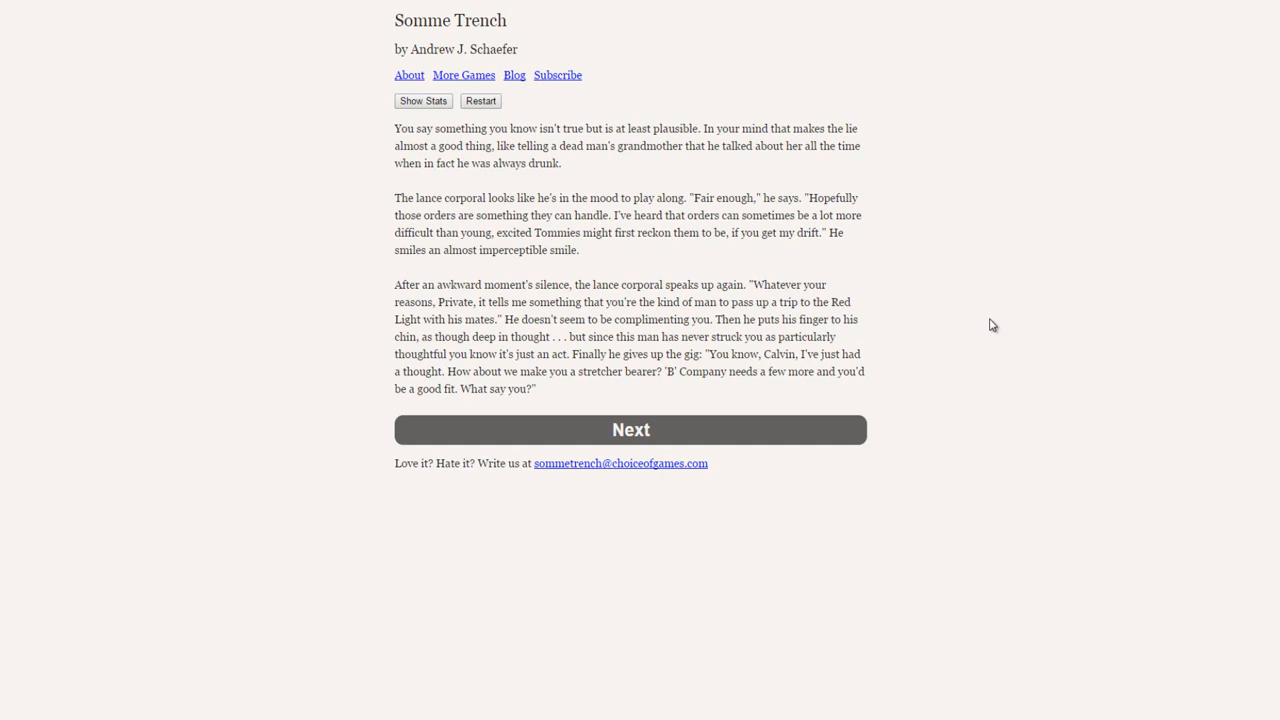
mouse_move(1030, 370)
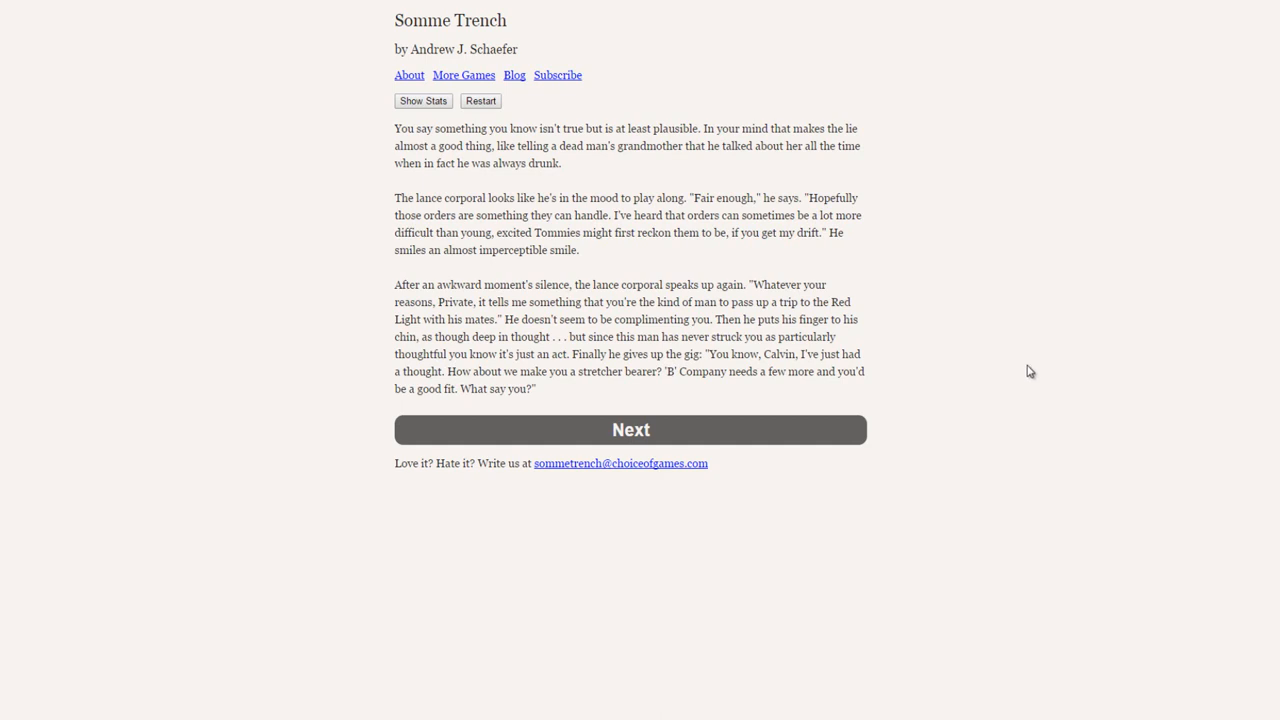
mouse_move(844, 338)
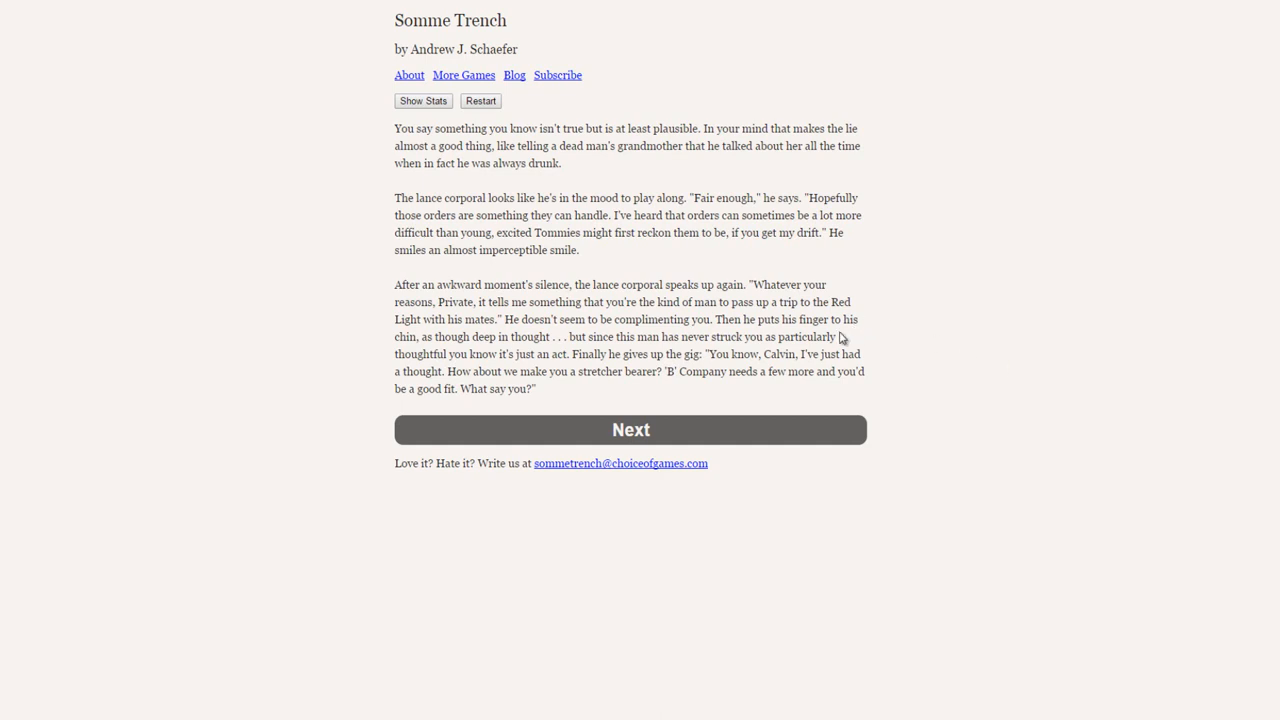
Step: Continue to the stretcher bearer explanation, keeping 'I'll volunteer to be a stretcher bearer' selected
left_click(630, 428)
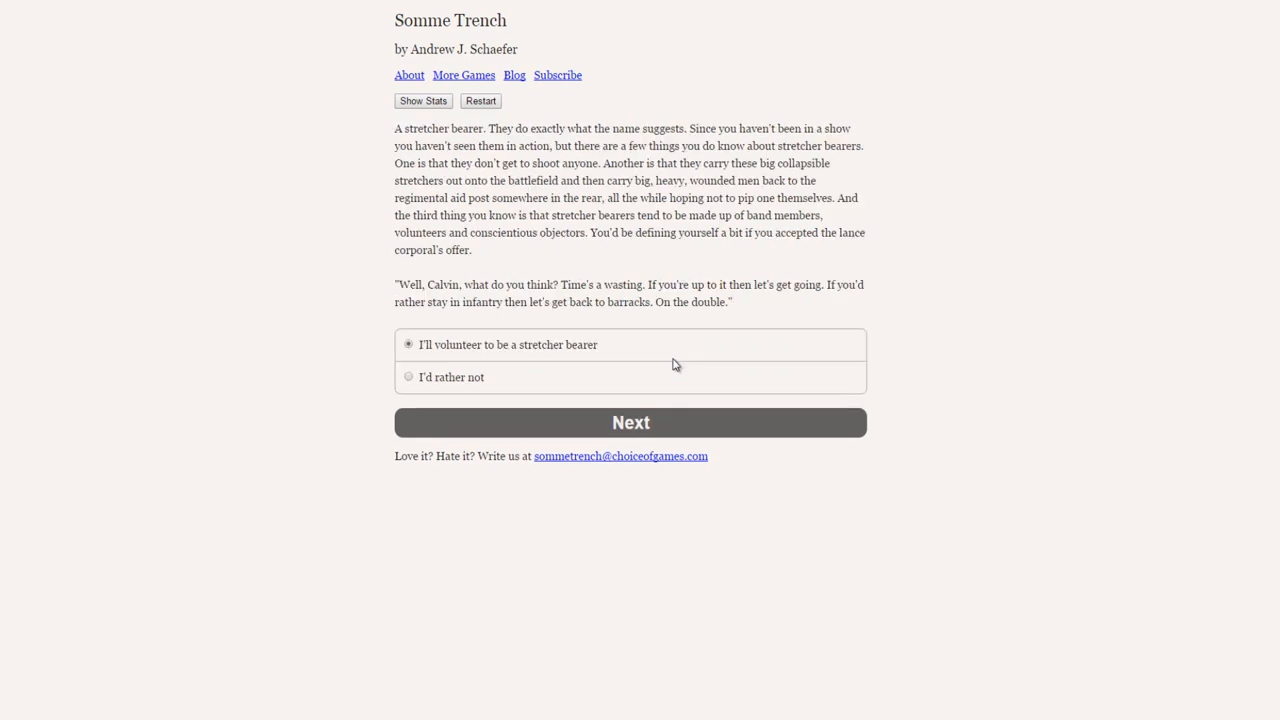
mouse_move(586, 276)
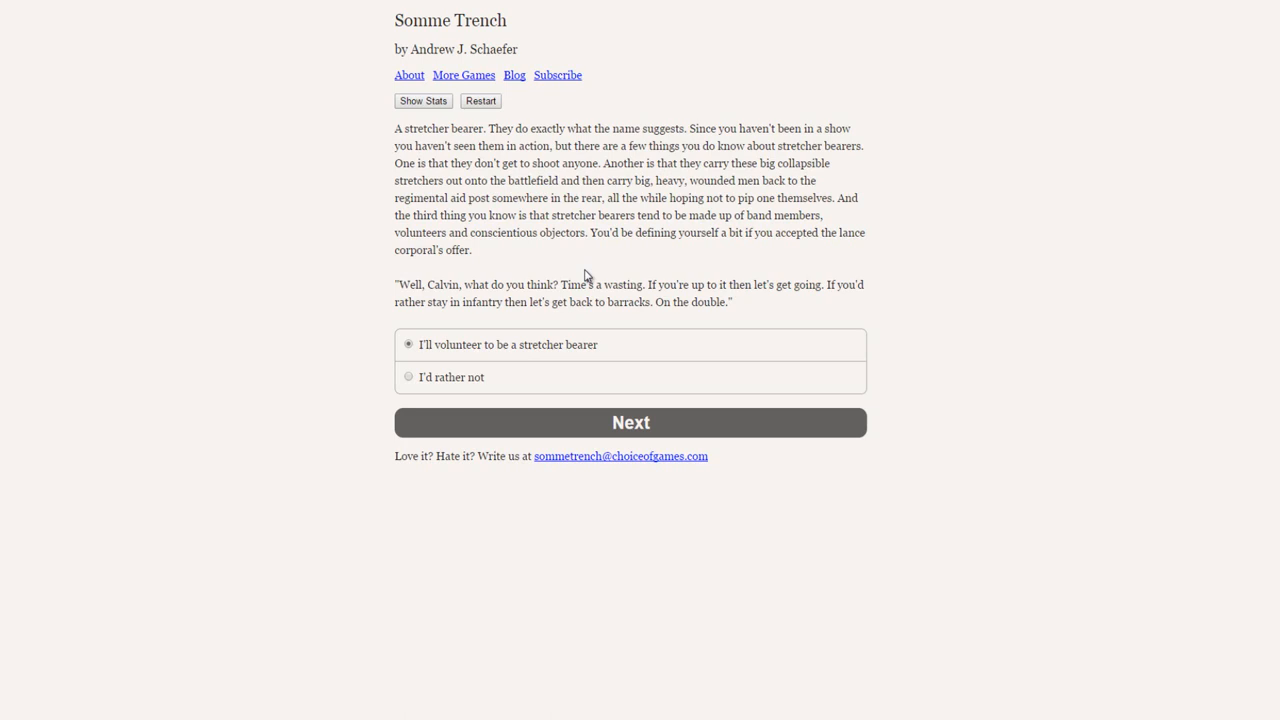
mouse_move(718, 256)
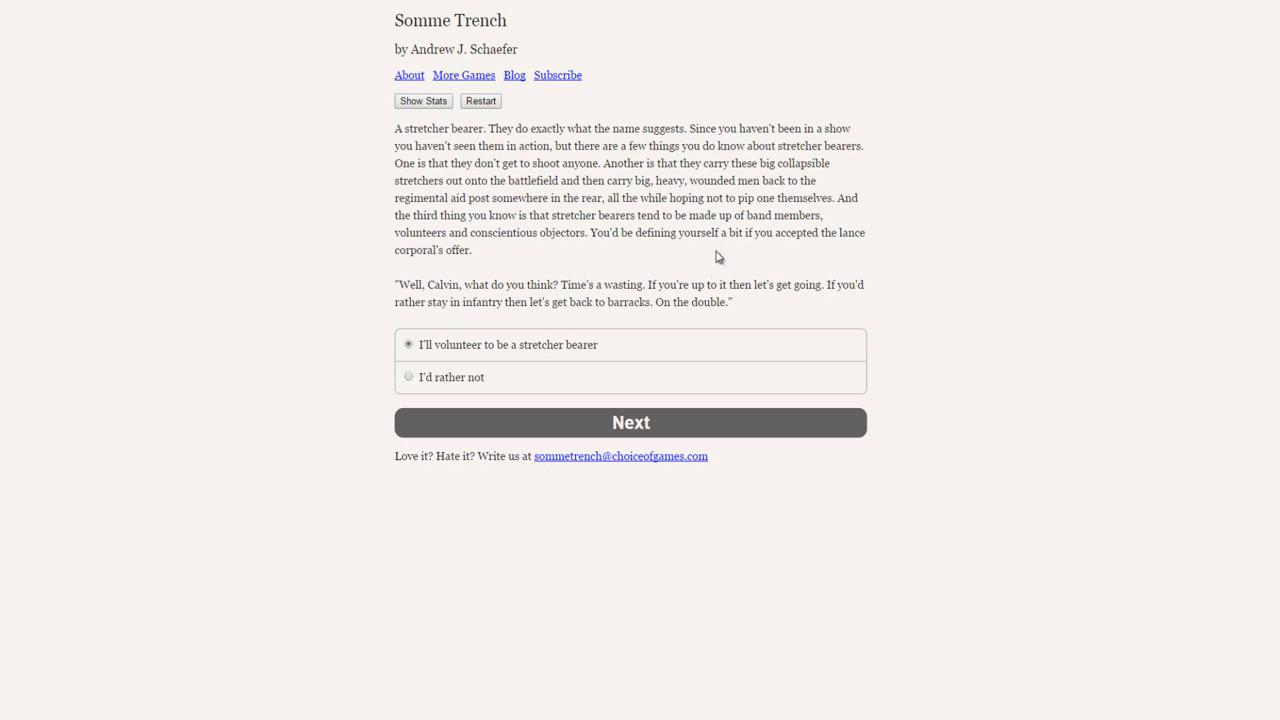
mouse_move(532, 364)
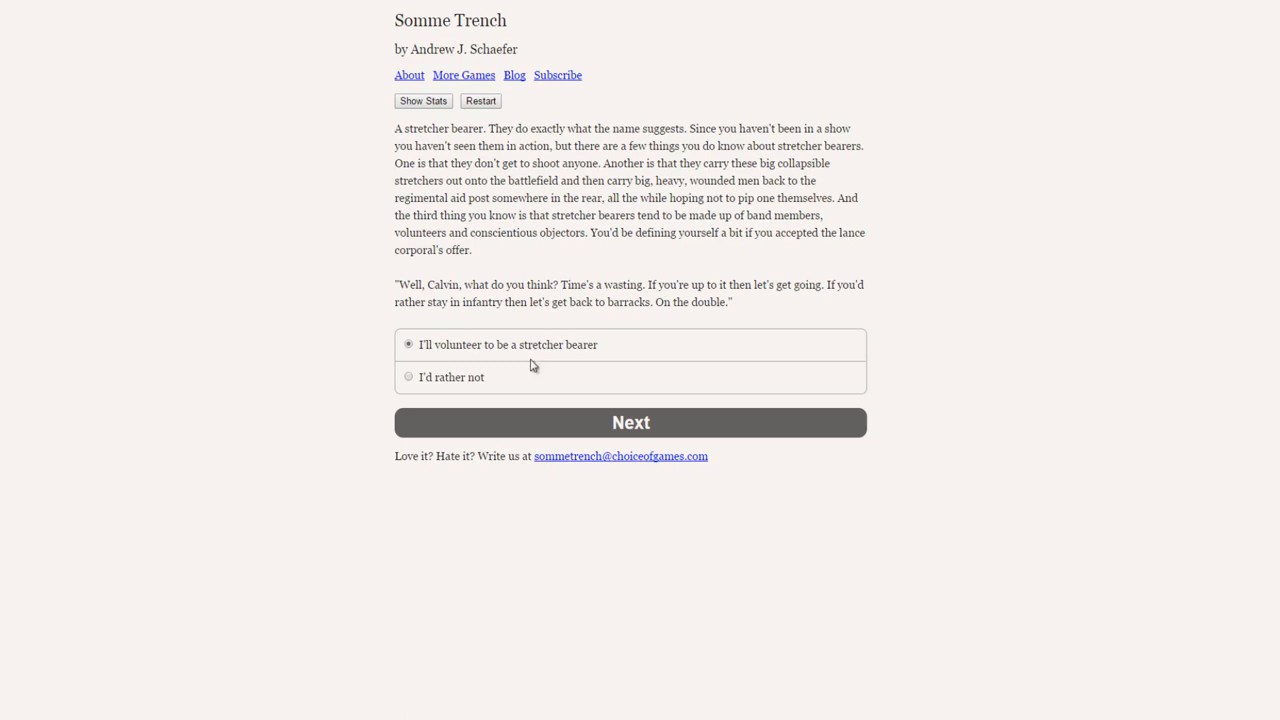
mouse_move(598, 434)
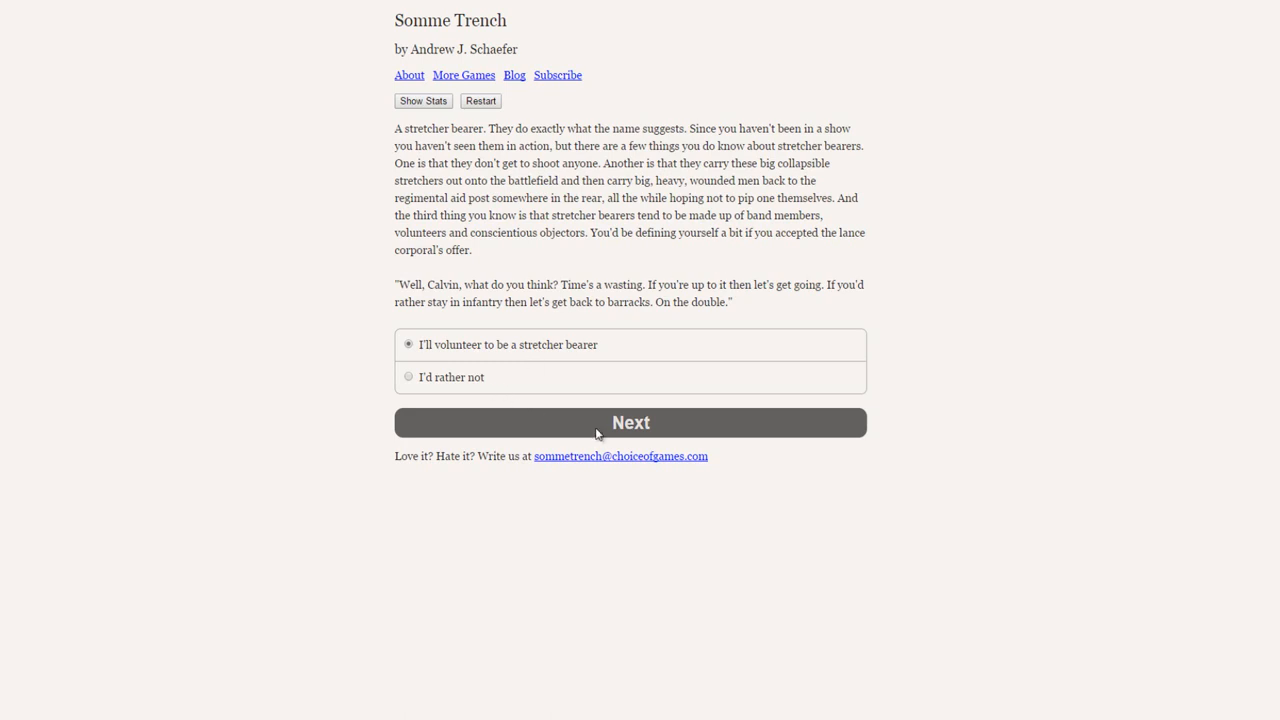
Step: Submit volunteering as stretcher bearer; the lance corporal sends you to the medical officer
left_click(632, 422)
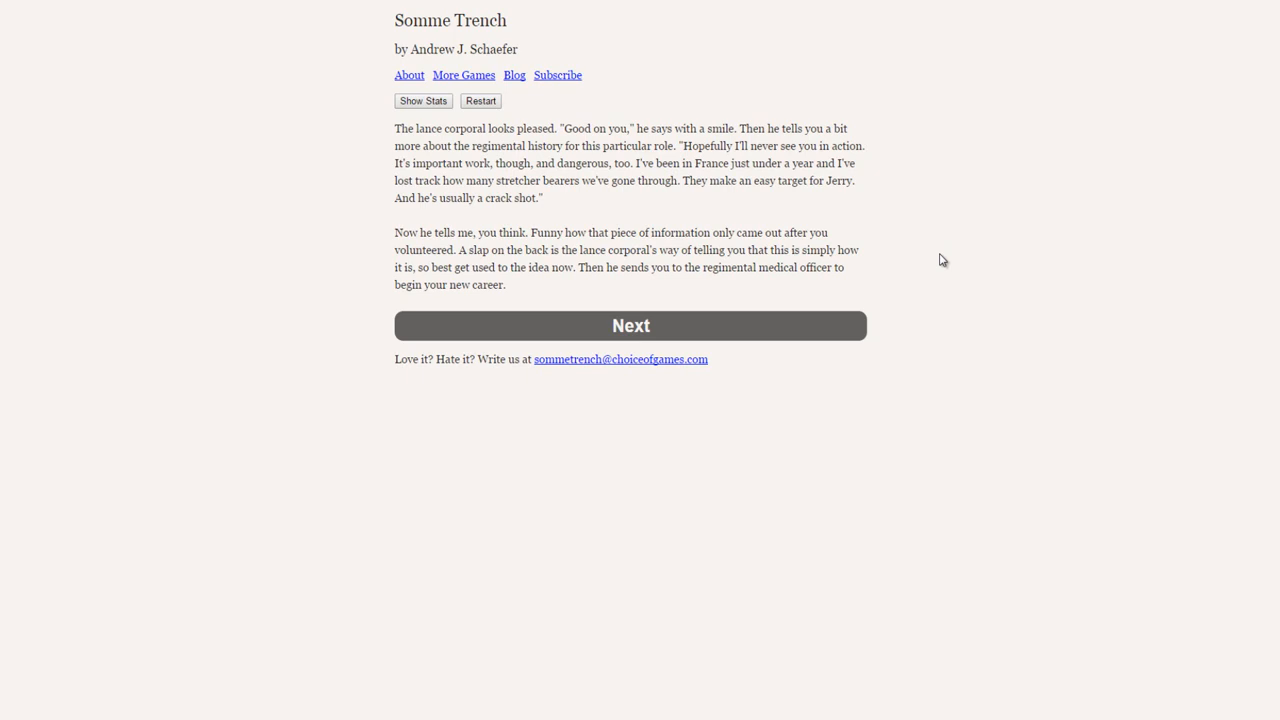
mouse_move(648, 280)
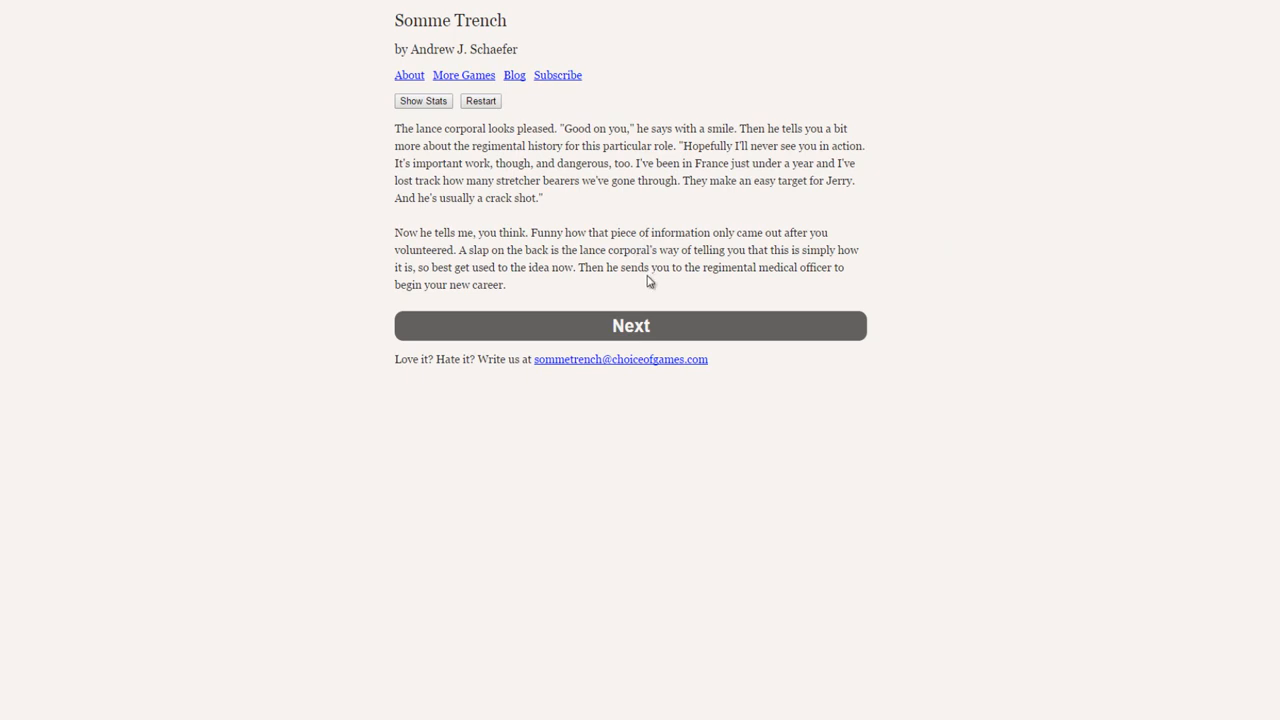
mouse_move(564, 296)
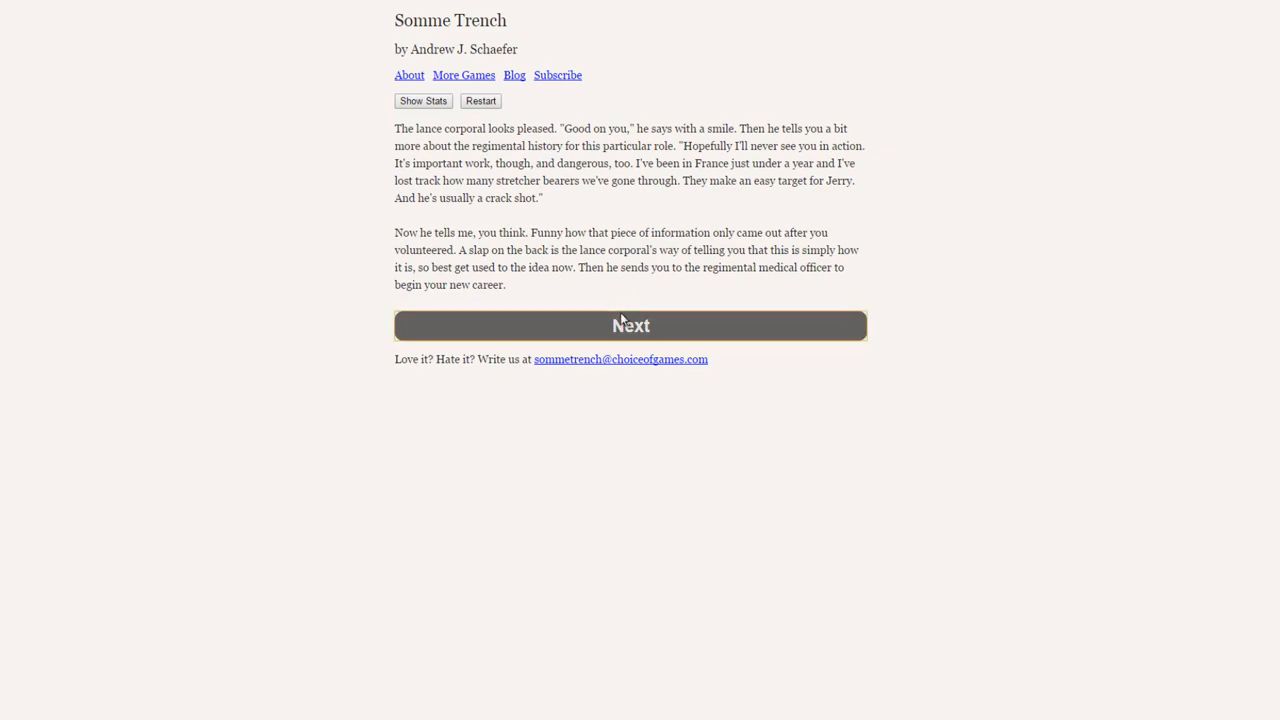
Step: Continue to Lieutenant Macguffin greeting you and introducing Morgan, Harris and Pietersen
left_click(630, 324)
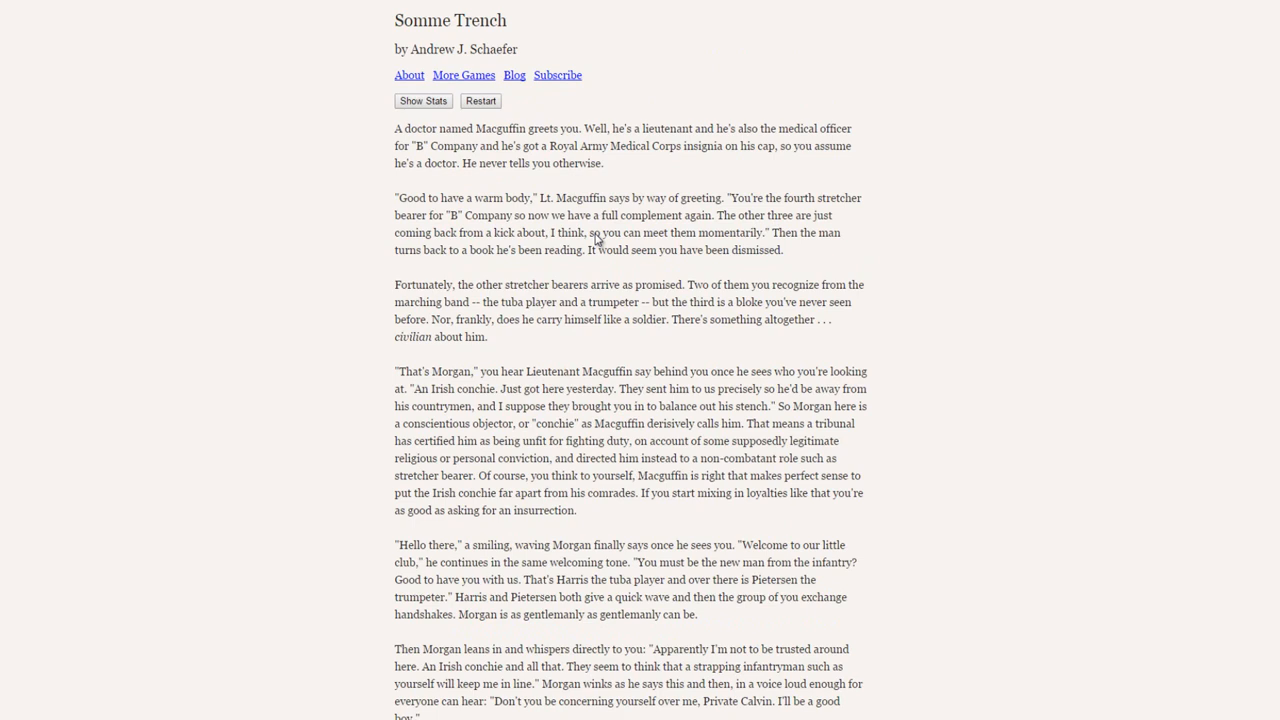
mouse_move(996, 290)
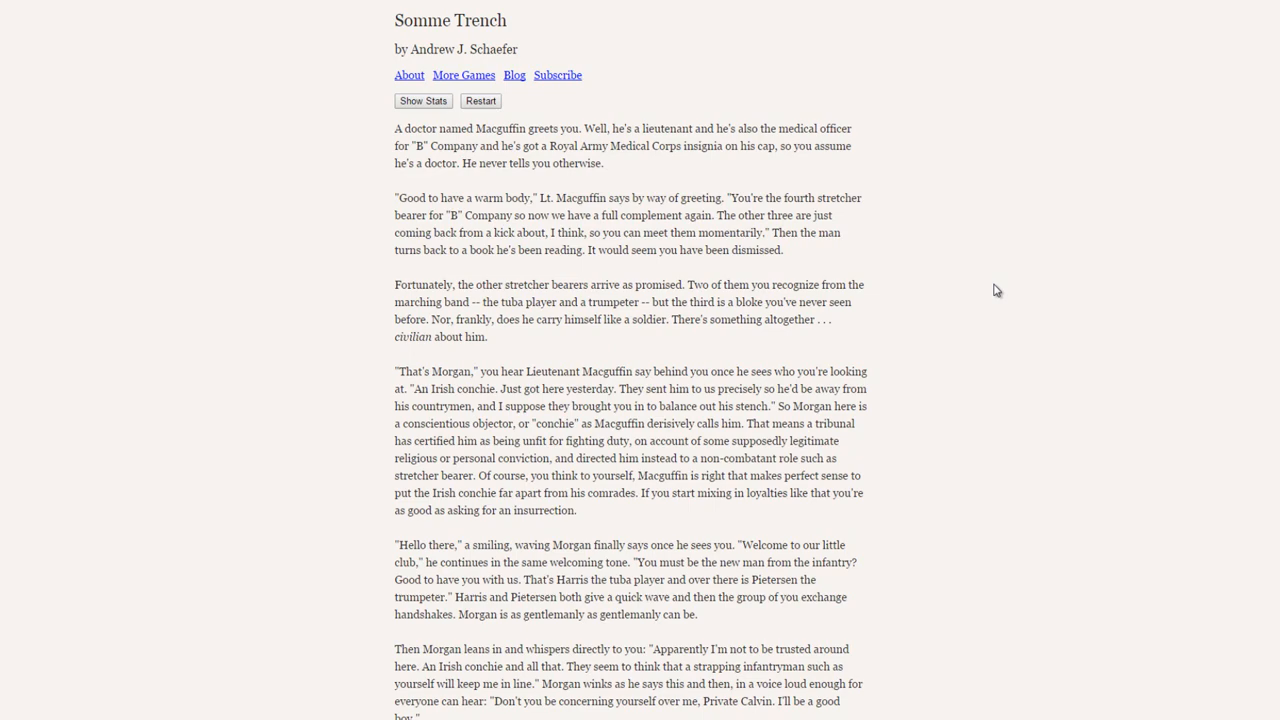
mouse_move(960, 340)
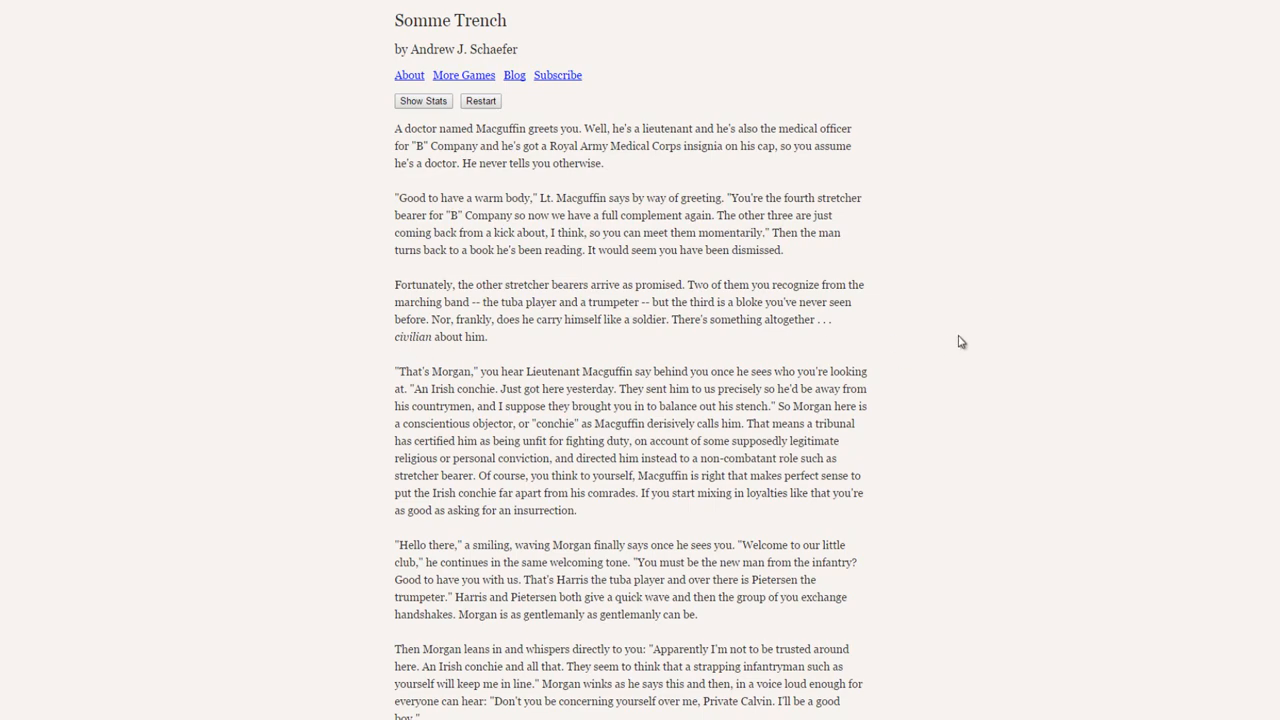
scroll("down", 3)
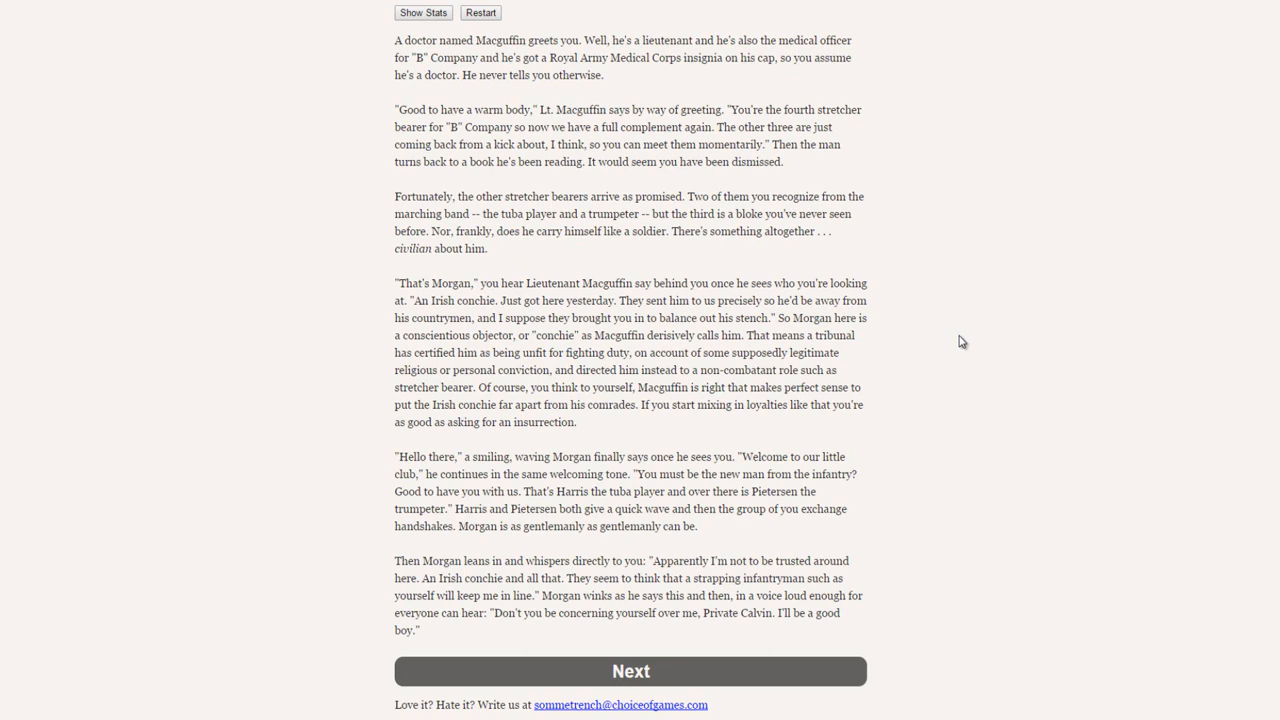
mouse_move(1024, 368)
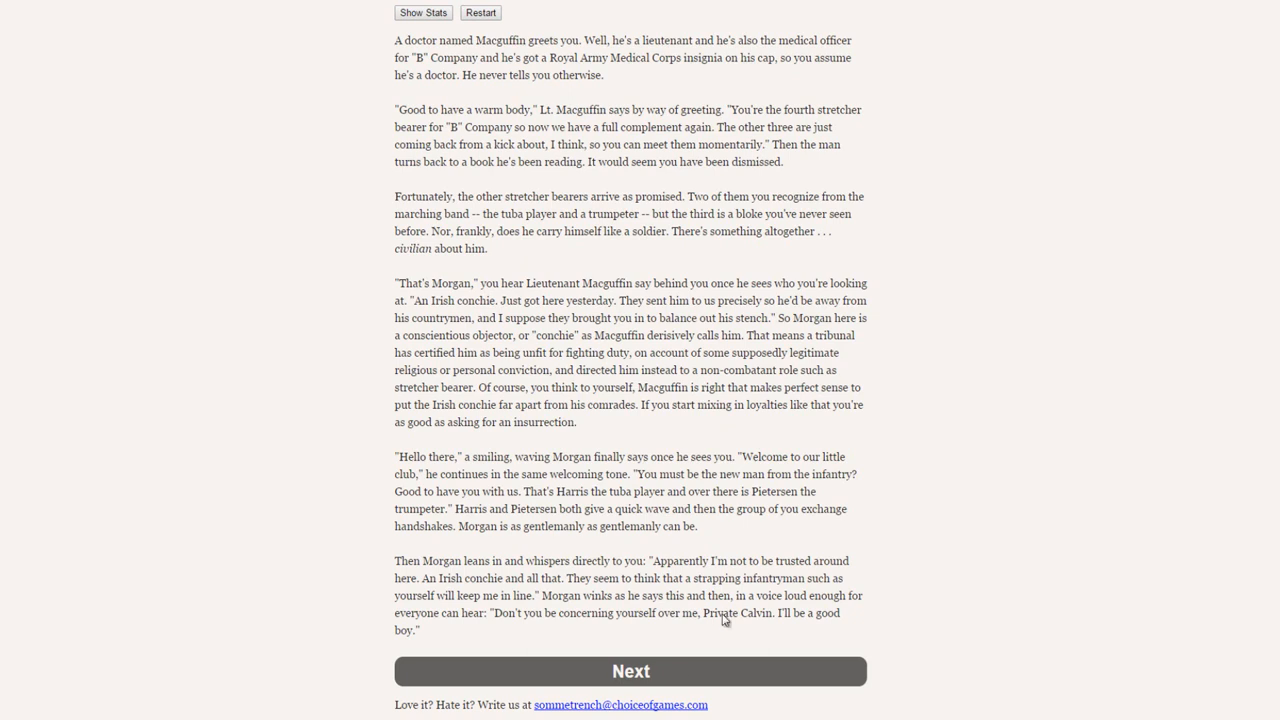
mouse_move(864, 620)
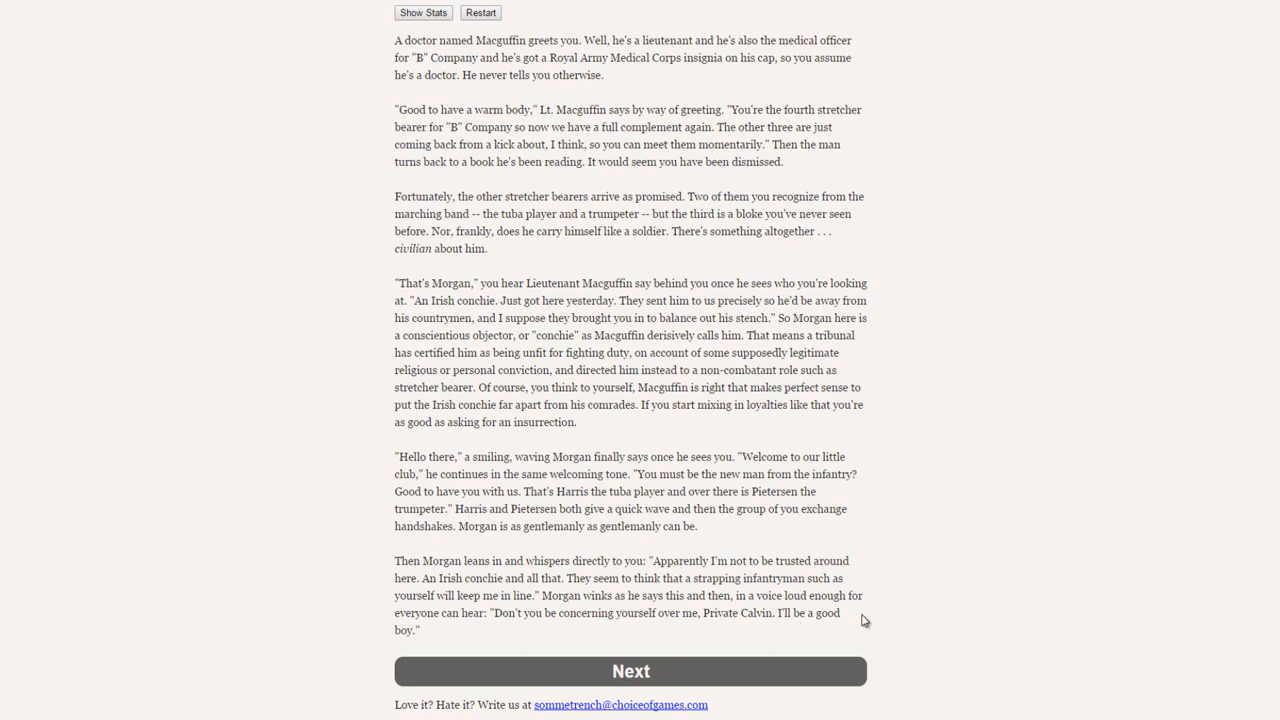
mouse_move(880, 578)
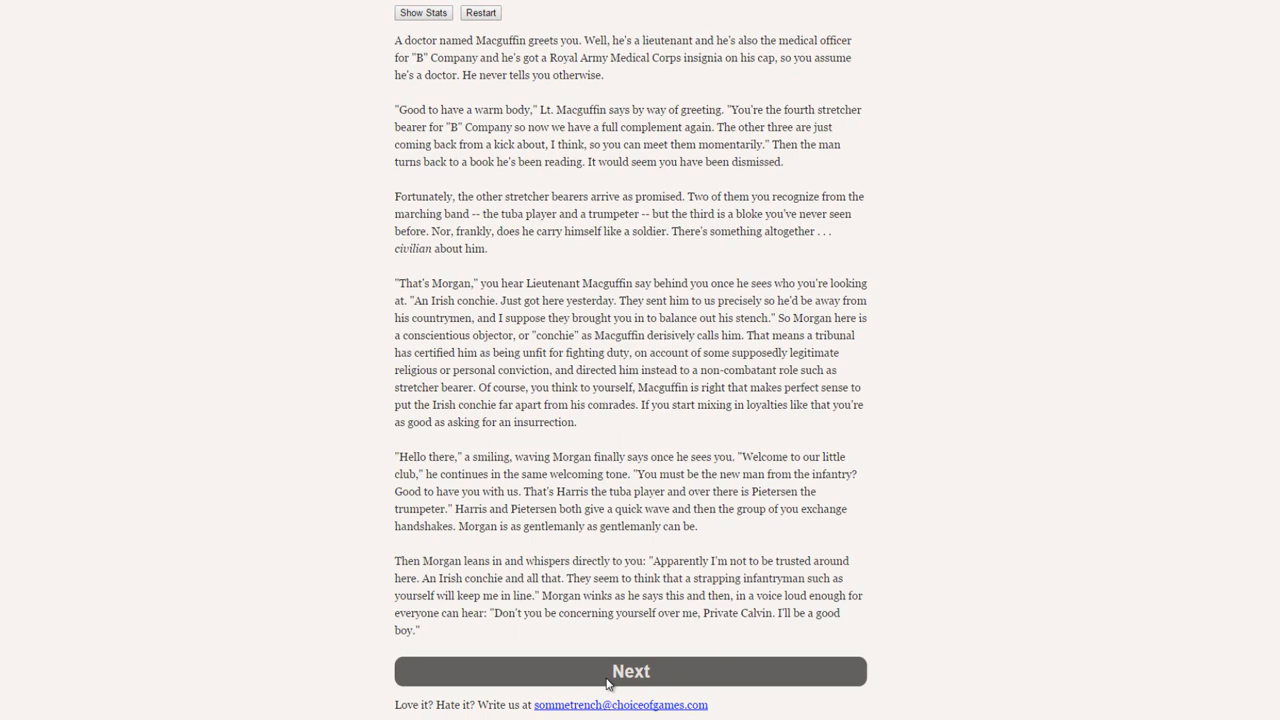
Step: Advance past Macguffin's greeting and answer No to caring who you're teamed with
left_click(630, 672)
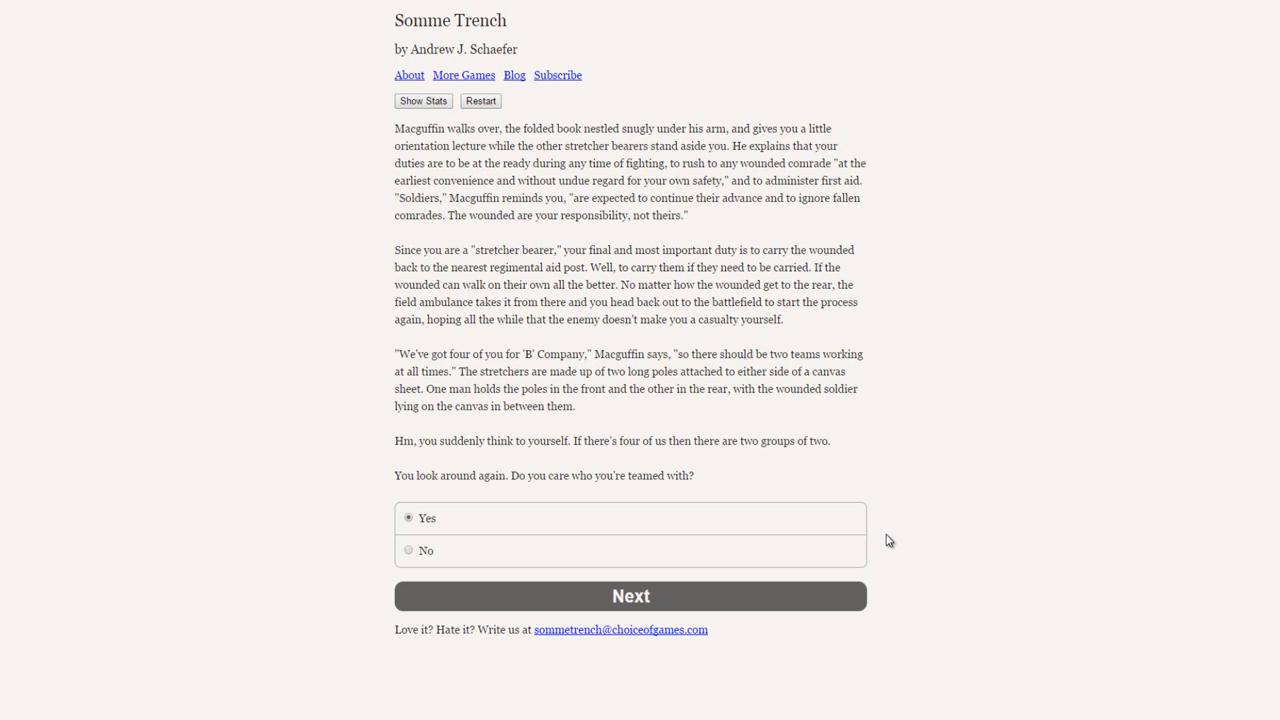
mouse_move(900, 528)
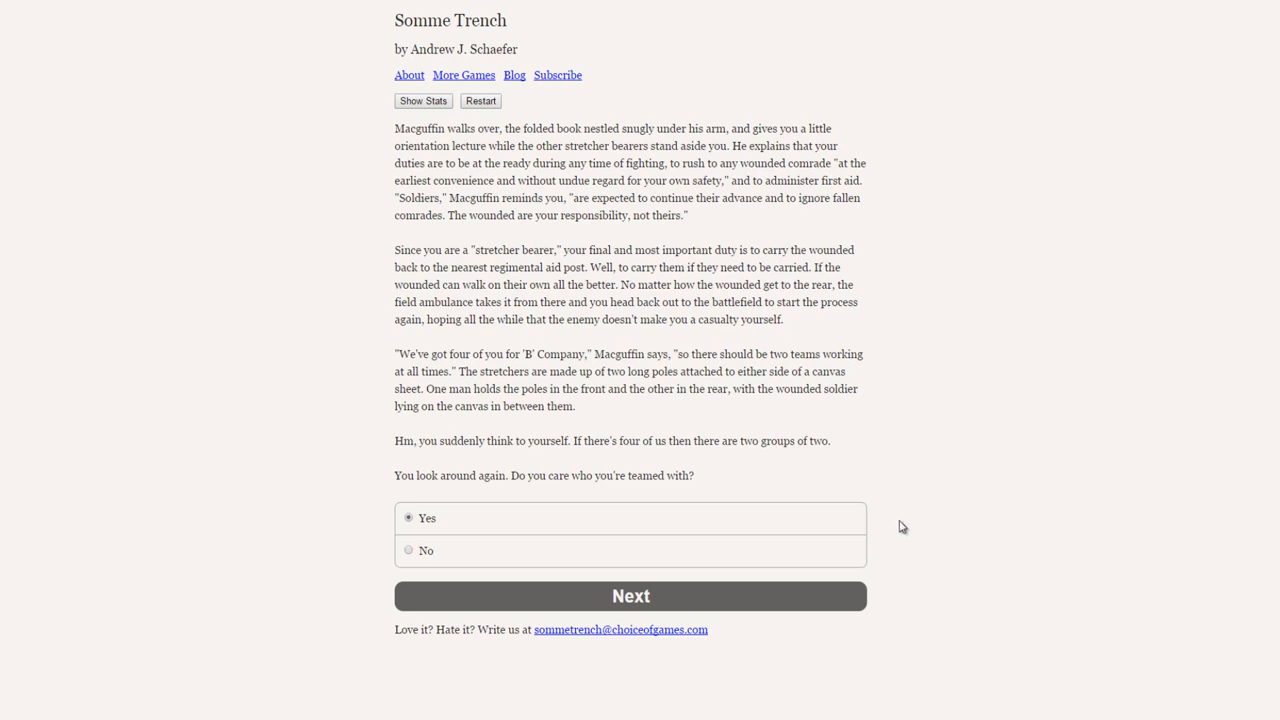
left_click(408, 550)
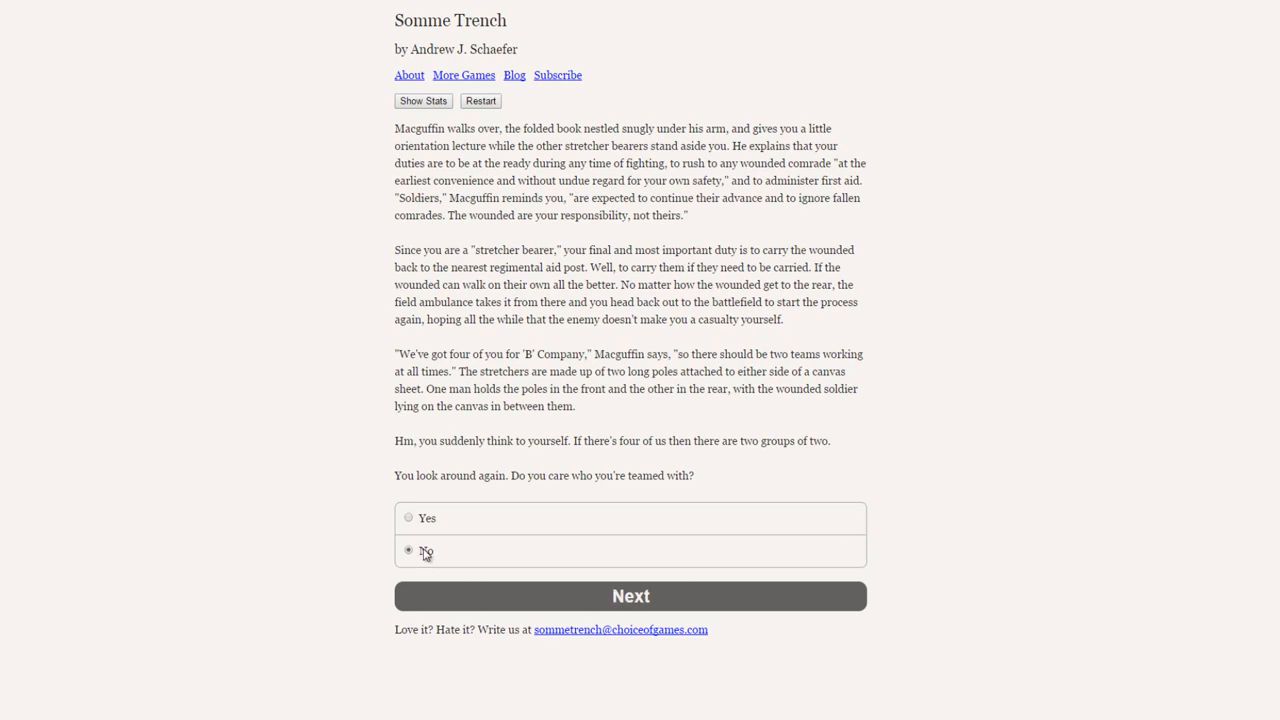
left_click(630, 596)
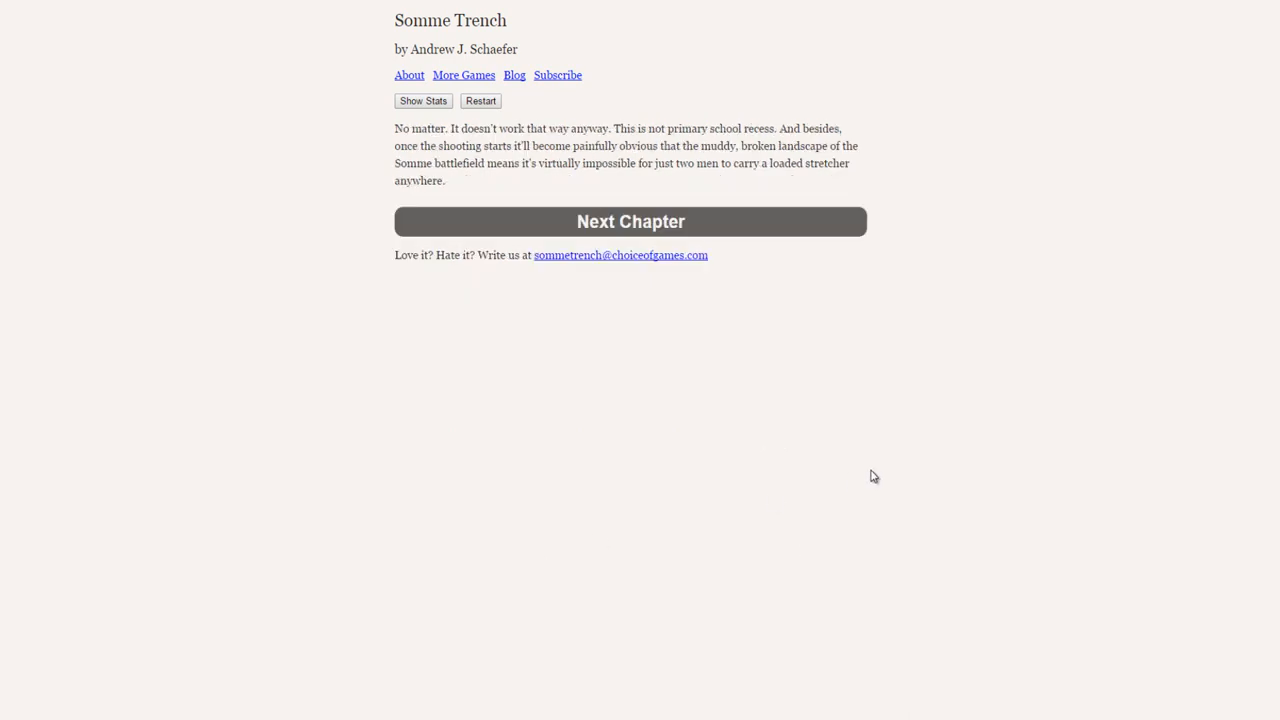